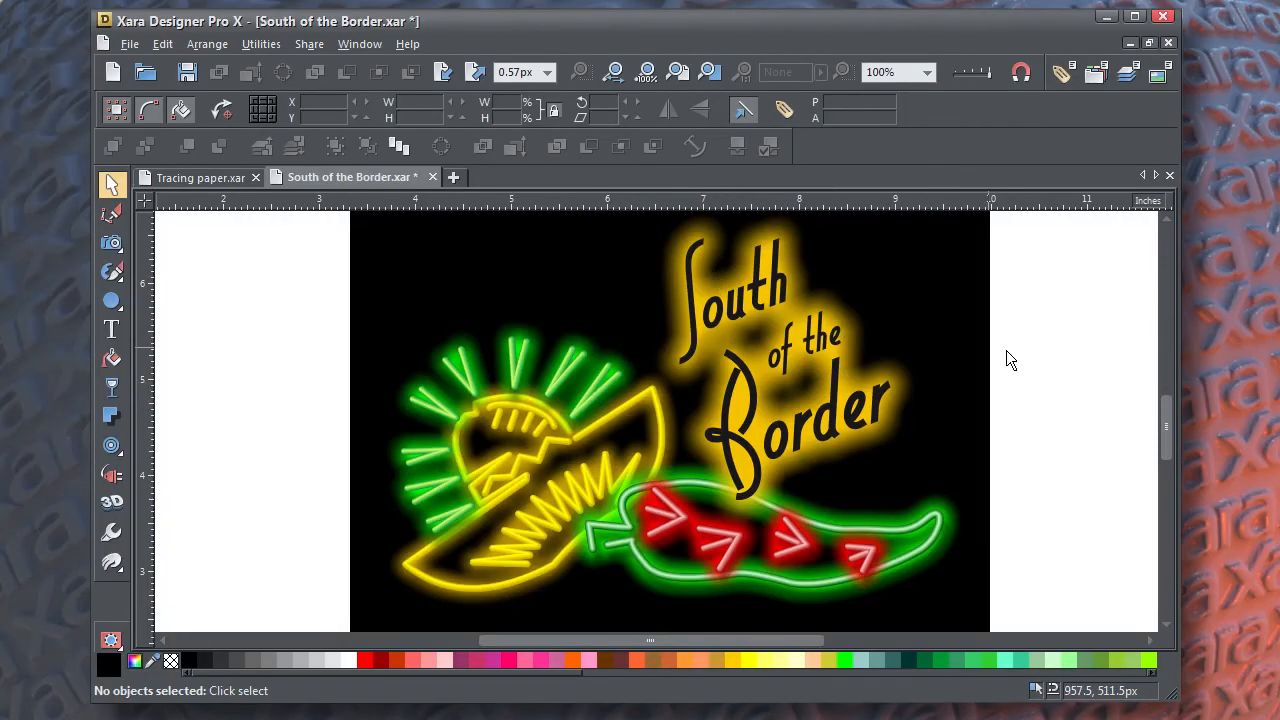
- Switch to the Tracing paper.xar document and zoom in on the chili pepper sketch
{"action": "left_click", "coordinate": [200, 176]}
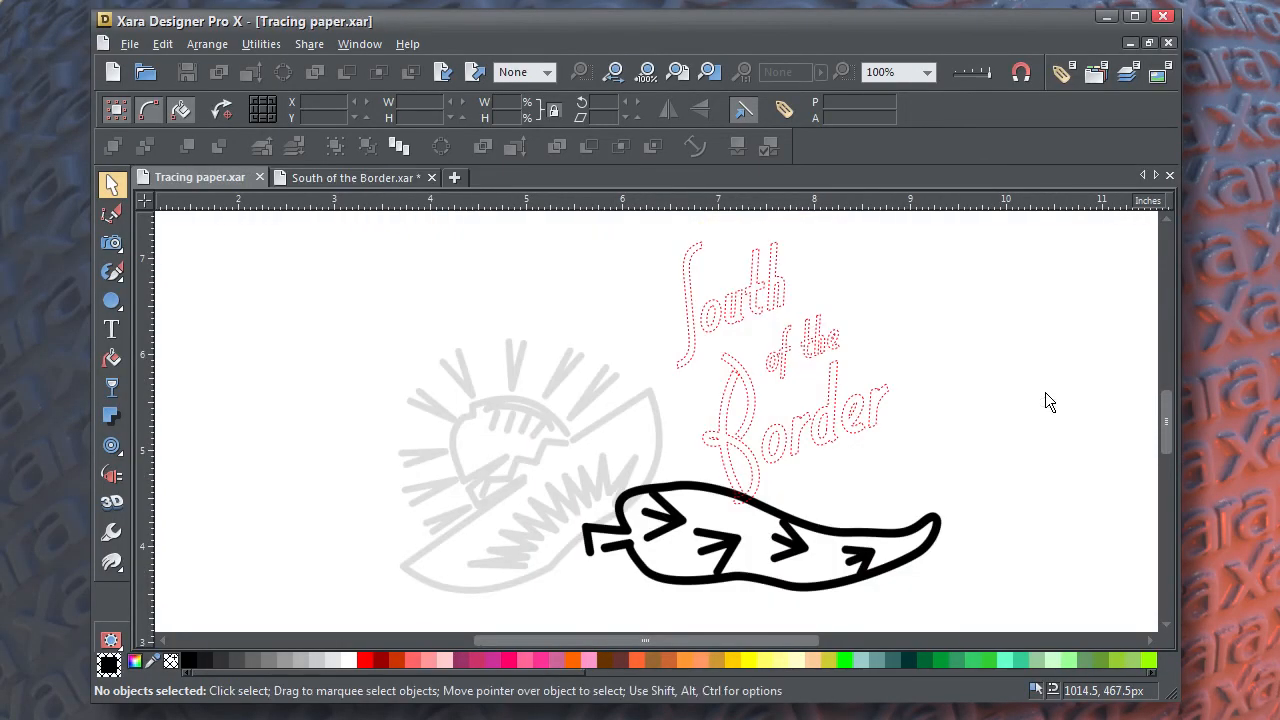
{"action": "mouse_move", "coordinate": [1060, 480]}
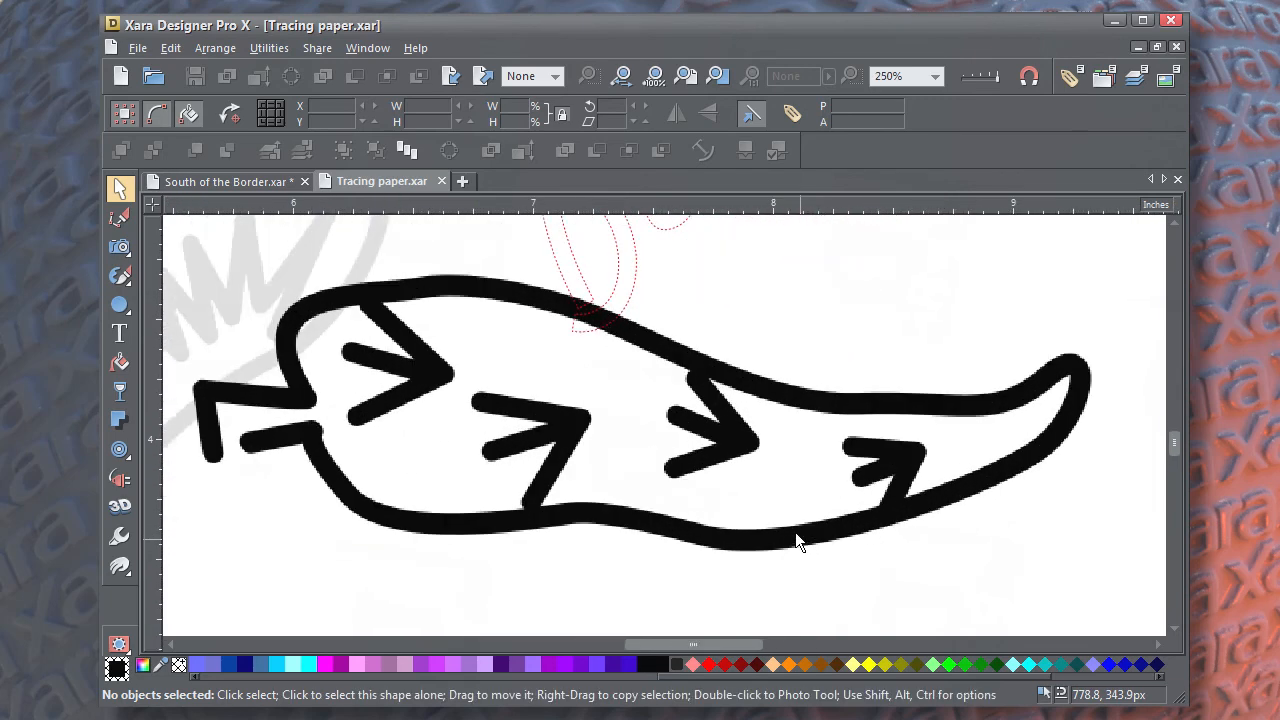
{"action": "right_click", "coordinate": [800, 540]}
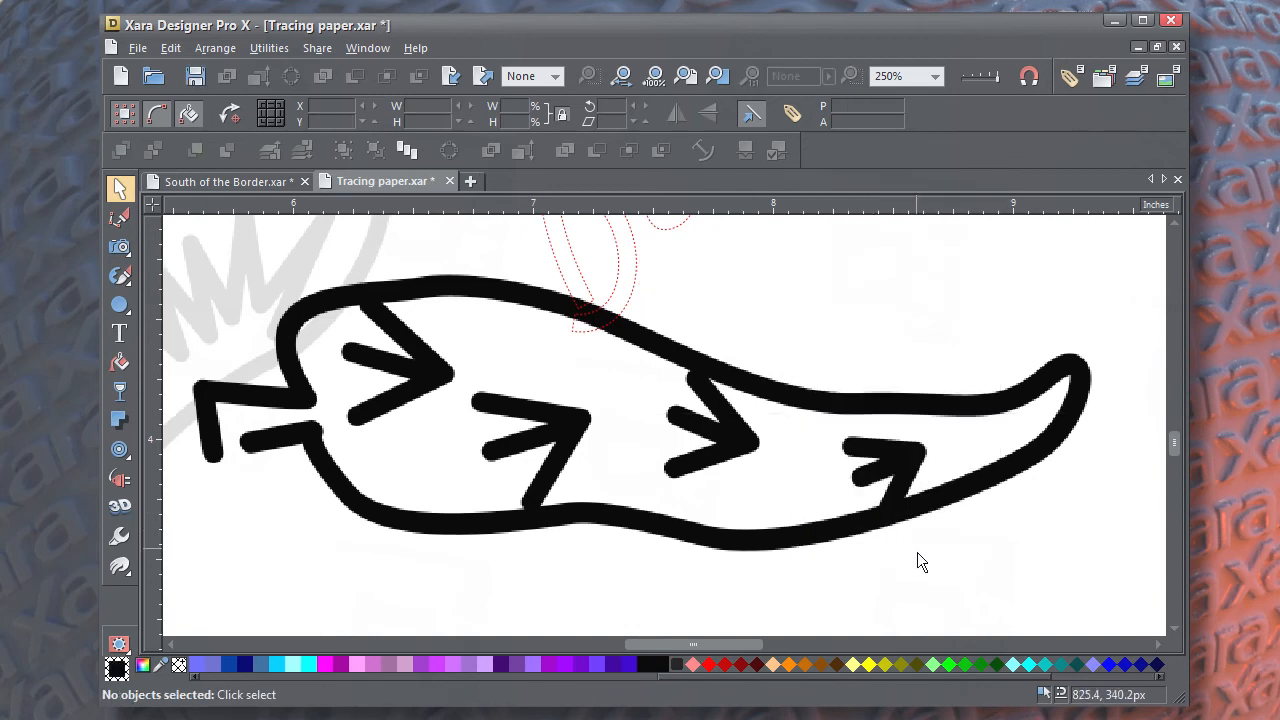
{"action": "mouse_move", "coordinate": [220, 384]}
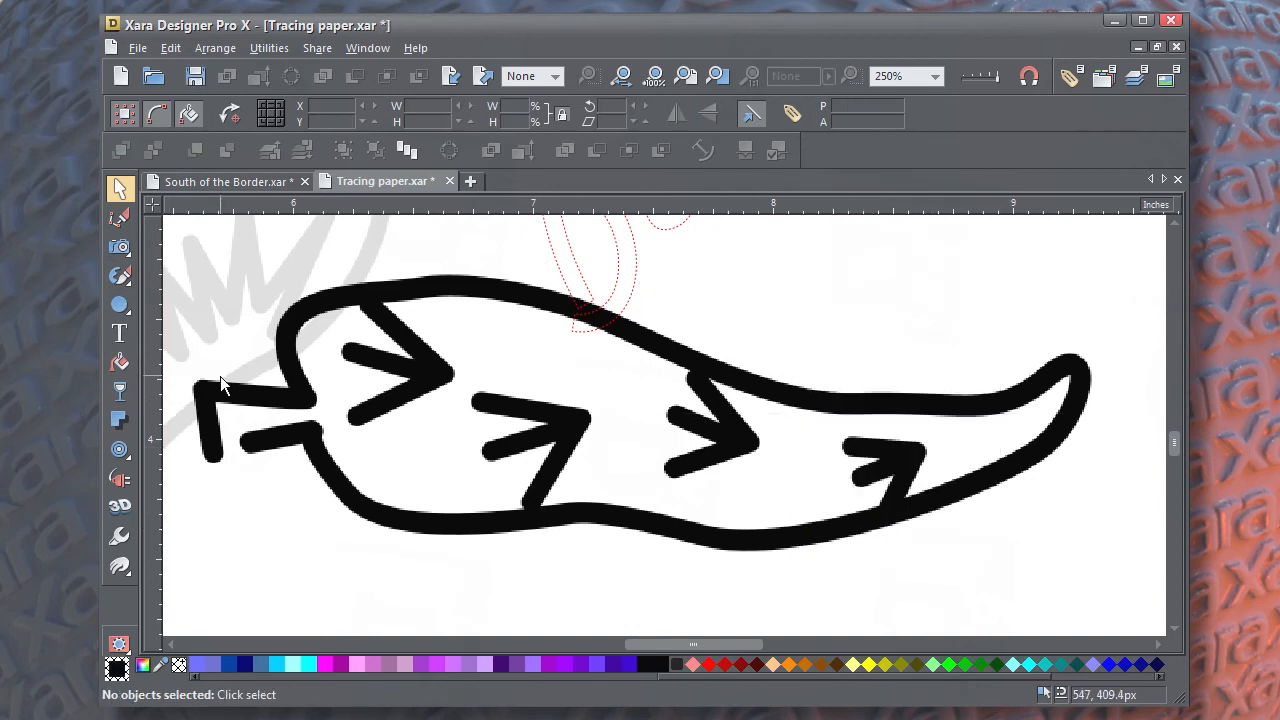
- Trace a thin line around the pepper outline with the pen tool, then switch to the Shape Editor
{"action": "left_click", "coordinate": [120, 276]}
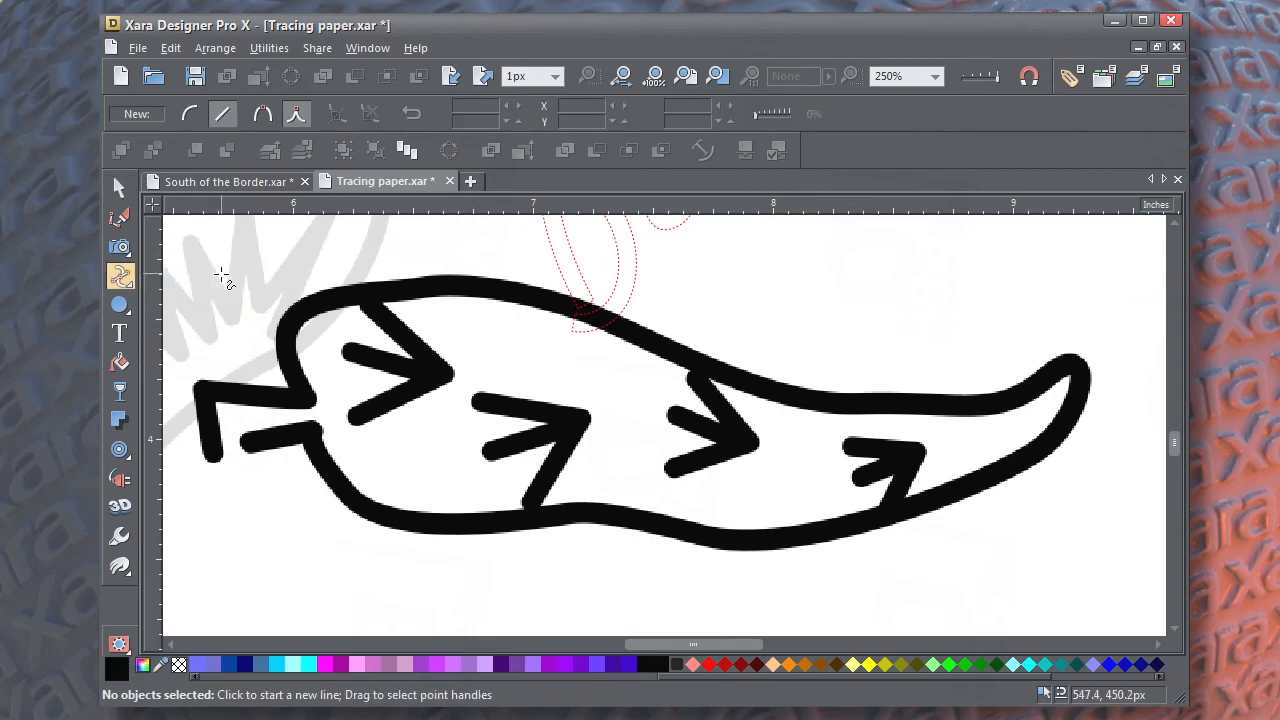
{"action": "mouse_move", "coordinate": [298, 324]}
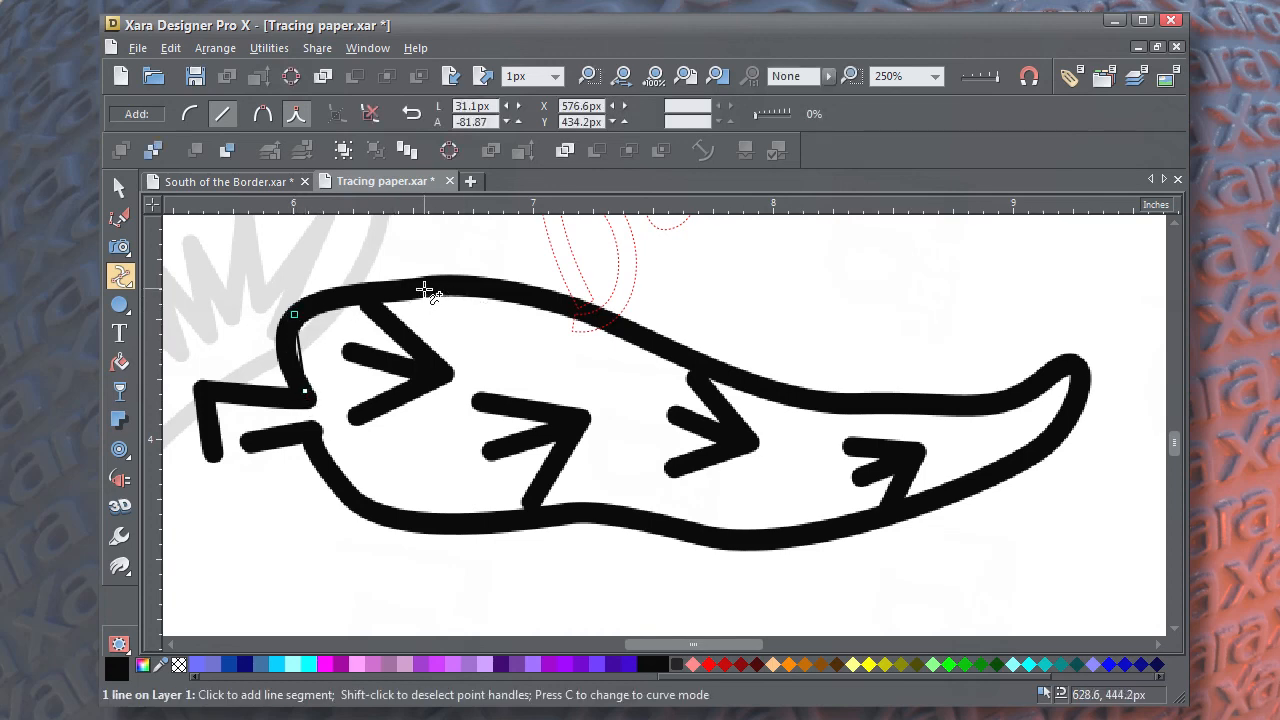
{"action": "left_click", "coordinate": [190, 112]}
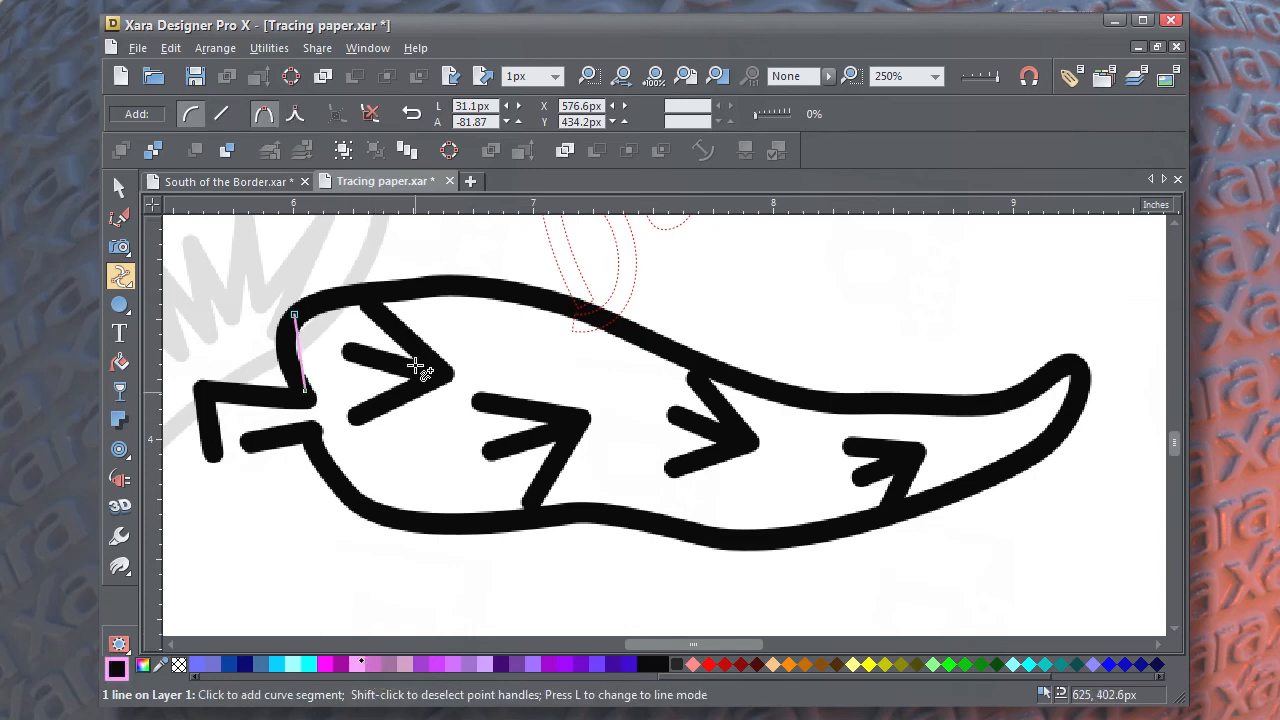
{"action": "mouse_move", "coordinate": [430, 288]}
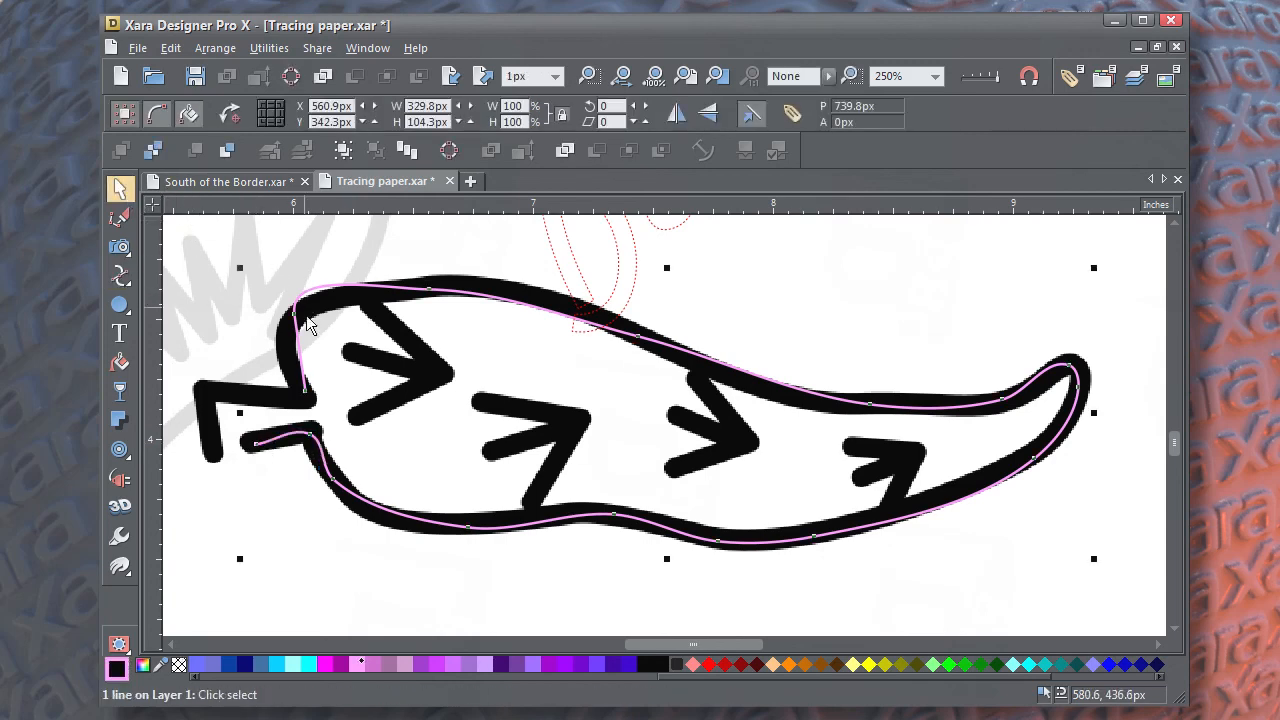
{"action": "left_click", "coordinate": [120, 276]}
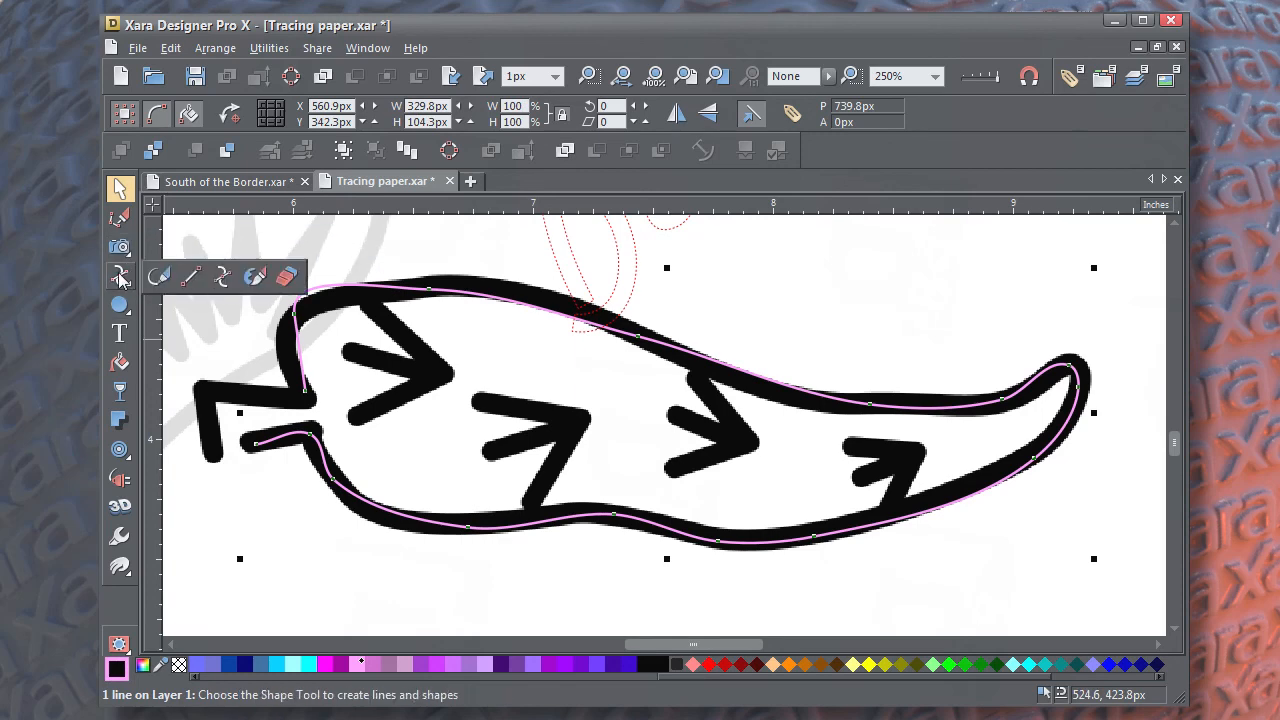
{"action": "left_click", "coordinate": [120, 276]}
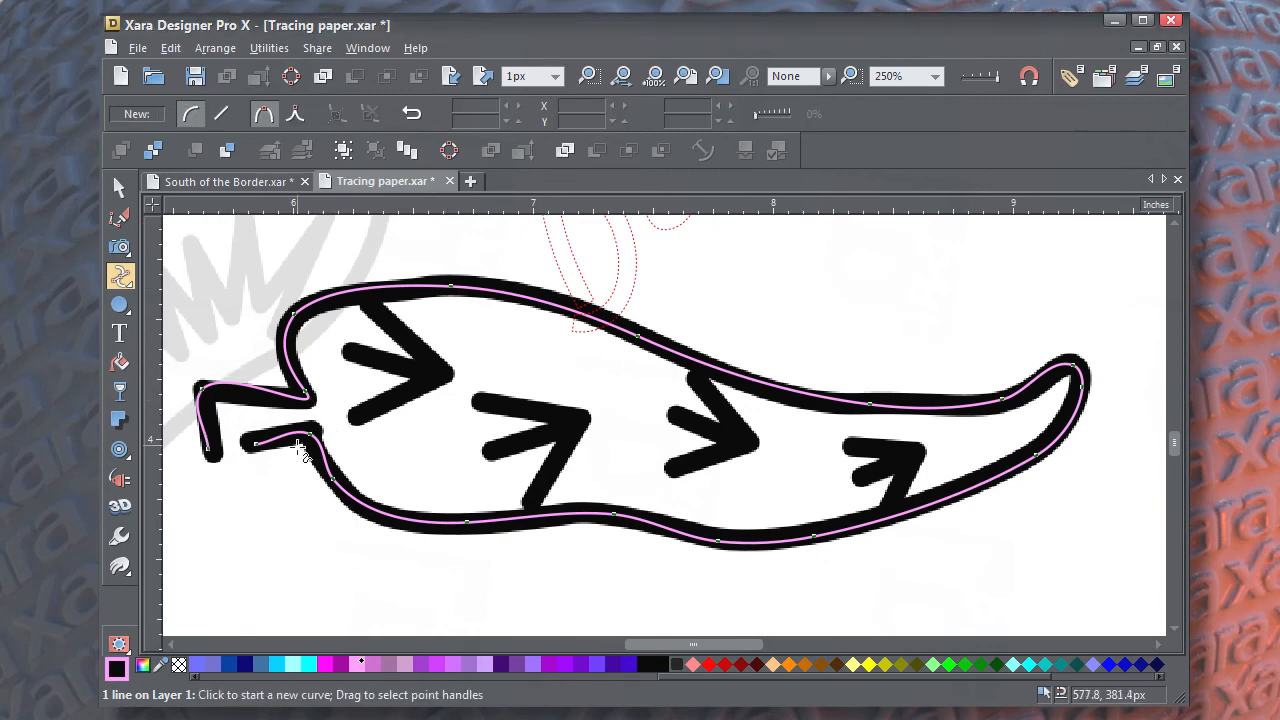
- Drag the curve handles of the points near the stem so the outline hugs the stem
{"action": "left_click", "coordinate": [210, 390]}
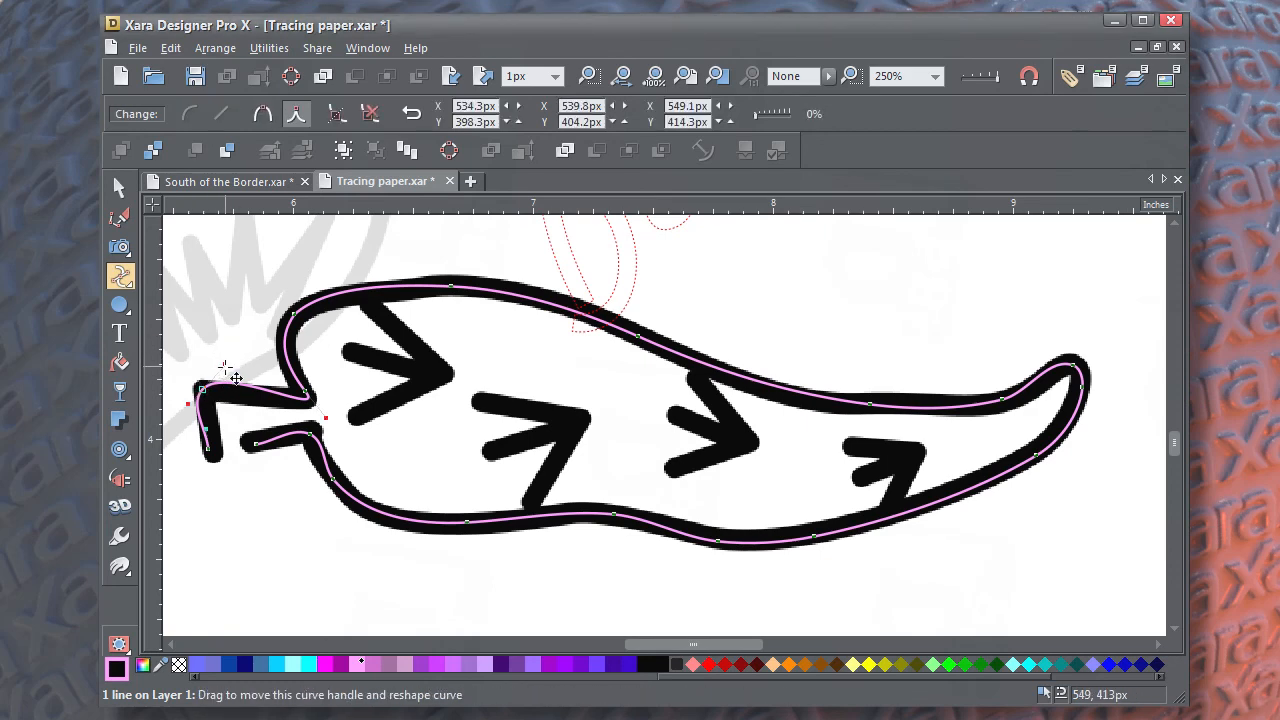
{"action": "left_click_drag", "start_coordinate": [236, 378], "coordinate": [190, 404]}
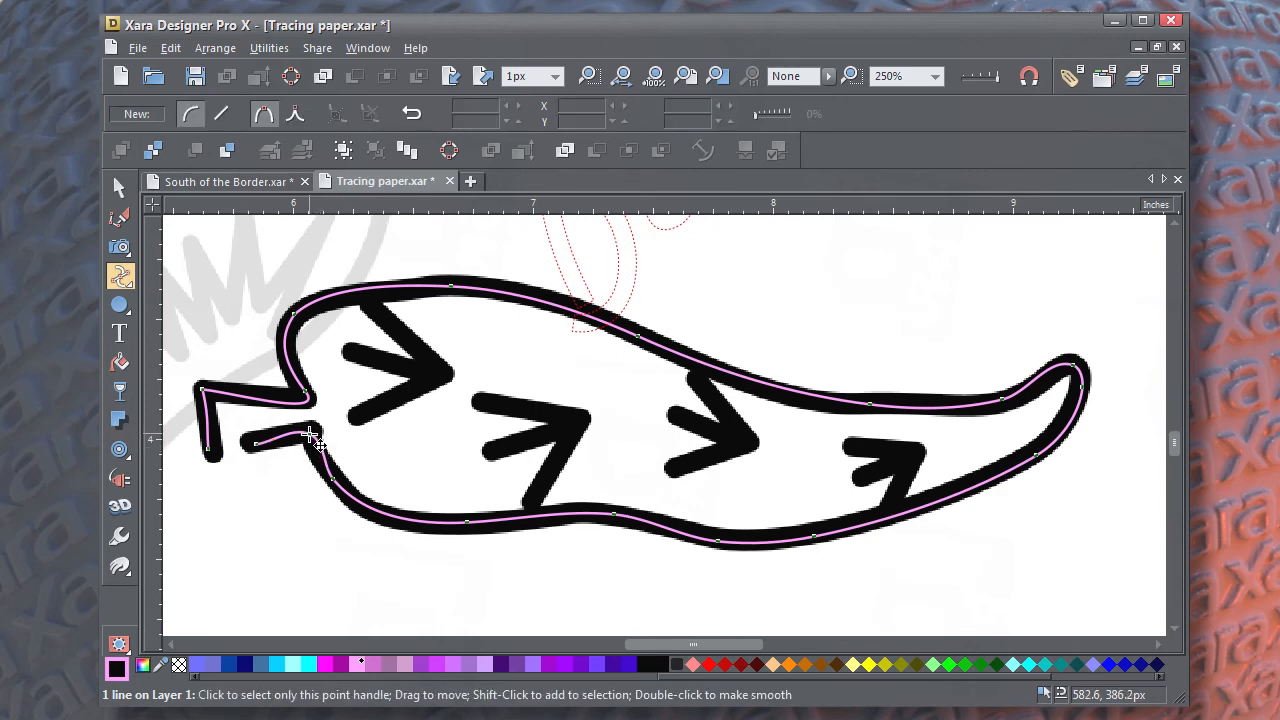
{"action": "left_click", "coordinate": [312, 436]}
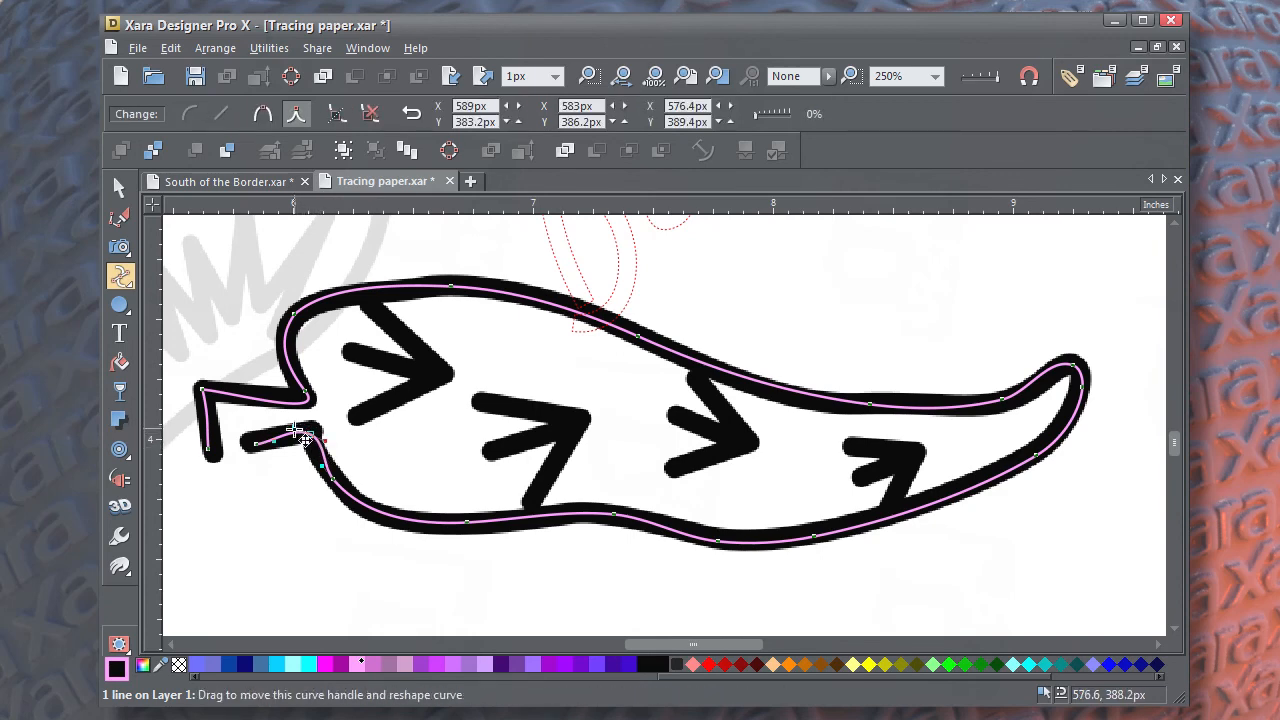
{"action": "left_click_drag", "start_coordinate": [300, 436], "coordinate": [320, 440]}
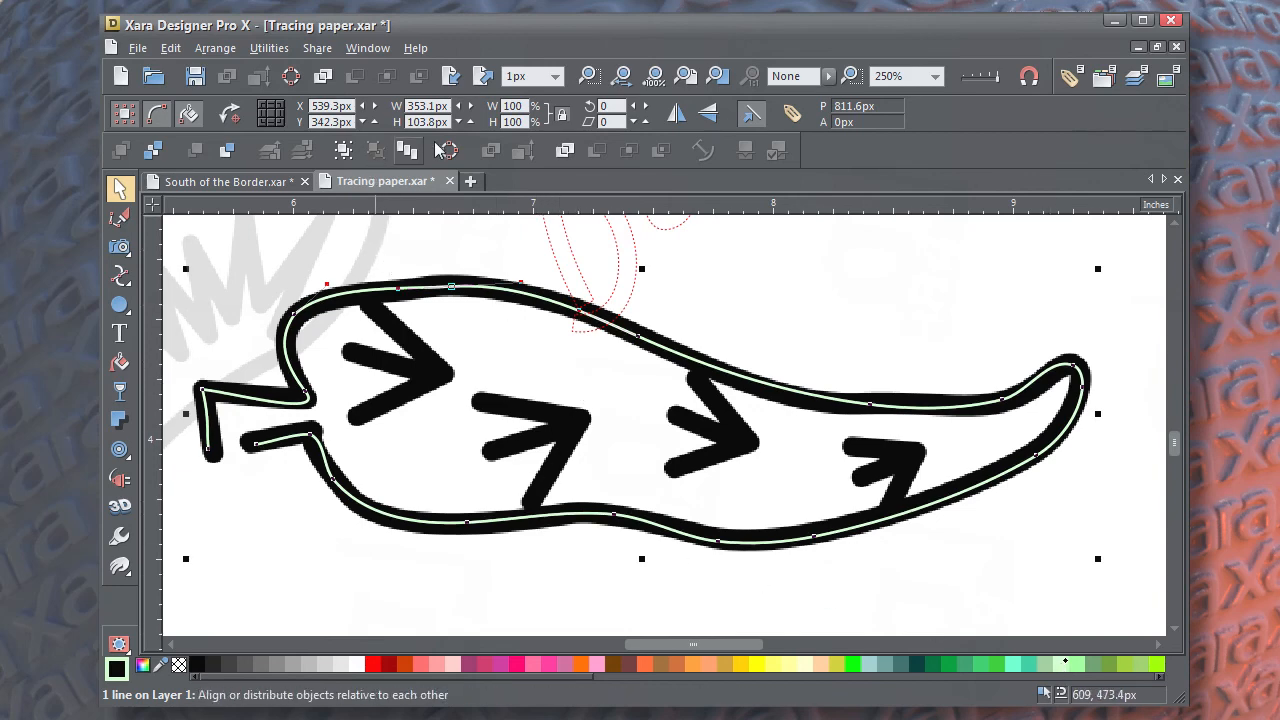
- Make the outline an 8px green line with a 0.5px thin copy nudged up-left, and select both
{"action": "left_click", "coordinate": [556, 76]}
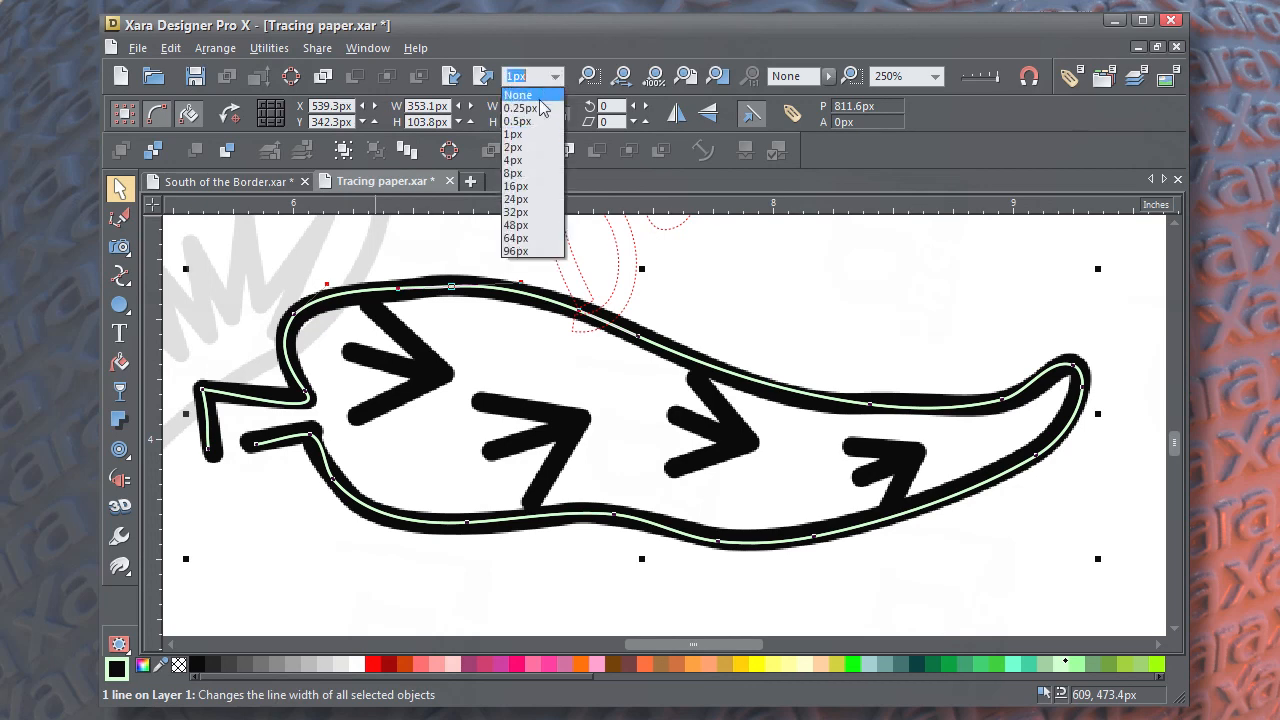
{"action": "left_click", "coordinate": [512, 172]}
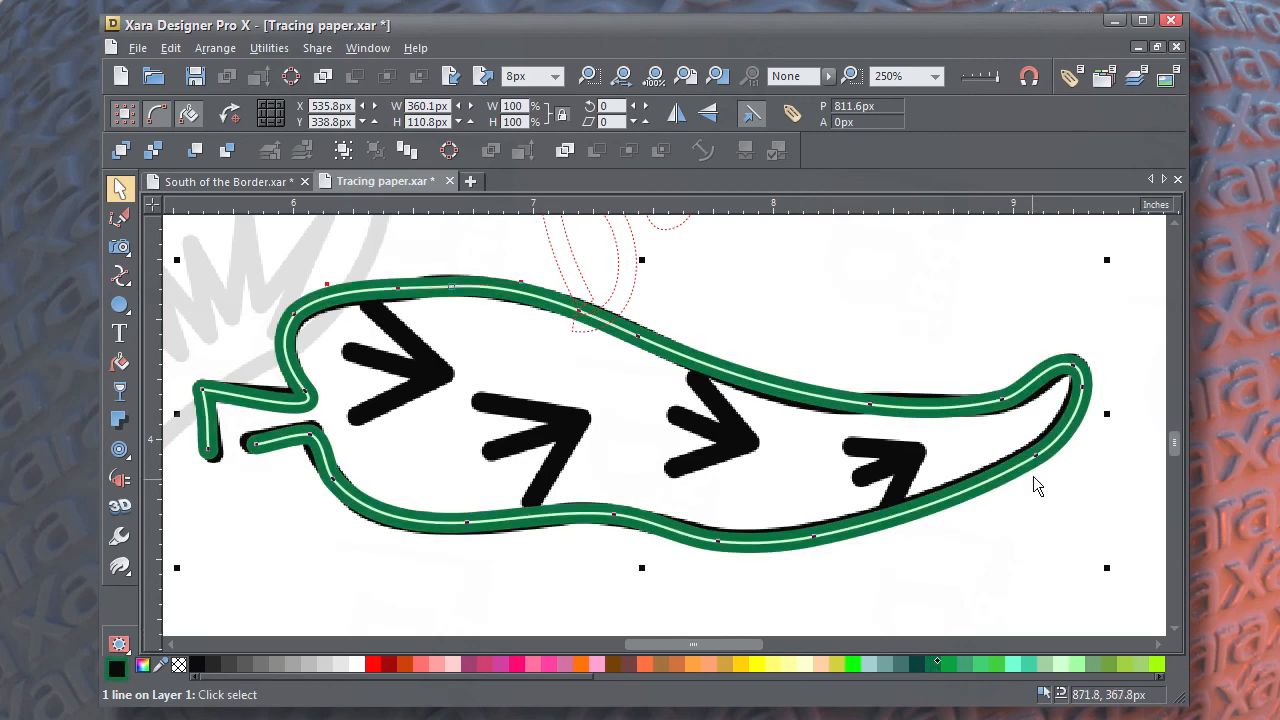
{"action": "mouse_move", "coordinate": [550, 410]}
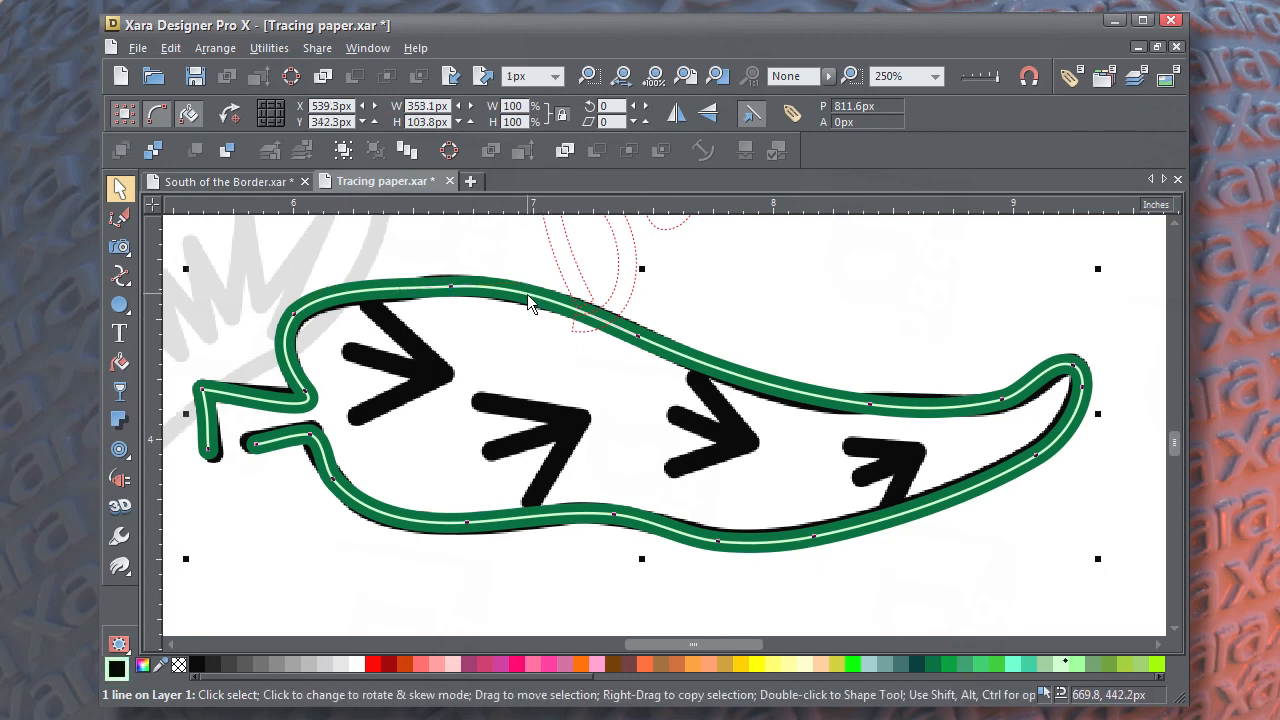
{"action": "left_click", "coordinate": [530, 300]}
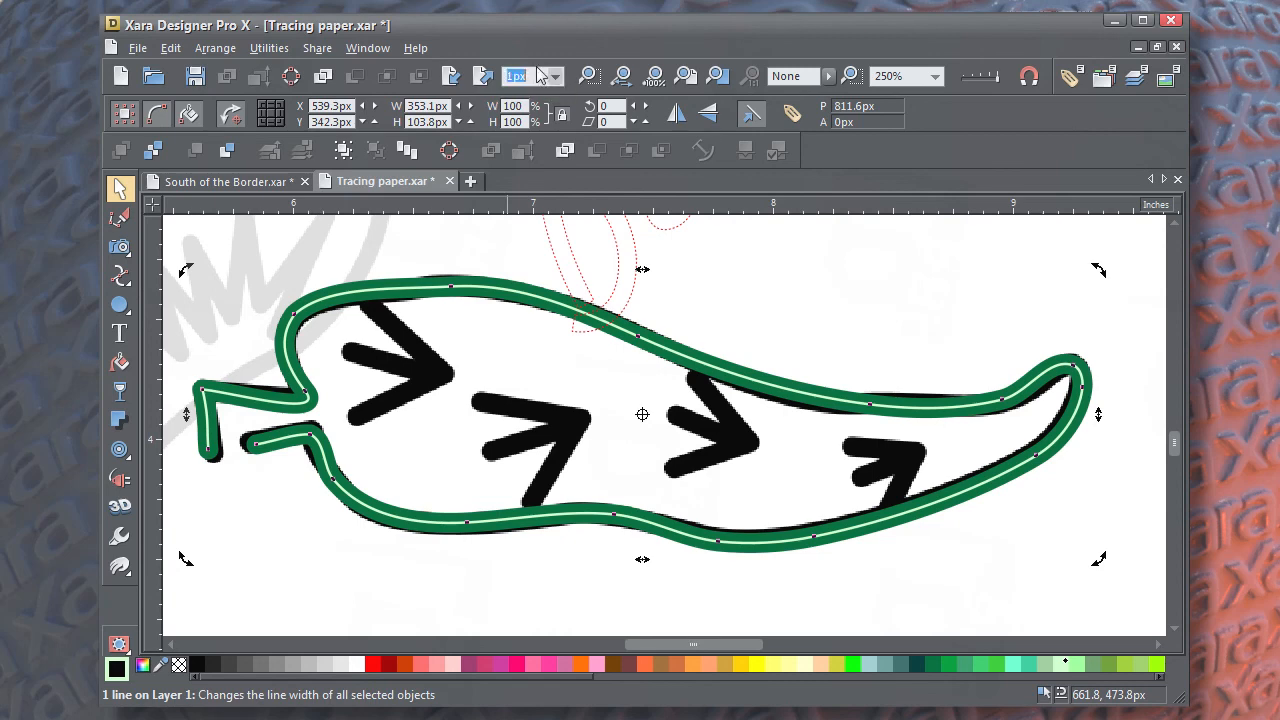
{"action": "type", "text": "0.5px"}
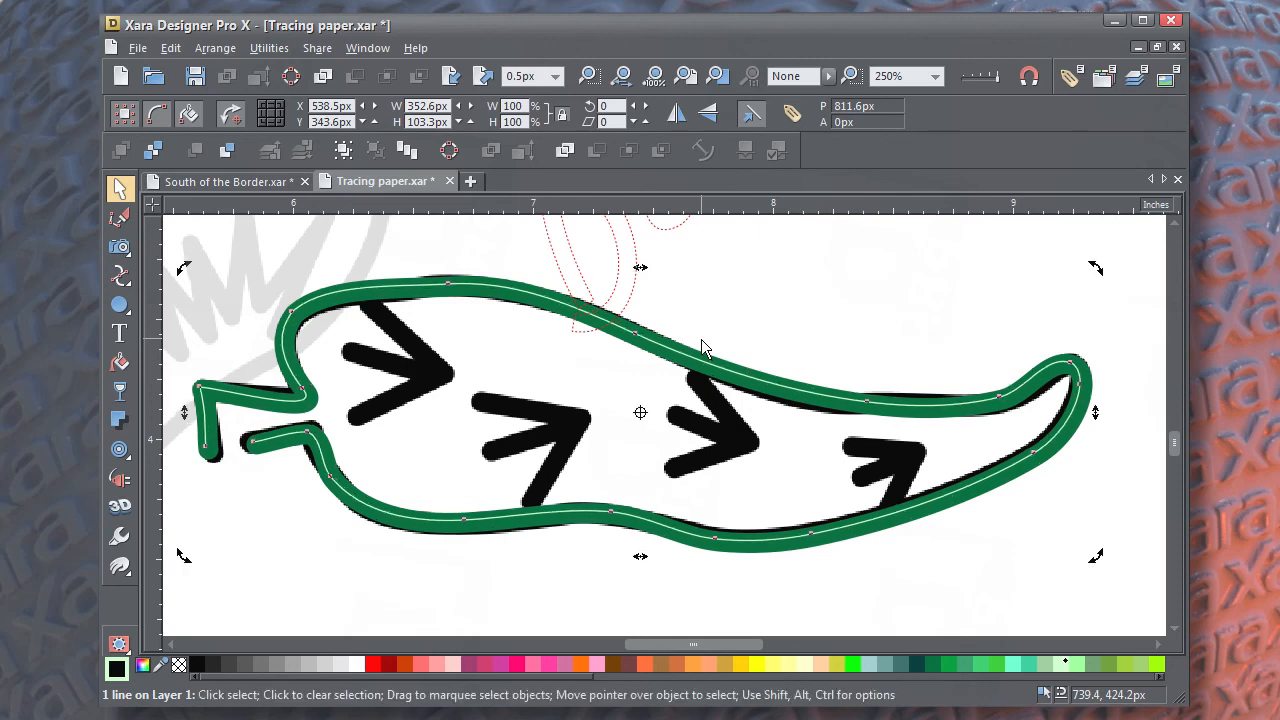
{"action": "left_click", "coordinate": [976, 430]}
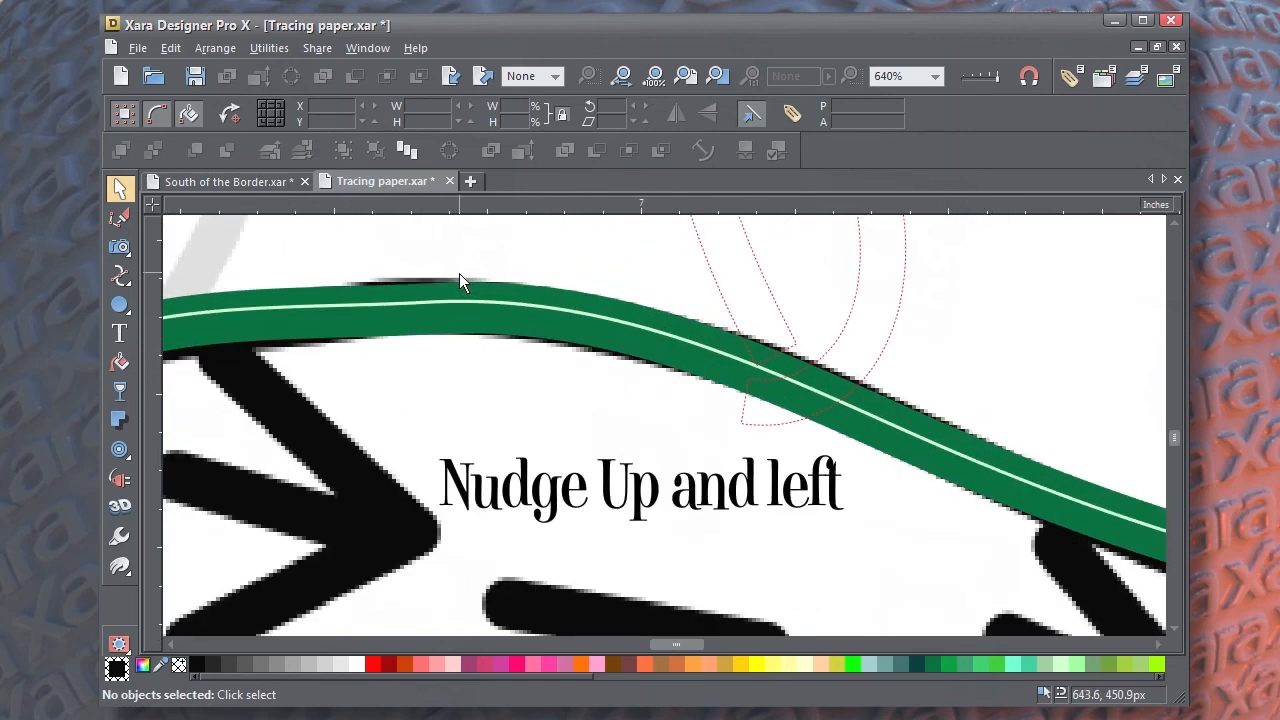
{"action": "left_click", "coordinate": [460, 280]}
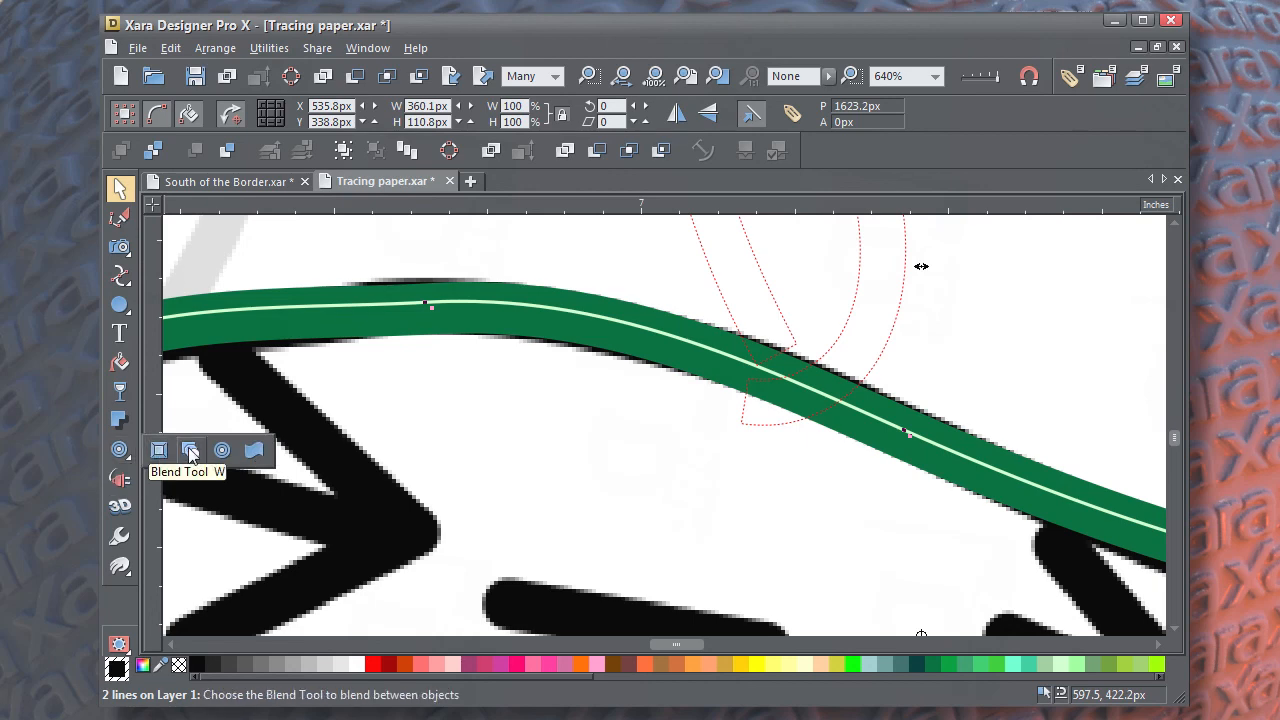
- Blend the thin line into the wide green line to form a glossy neon tube
{"action": "left_click", "coordinate": [190, 448]}
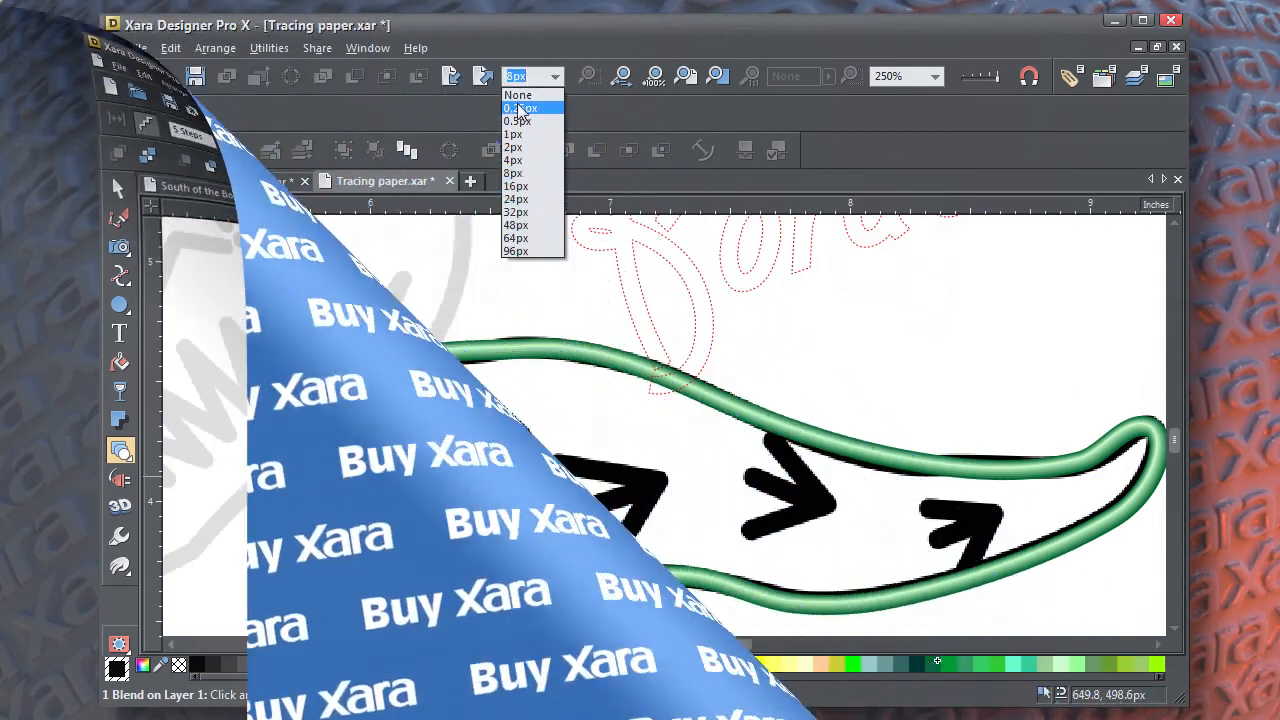
{"action": "left_click", "coordinate": [516, 122]}
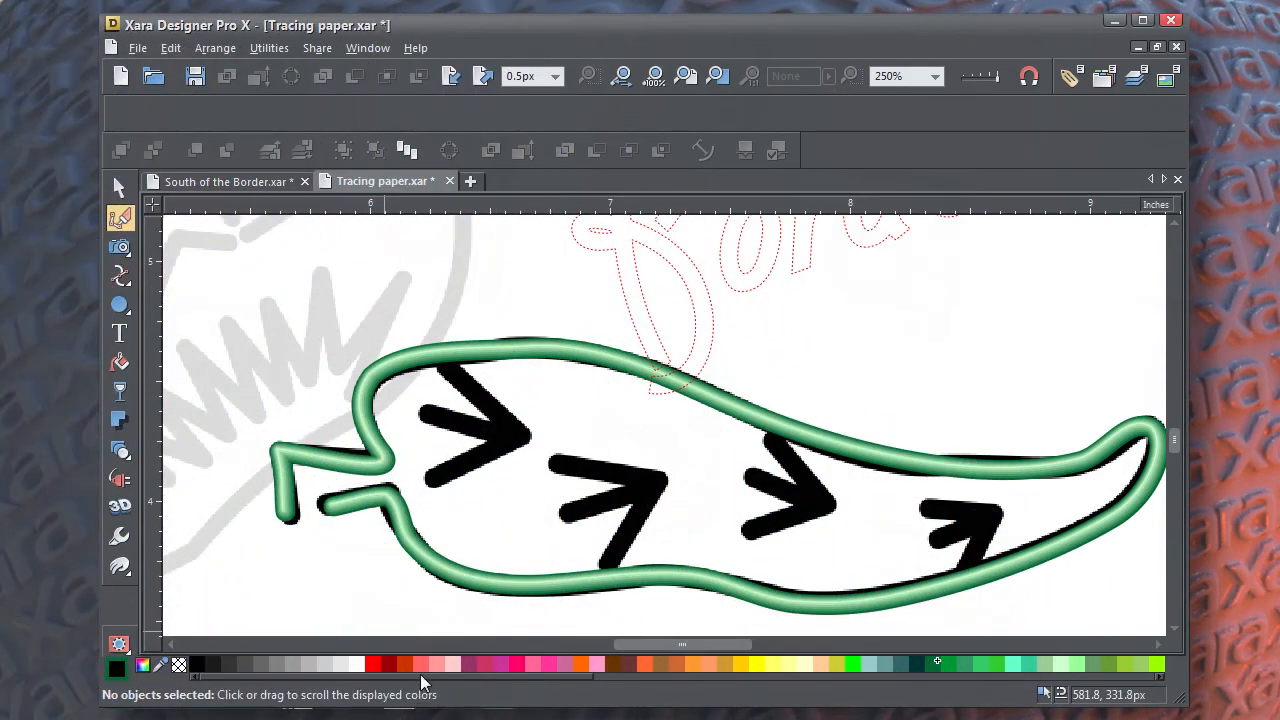
{"action": "mouse_move", "coordinate": [388, 664]}
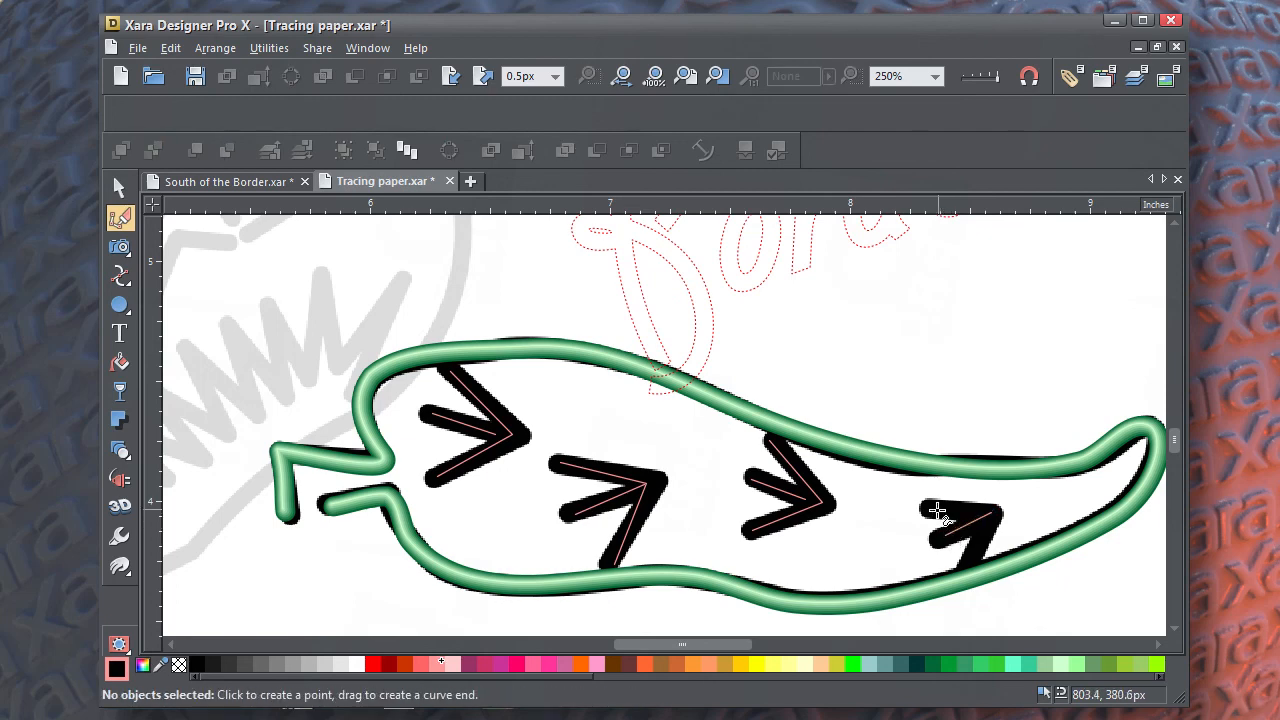
- Finish tracing the last arrow mark, return to the Selector and deselect everything
{"action": "left_click", "coordinate": [940, 510]}
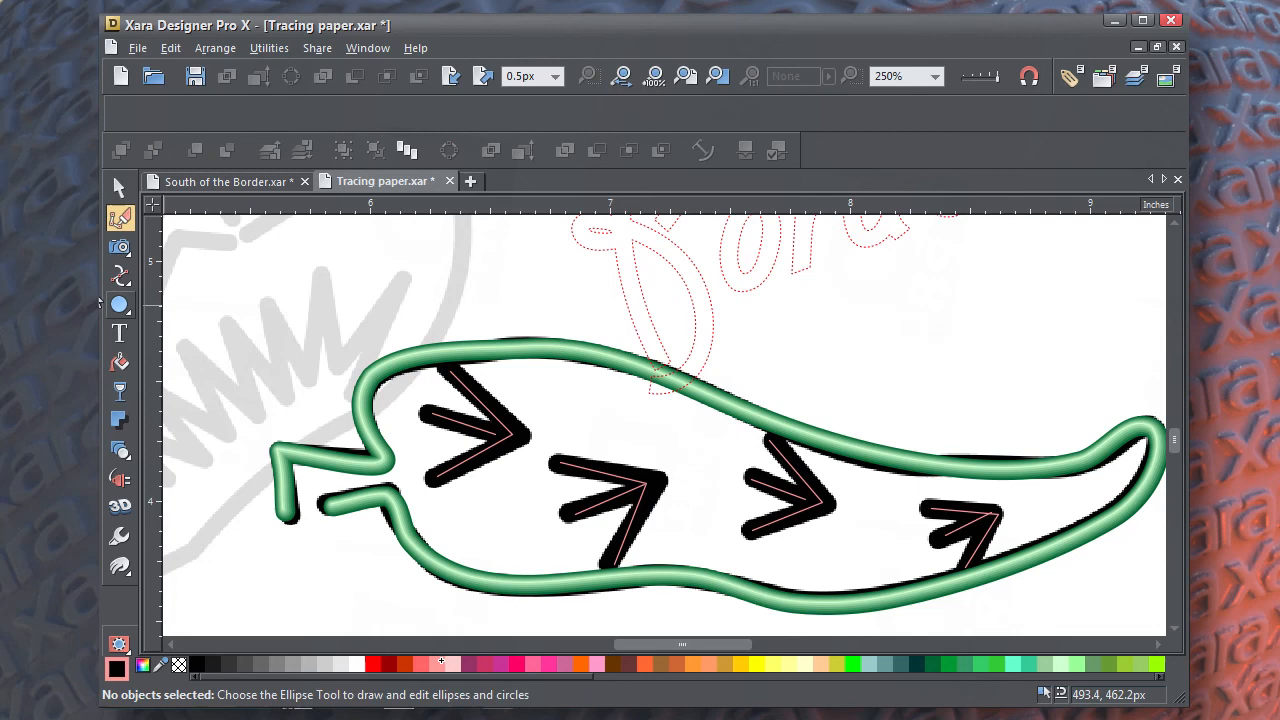
{"action": "left_click", "coordinate": [120, 188]}
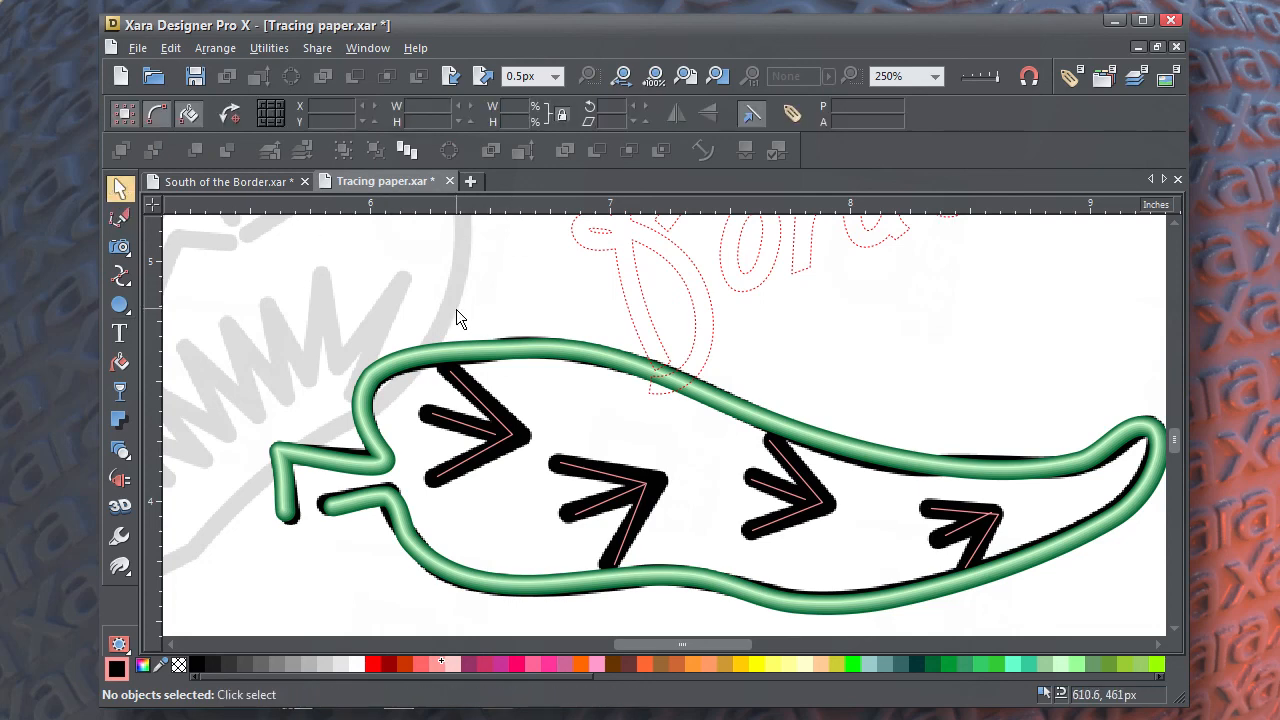
{"action": "left_click", "coordinate": [610, 540]}
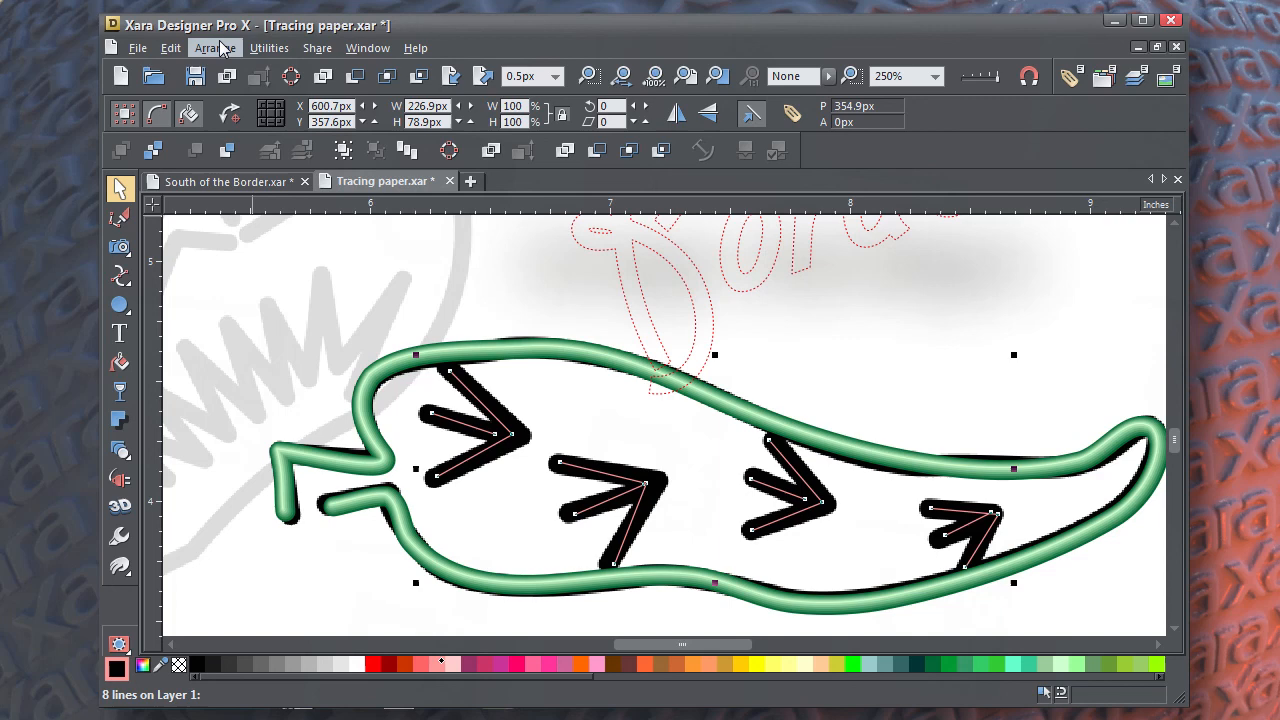
- Make the arrow lines 8px red strokes with thin lines on top and blend them into glossy neon arrows
{"action": "left_click", "coordinate": [214, 48]}
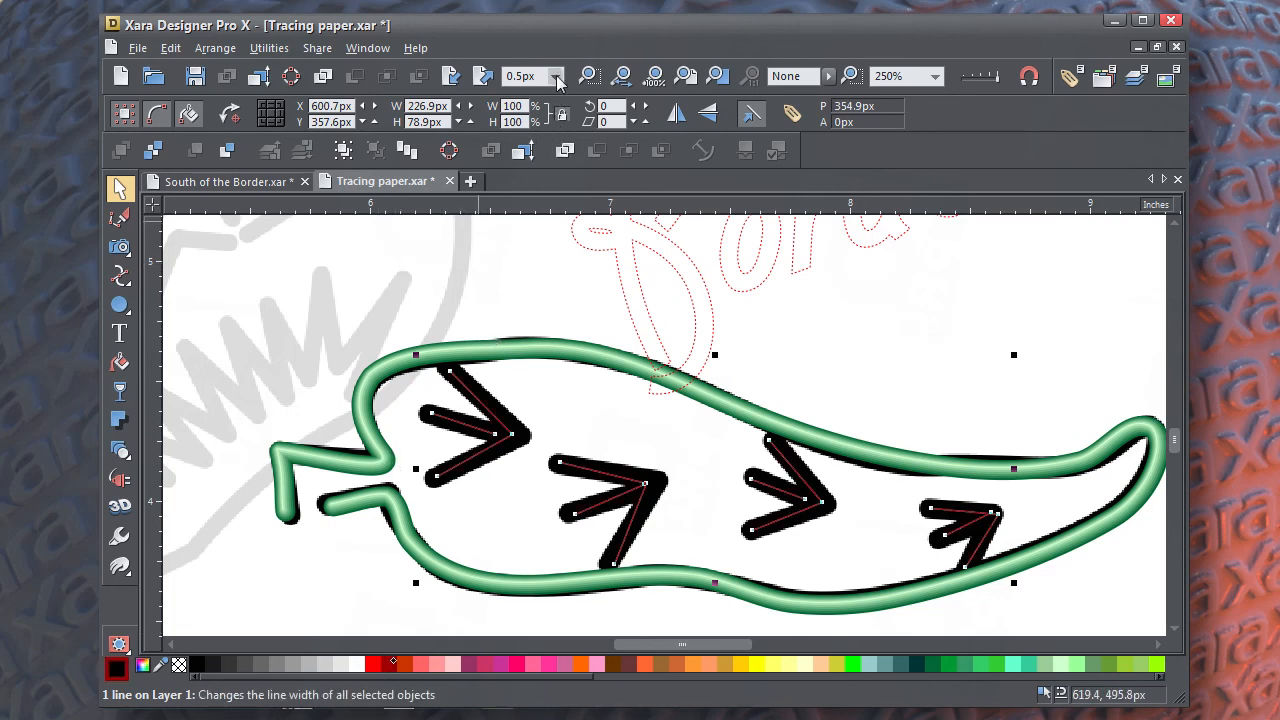
{"action": "left_click", "coordinate": [558, 76]}
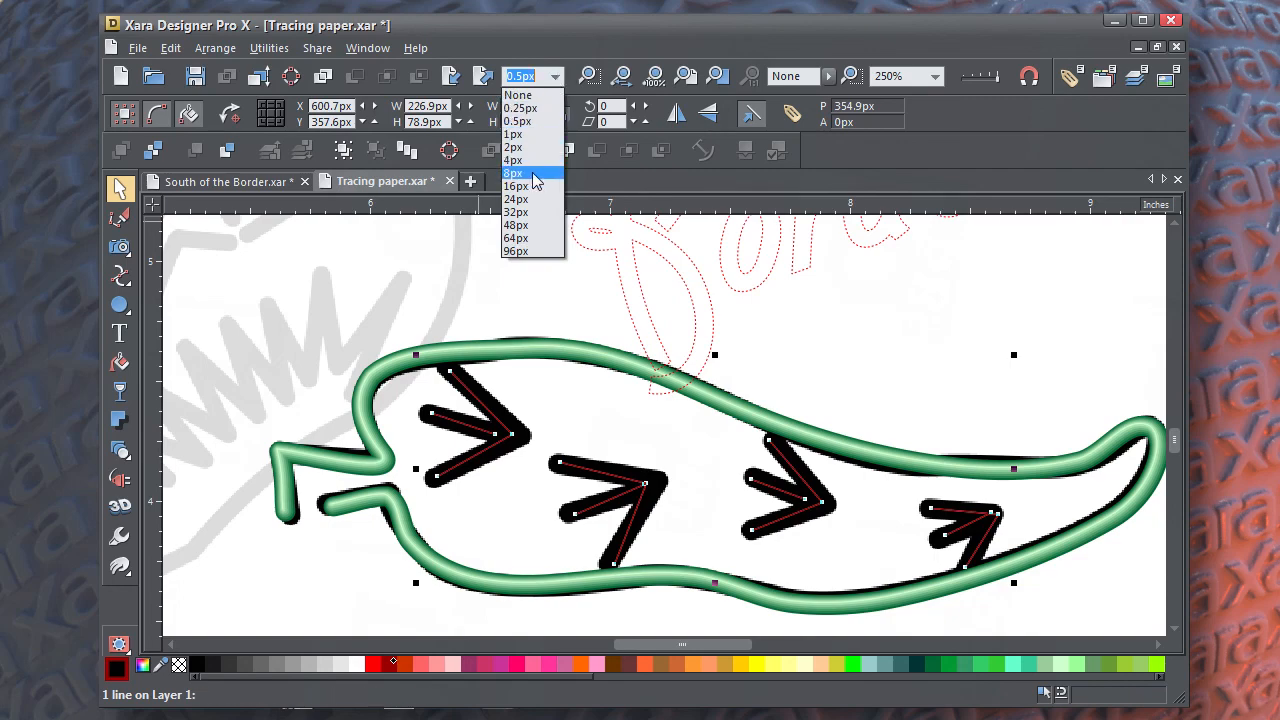
{"action": "left_click", "coordinate": [512, 172]}
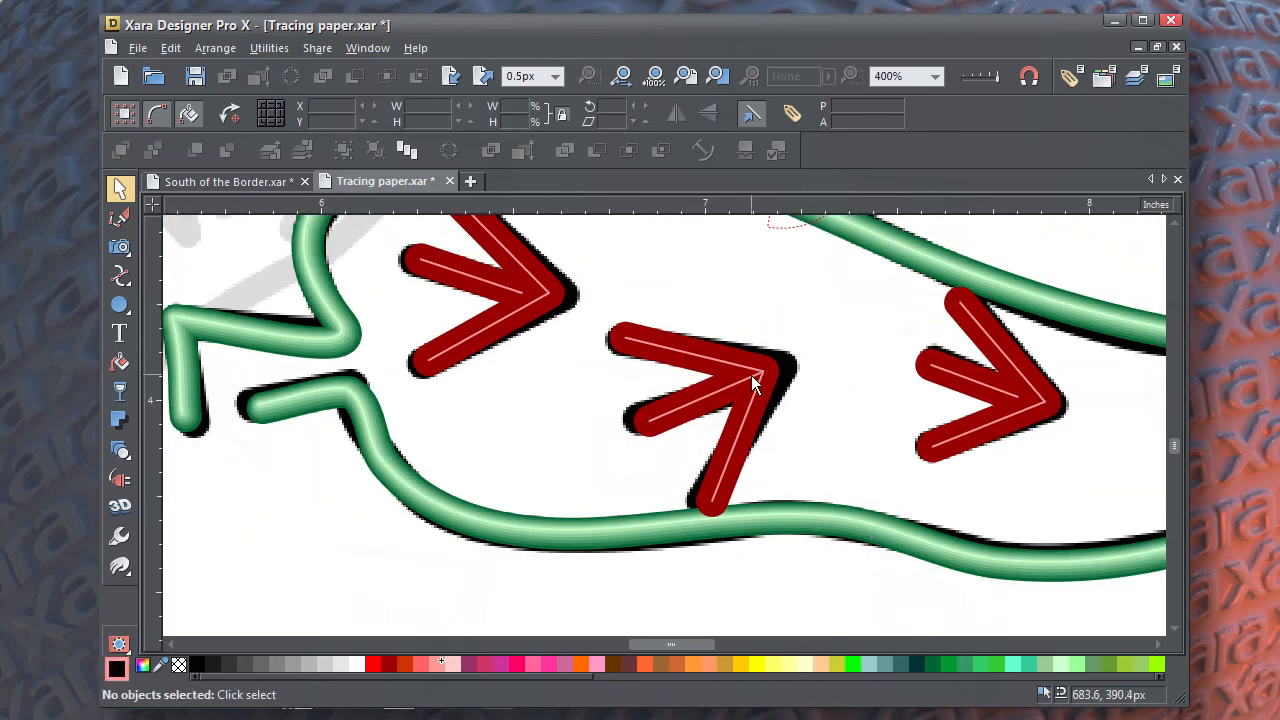
{"action": "left_click", "coordinate": [756, 384]}
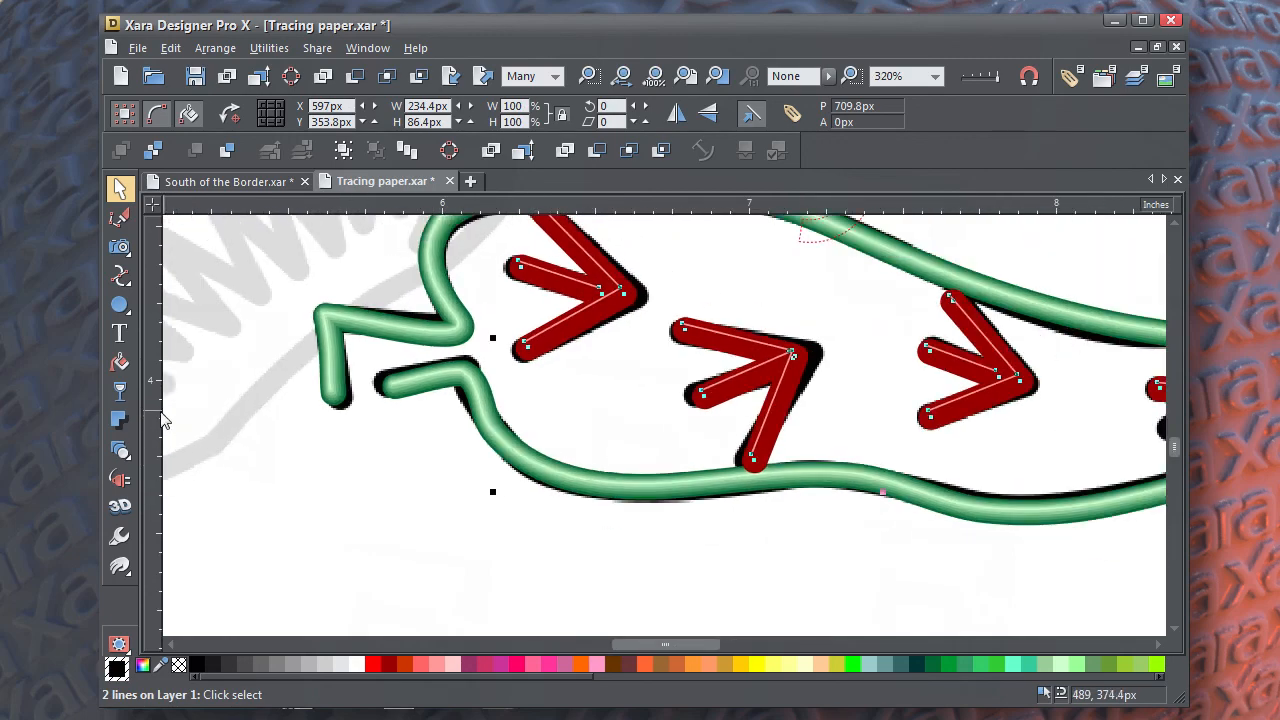
{"action": "left_click", "coordinate": [120, 452]}
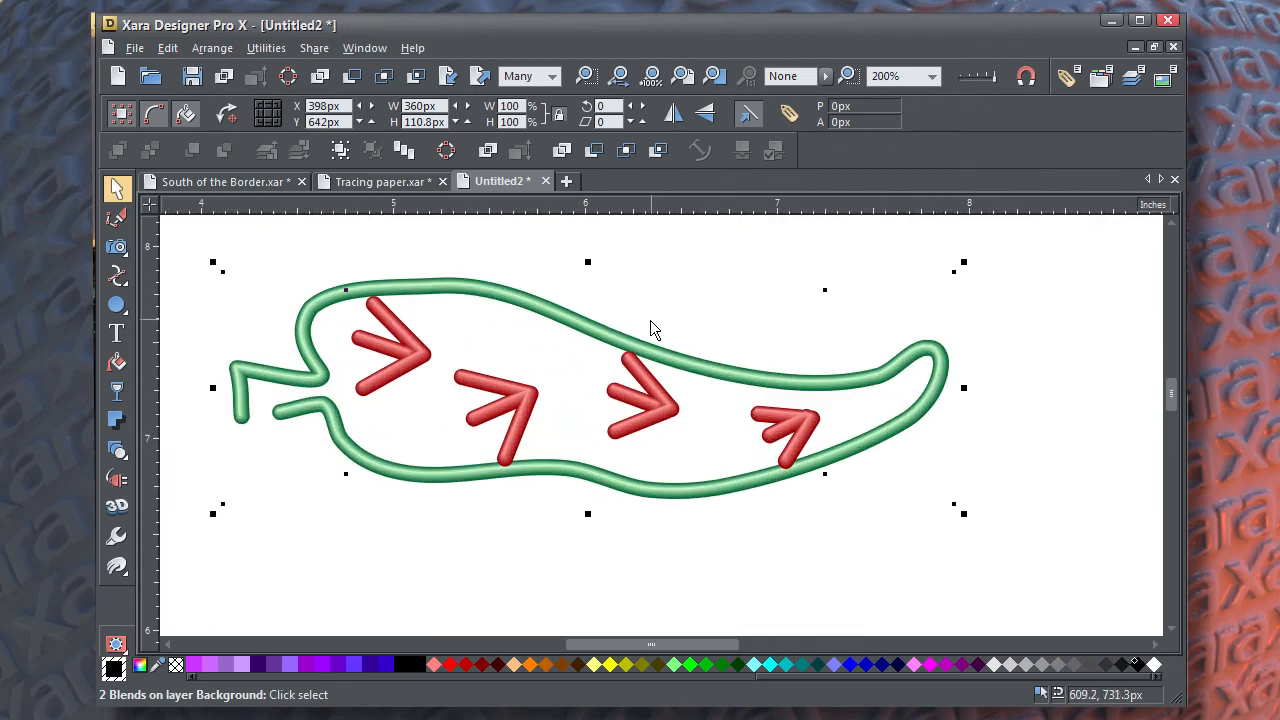
- Convert the pepper outline blend to a solid shape via Arrange > Convert Line to Shape and return to Tracing paper.xar
{"action": "left_click", "coordinate": [212, 48]}
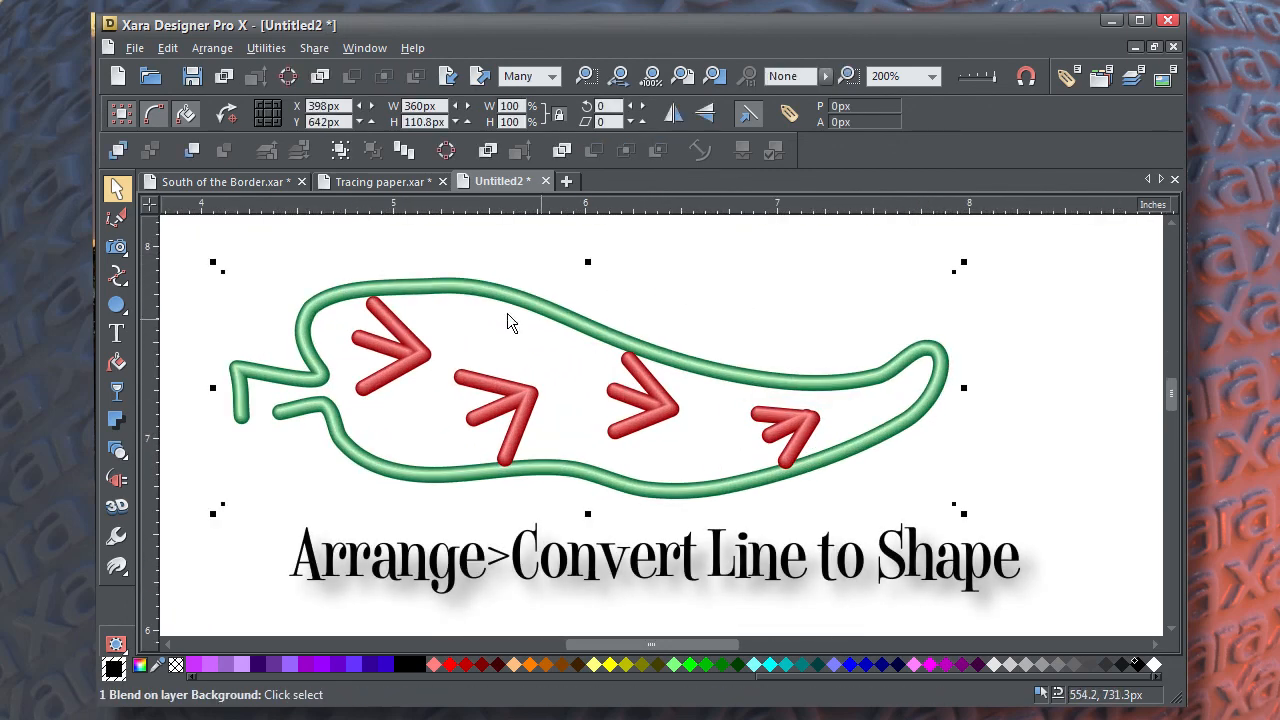
{"action": "left_click", "coordinate": [212, 48]}
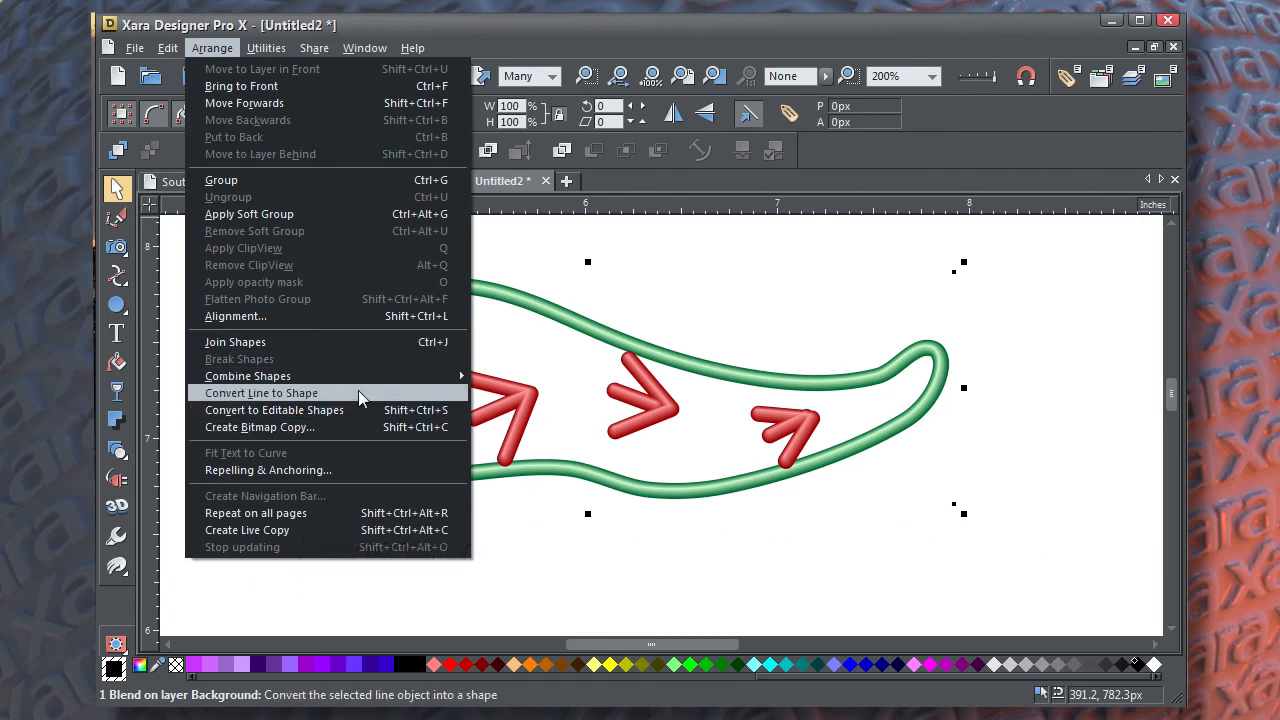
{"action": "left_click", "coordinate": [260, 392]}
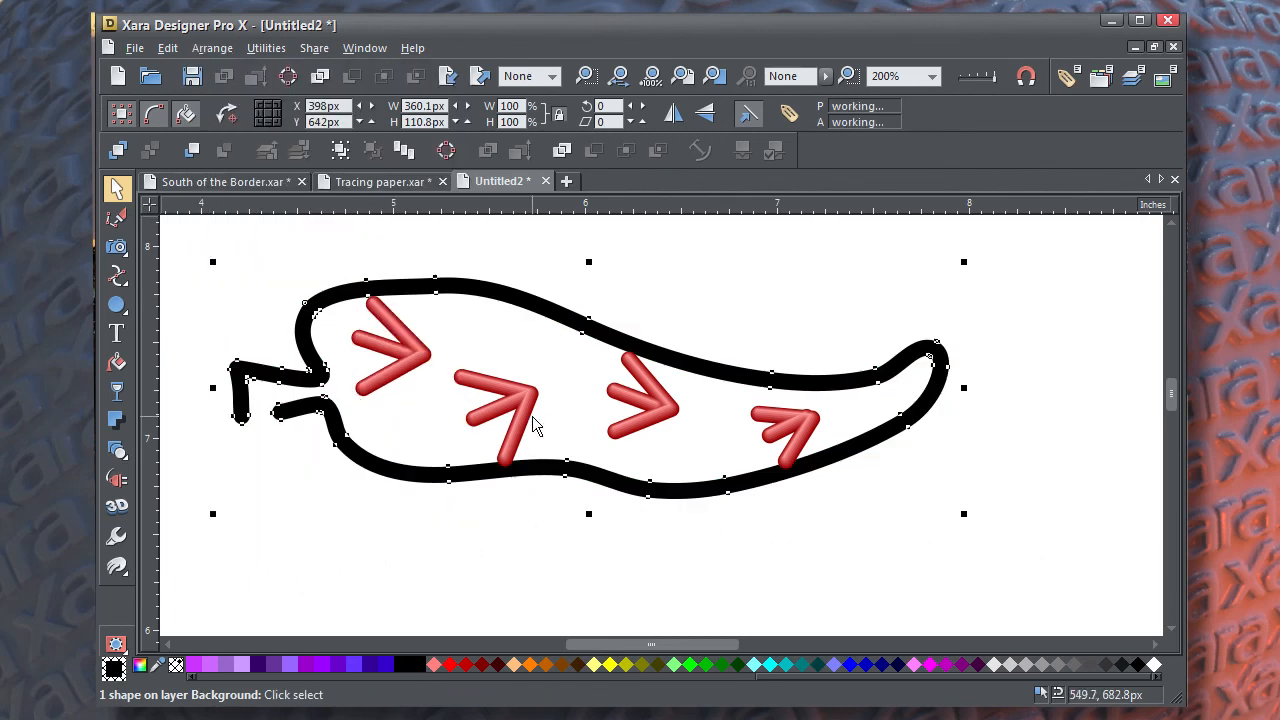
{"action": "left_click", "coordinate": [212, 48]}
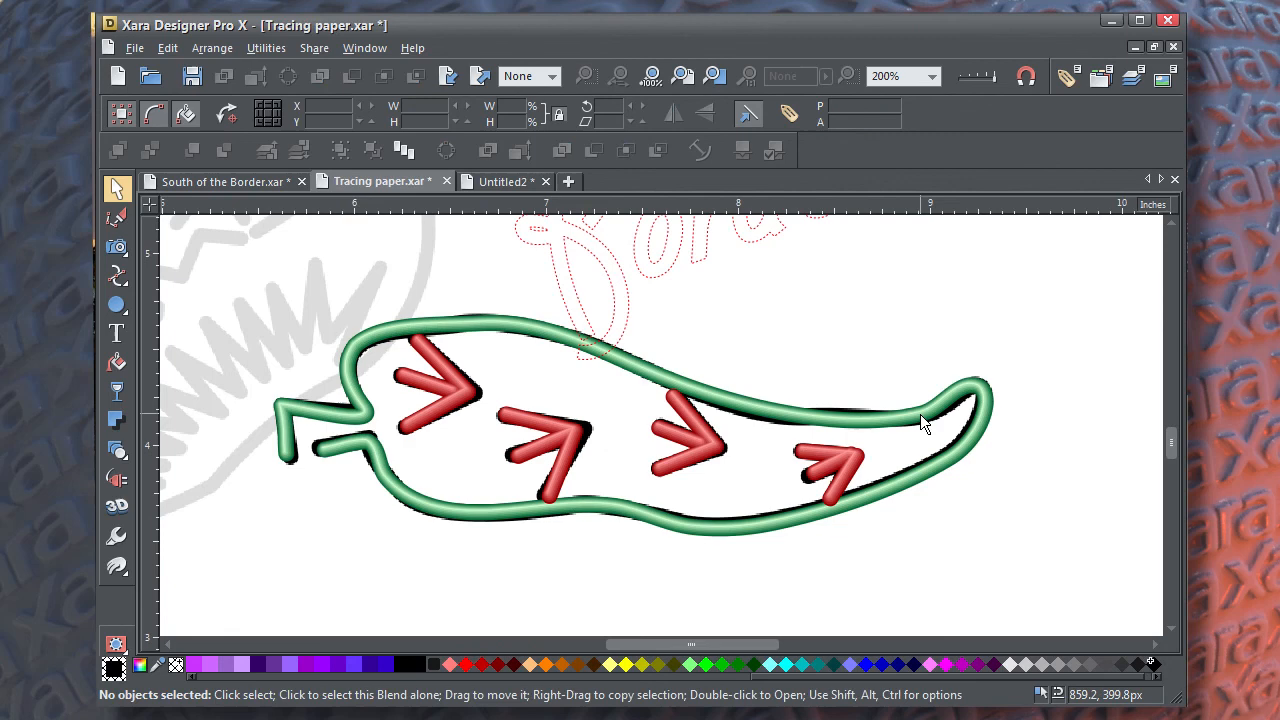
- Give the black pepper shape a flat transparency of about 99% so the neon shows through
{"action": "left_click", "coordinate": [920, 420]}
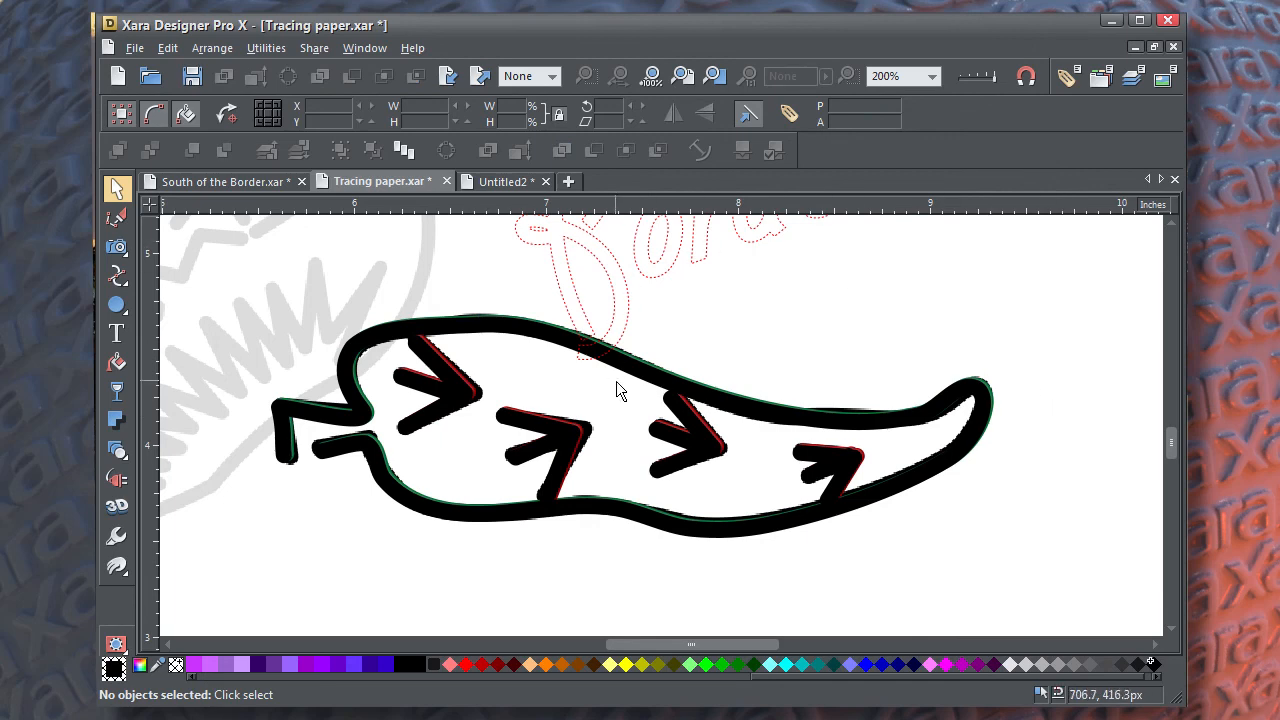
{"action": "left_click", "coordinate": [436, 376]}
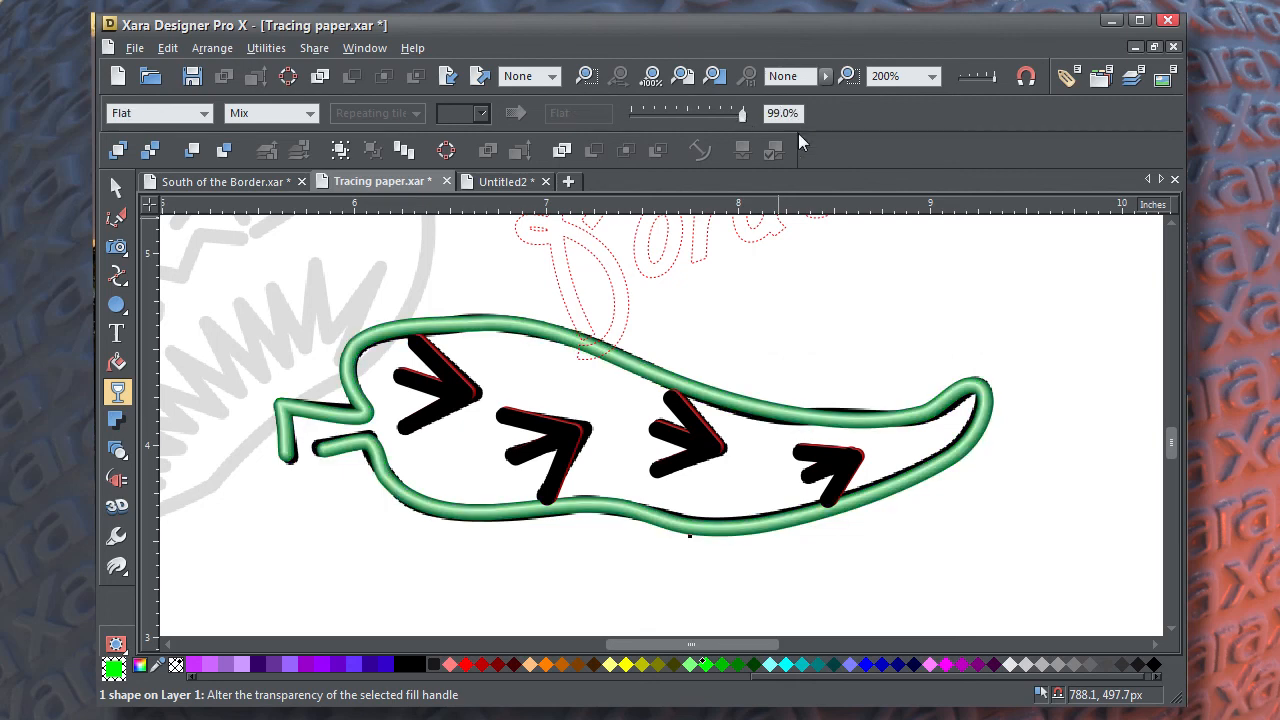
- Add a Glow shadow to the pepper outline, adjust its transparency and colour it green
{"action": "left_click", "coordinate": [116, 420]}
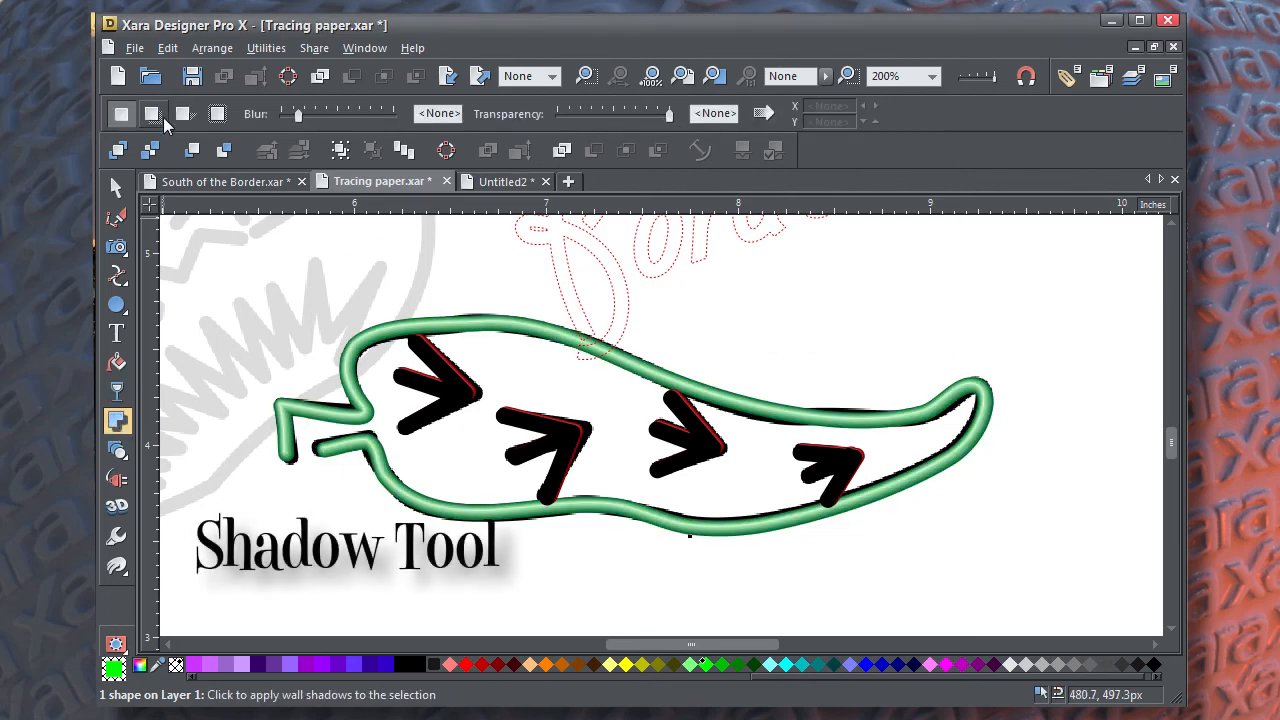
{"action": "left_click", "coordinate": [216, 114]}
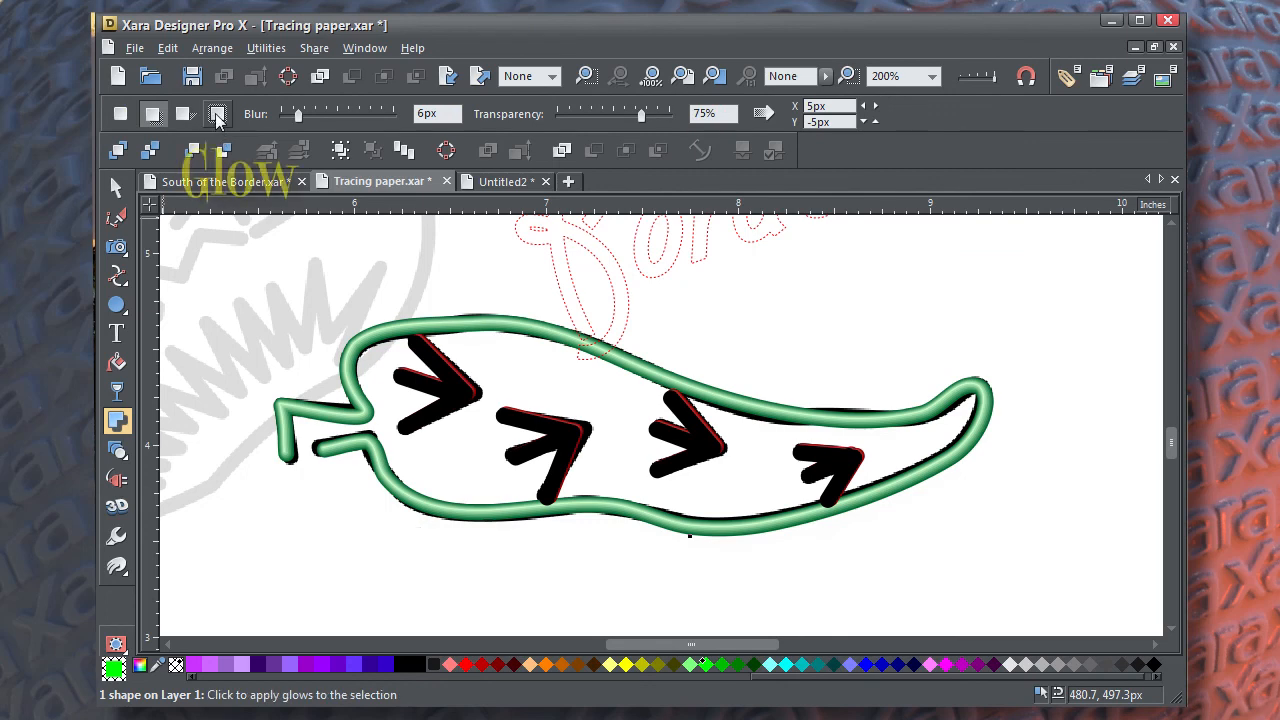
{"action": "left_click", "coordinate": [216, 114]}
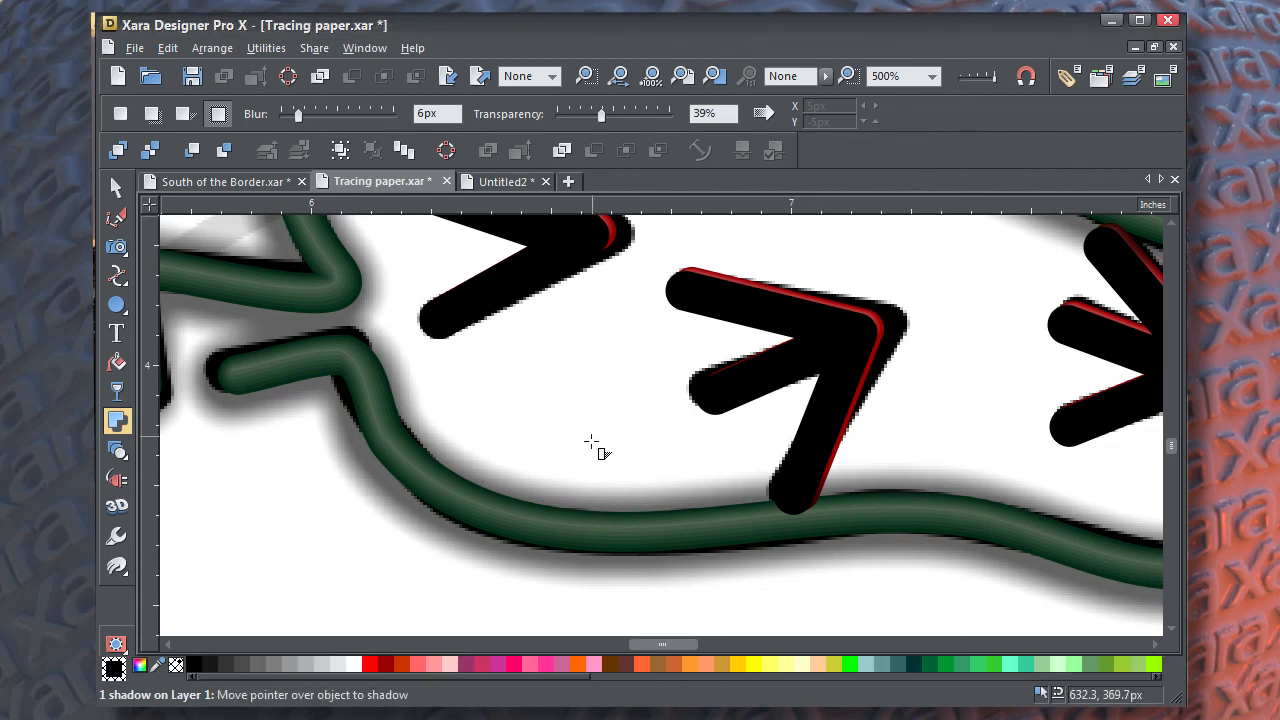
{"action": "mouse_move", "coordinate": [968, 670]}
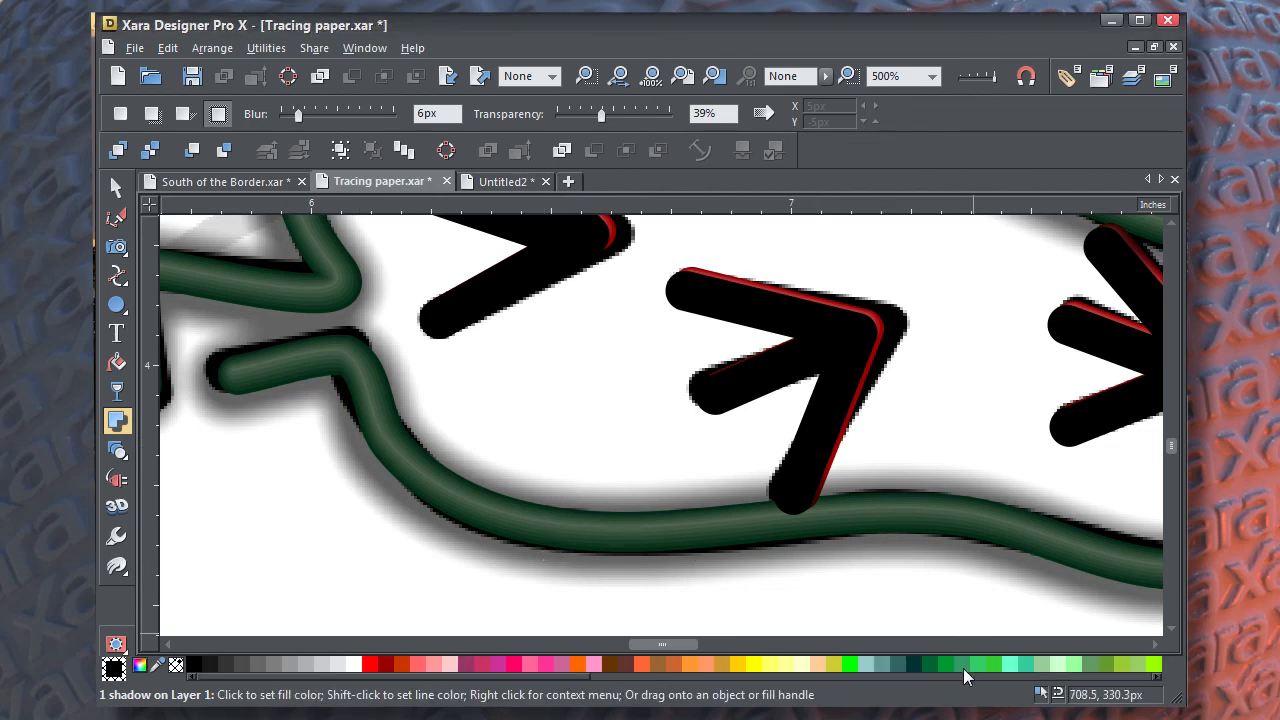
{"action": "left_click", "coordinate": [976, 664]}
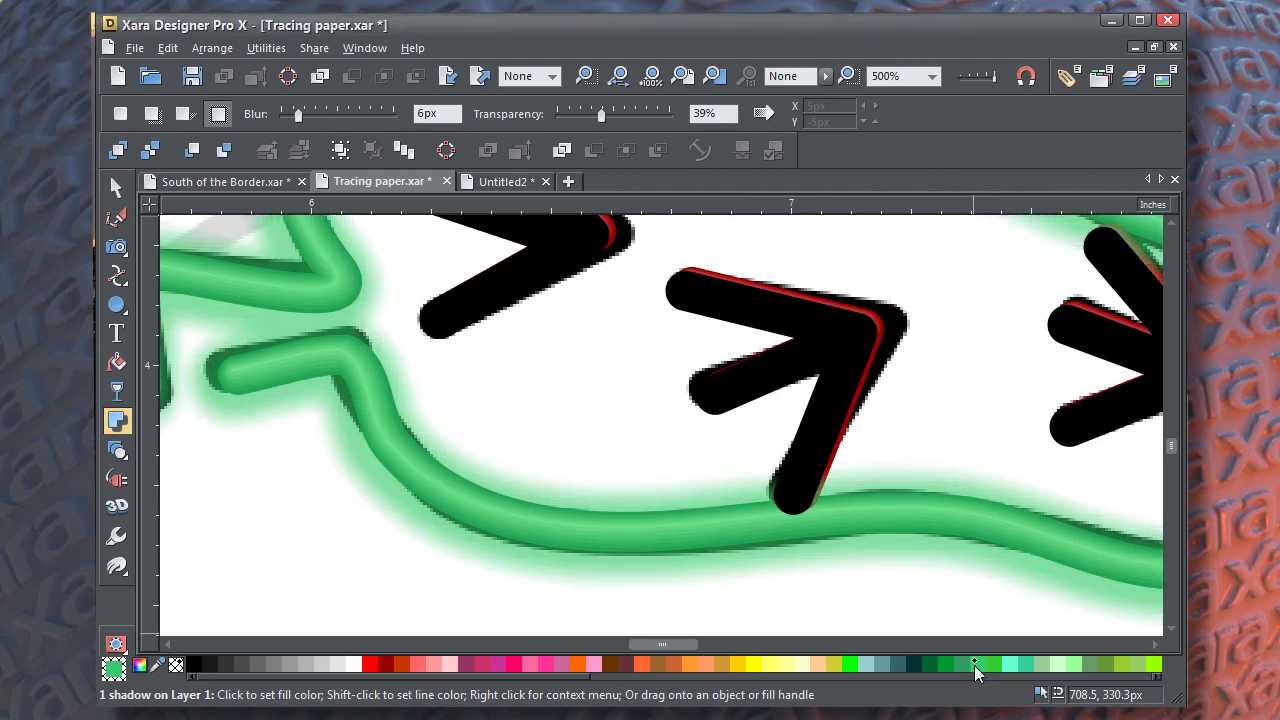
{"action": "mouse_move", "coordinate": [558, 332]}
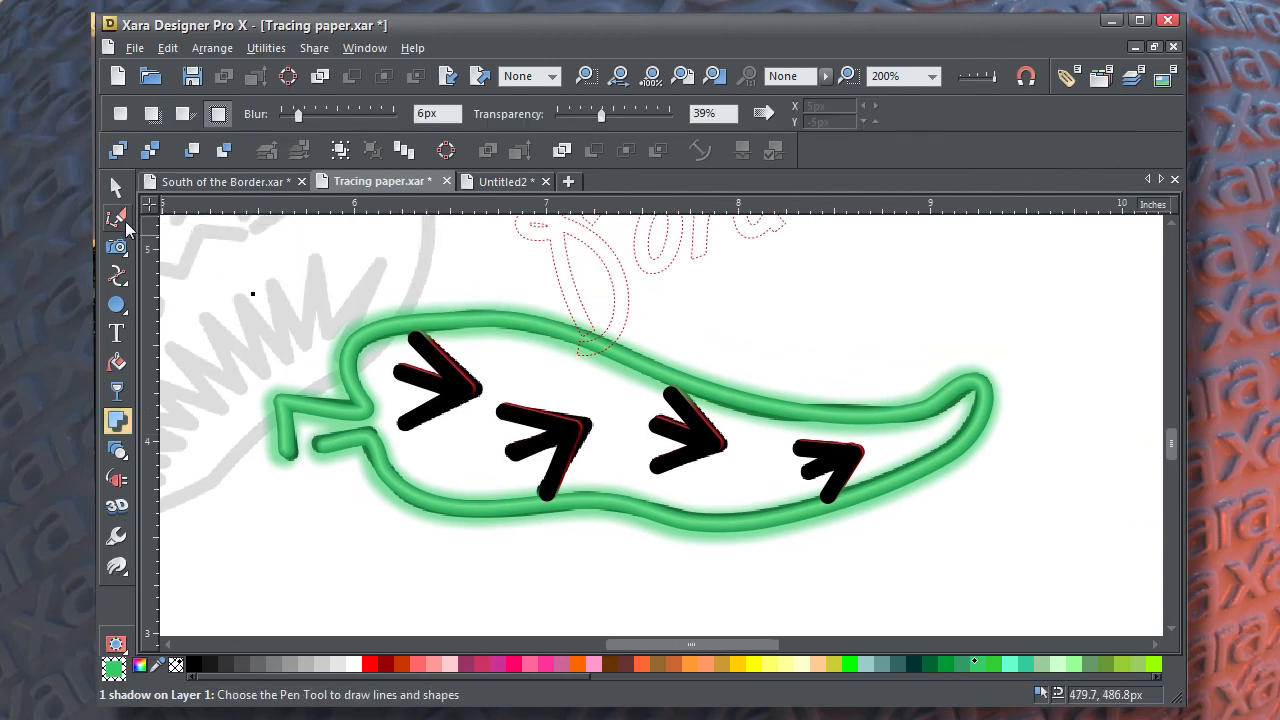
- Draw a black rectangle covering the pepper and send it behind the glowing tube
{"action": "left_click", "coordinate": [116, 188]}
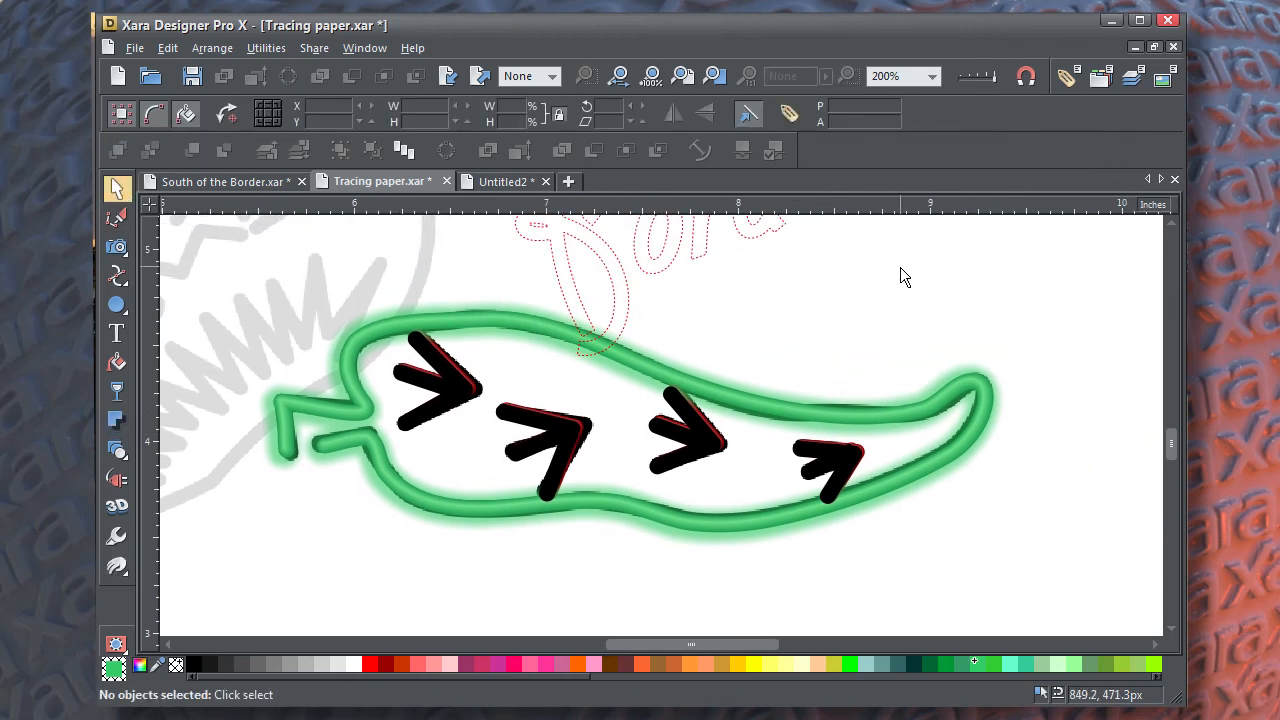
{"action": "left_click", "coordinate": [116, 304]}
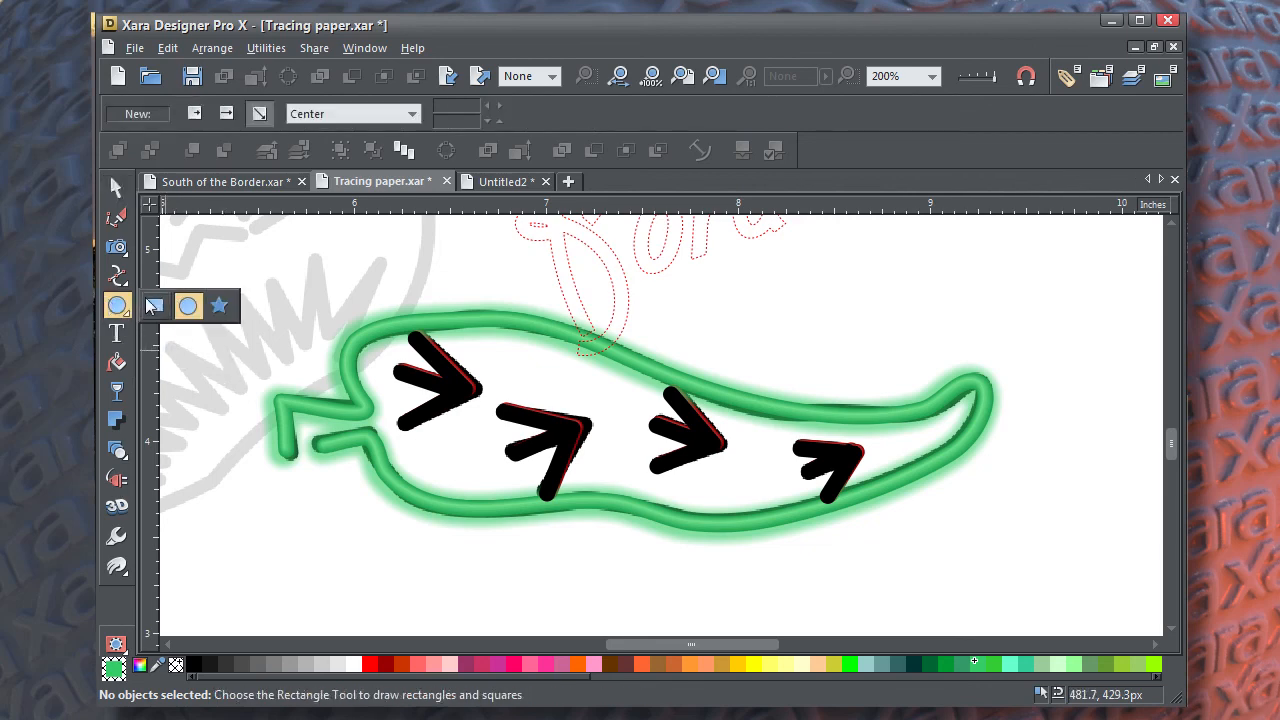
{"action": "left_click_drag", "start_coordinate": [258, 258], "coordinate": [716, 428]}
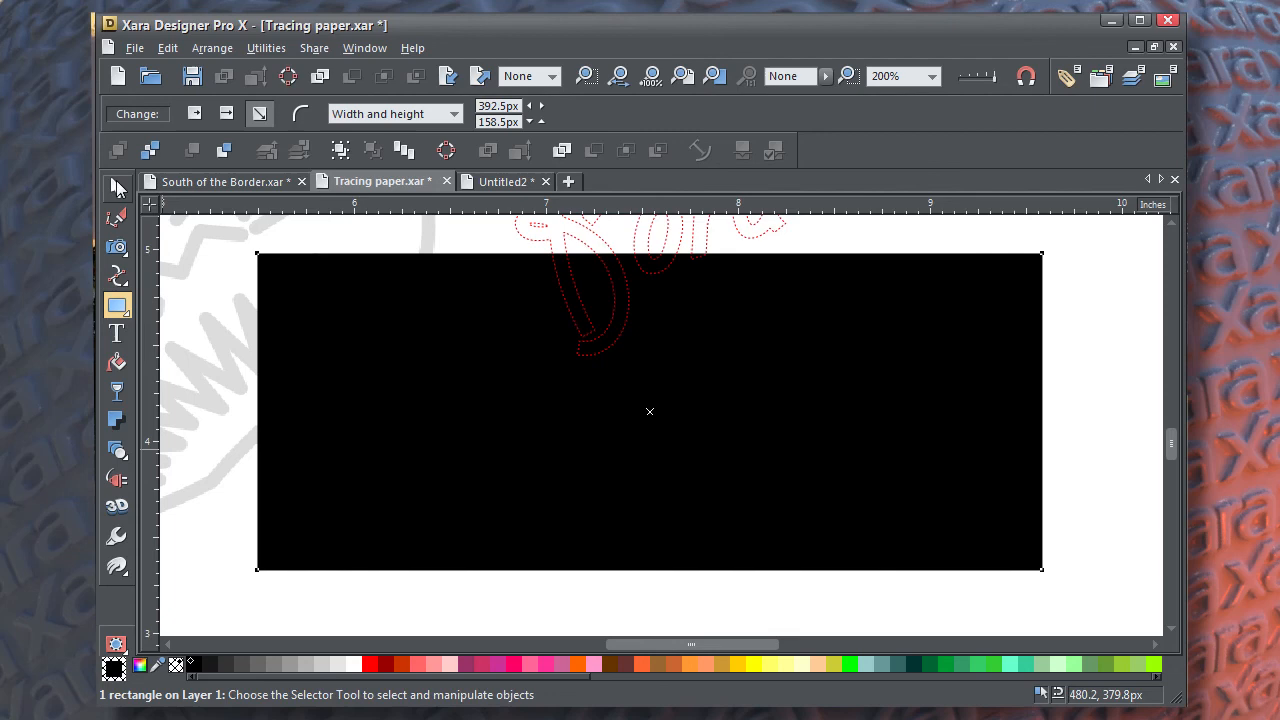
{"action": "left_click", "coordinate": [116, 188]}
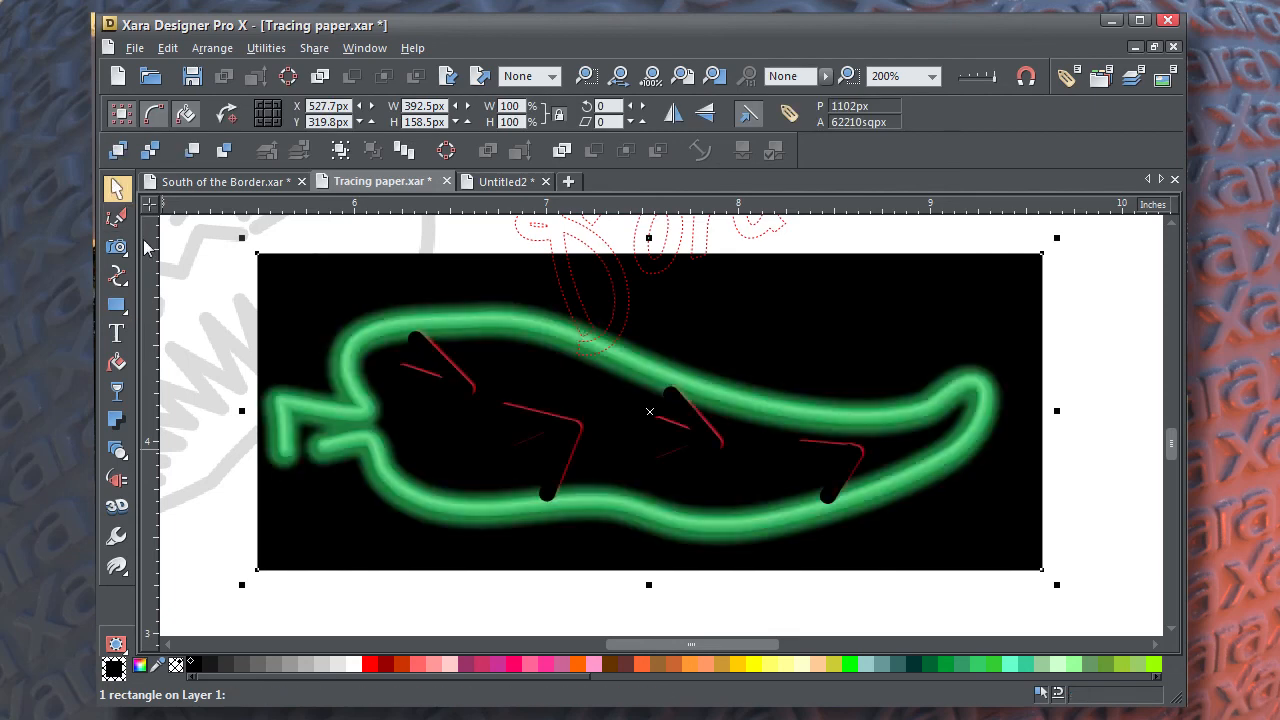
{"action": "mouse_move", "coordinate": [616, 532]}
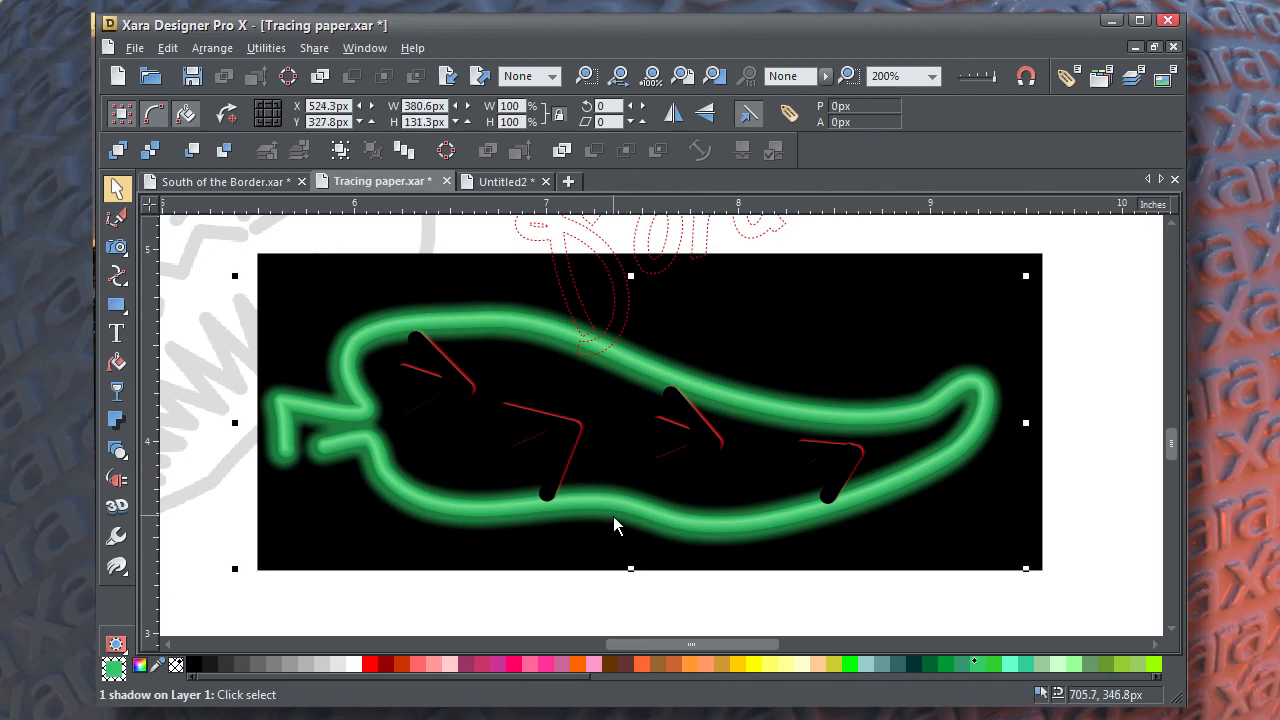
{"action": "left_click", "coordinate": [584, 520]}
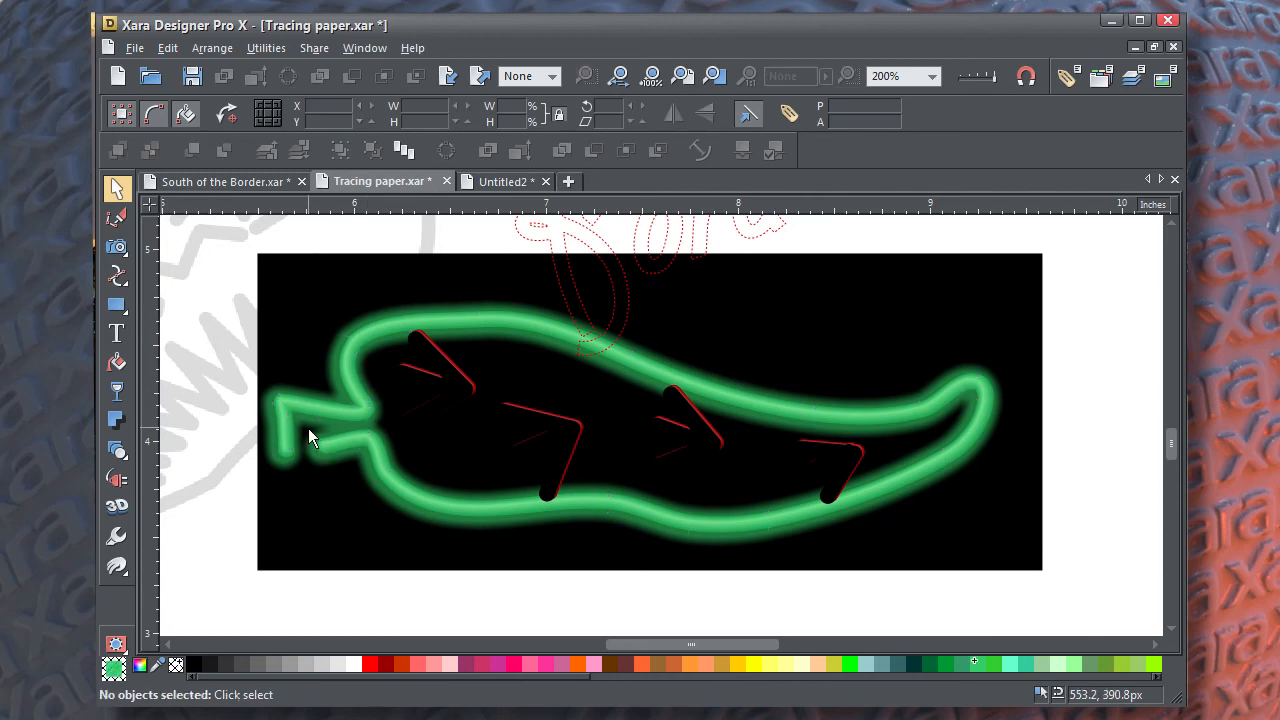
- Reduce the green glow's transparency and raise its blur so the tube gets a bright whitish core
{"action": "left_click", "coordinate": [310, 436]}
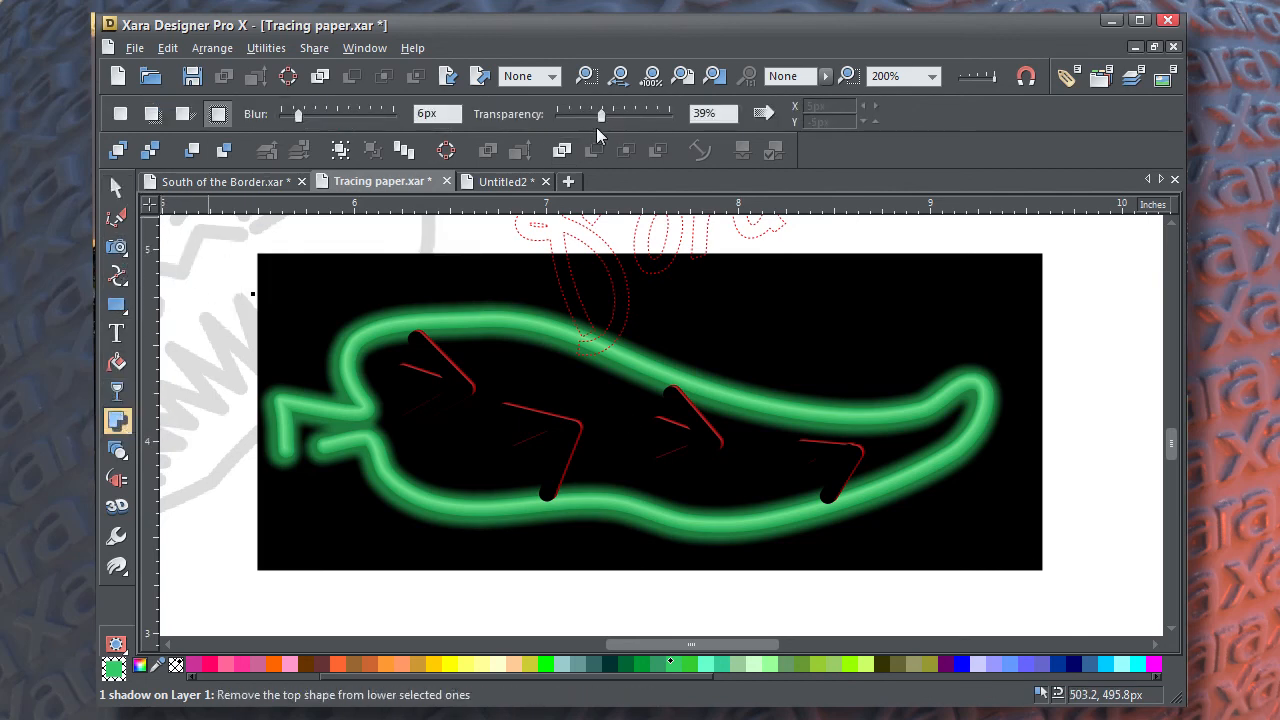
{"action": "left_click_drag", "start_coordinate": [600, 112], "coordinate": [580, 112]}
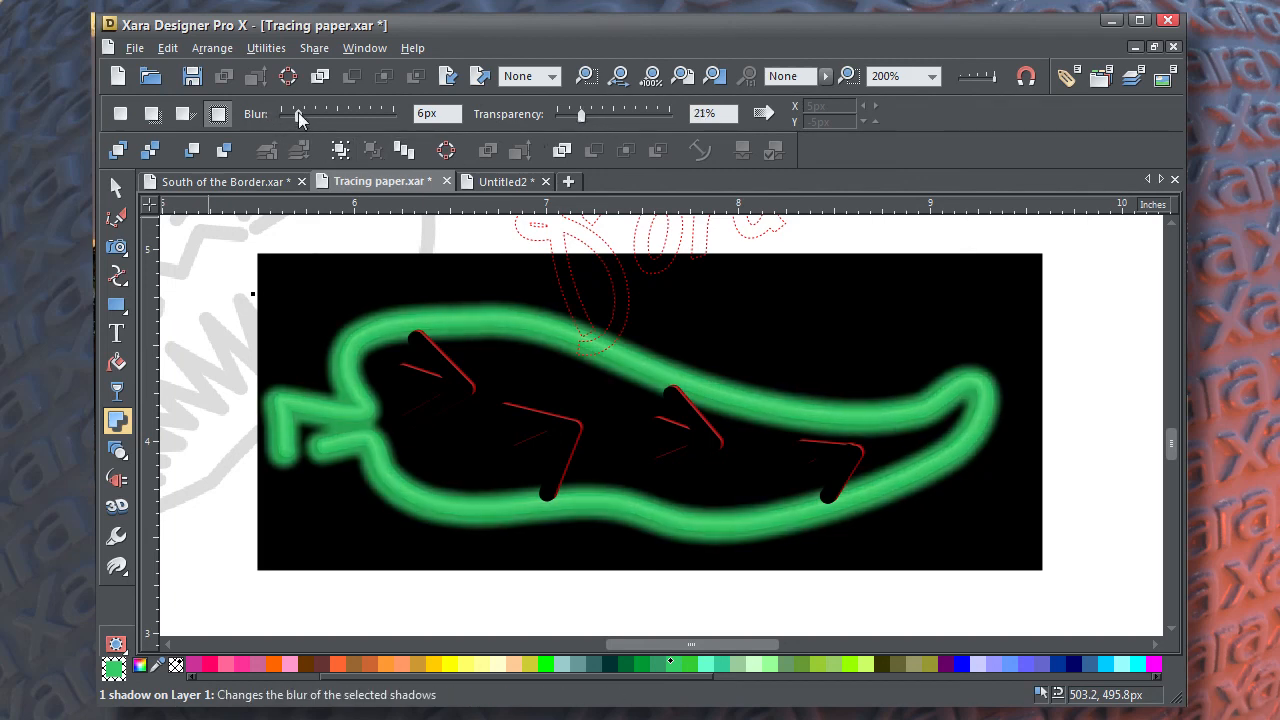
{"action": "left_click_drag", "start_coordinate": [296, 112], "coordinate": [304, 112]}
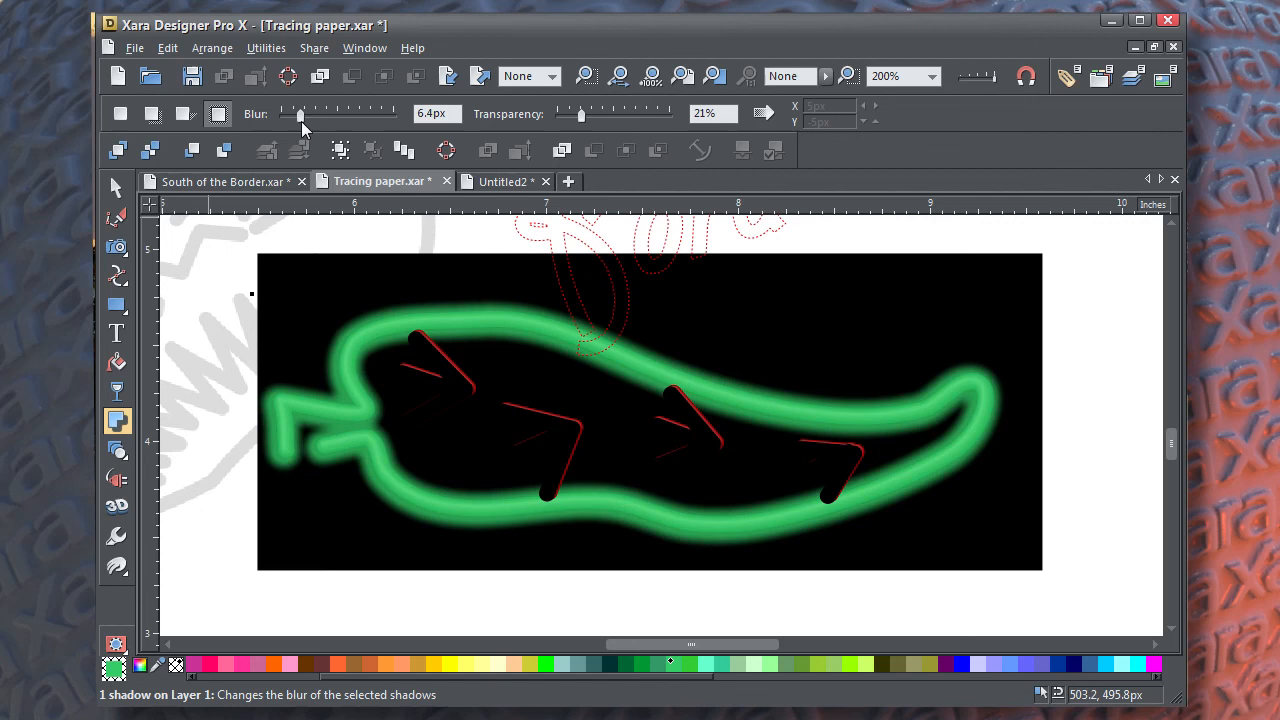
{"action": "left_click_drag", "start_coordinate": [300, 112], "coordinate": [308, 112]}
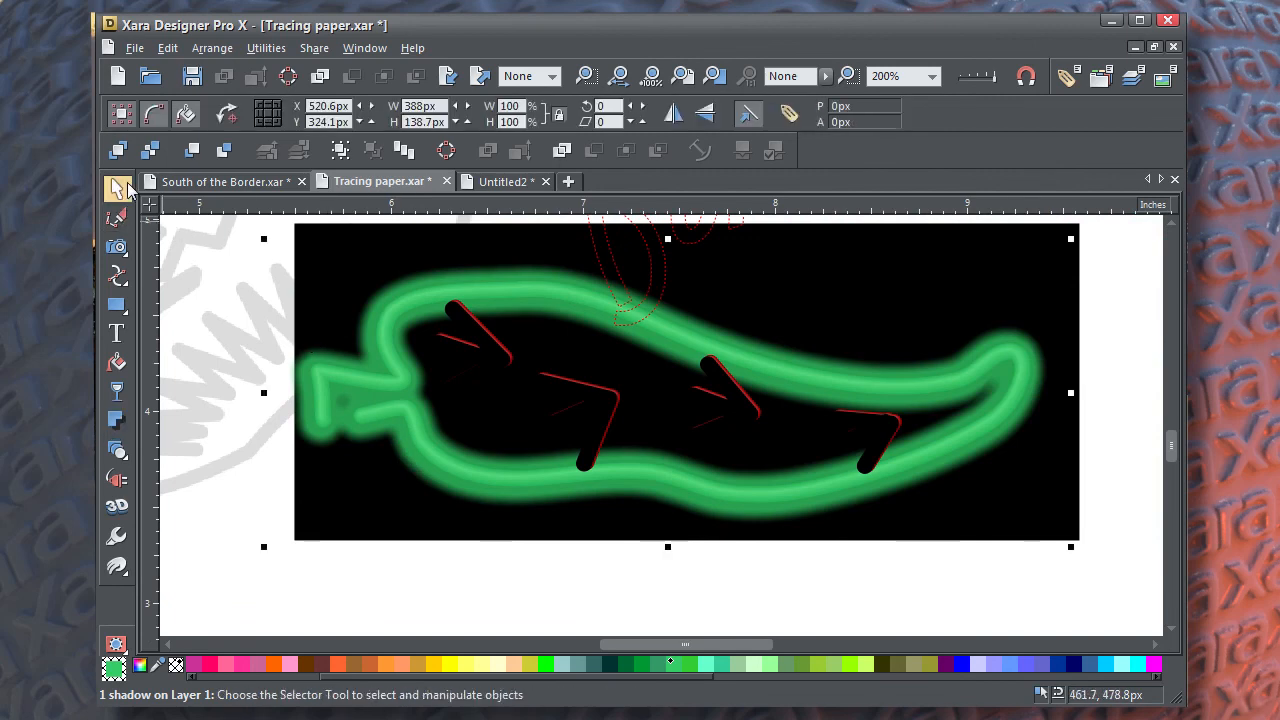
{"action": "left_click", "coordinate": [1008, 438]}
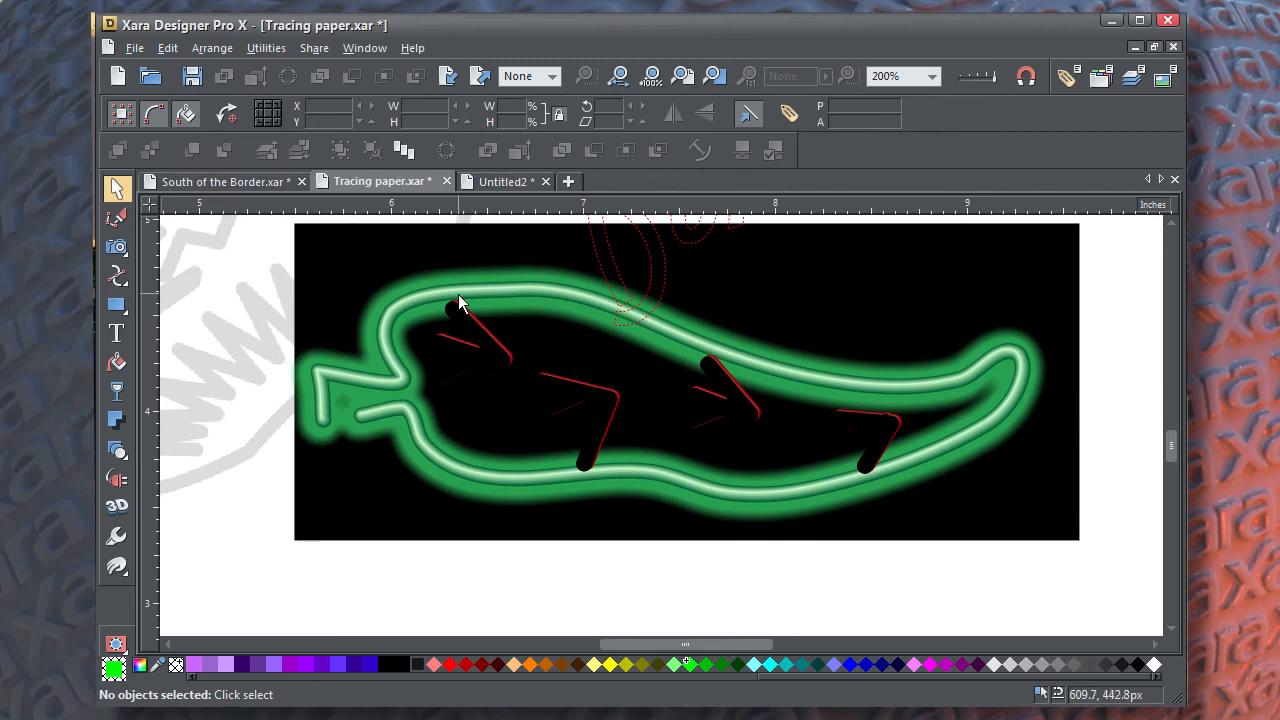
- Recolour the pepper's glow to a yellow-green swatch, keeping the arrows red
{"action": "left_click", "coordinate": [460, 310]}
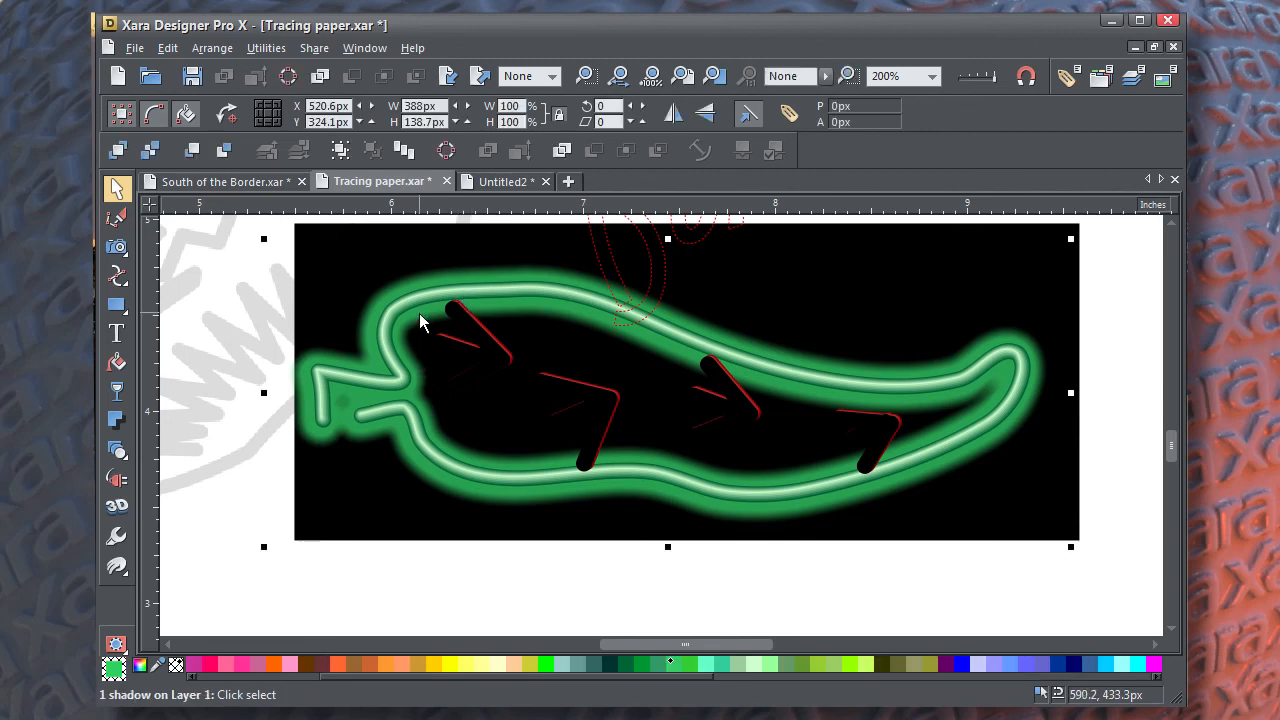
{"action": "mouse_move", "coordinate": [704, 610]}
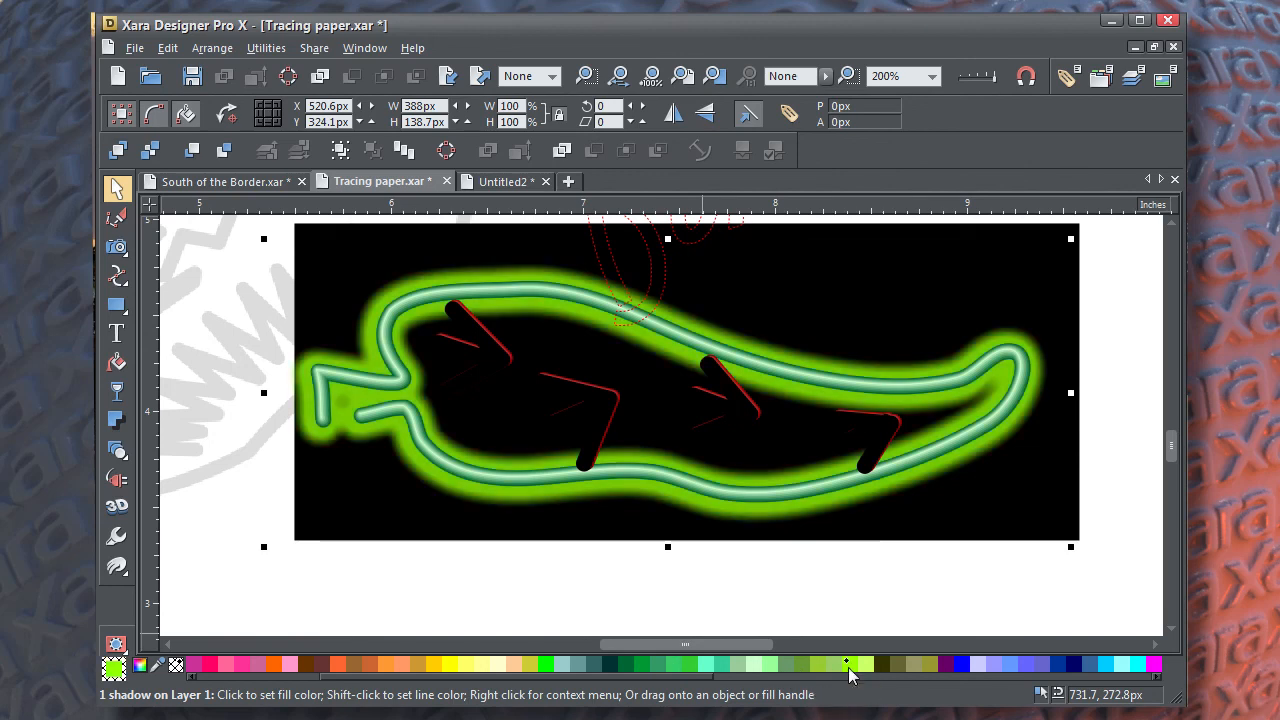
{"action": "left_click", "coordinate": [592, 450]}
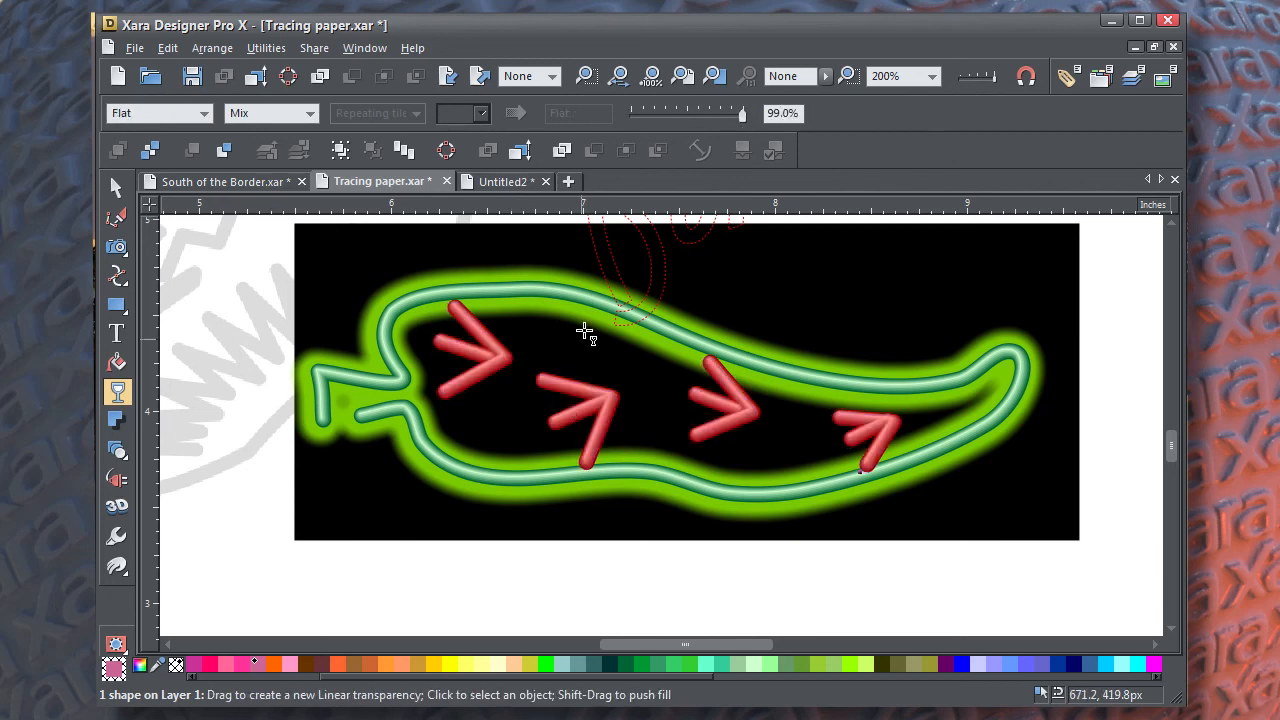
- Give a red chevron a glow shadow, then strengthen, soften and widen it
{"action": "left_click", "coordinate": [116, 364]}
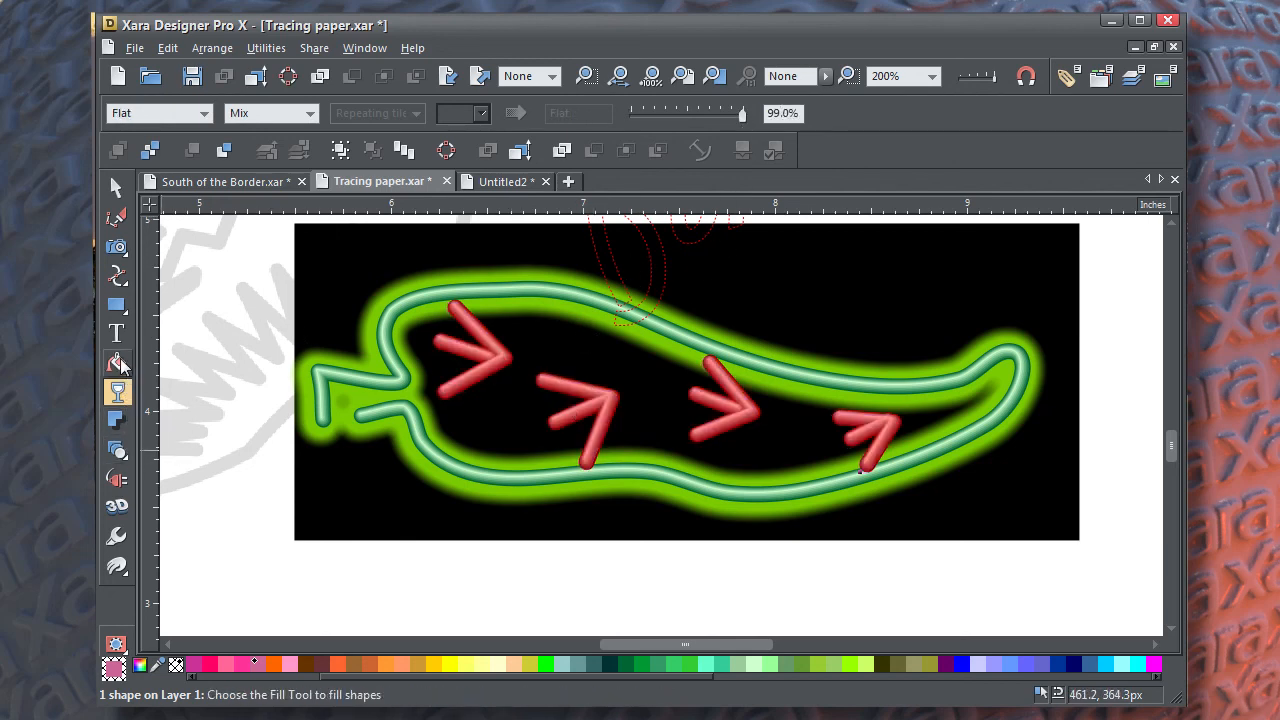
{"action": "left_click", "coordinate": [116, 420]}
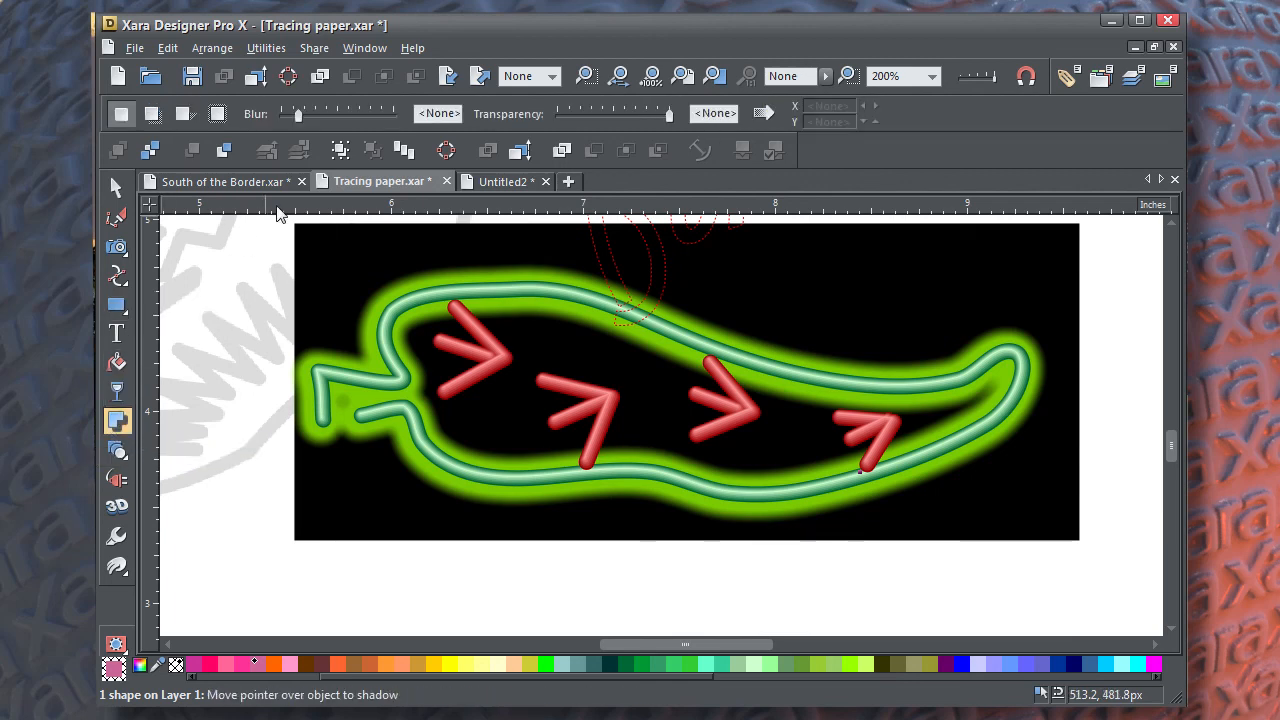
{"action": "left_click", "coordinate": [152, 112]}
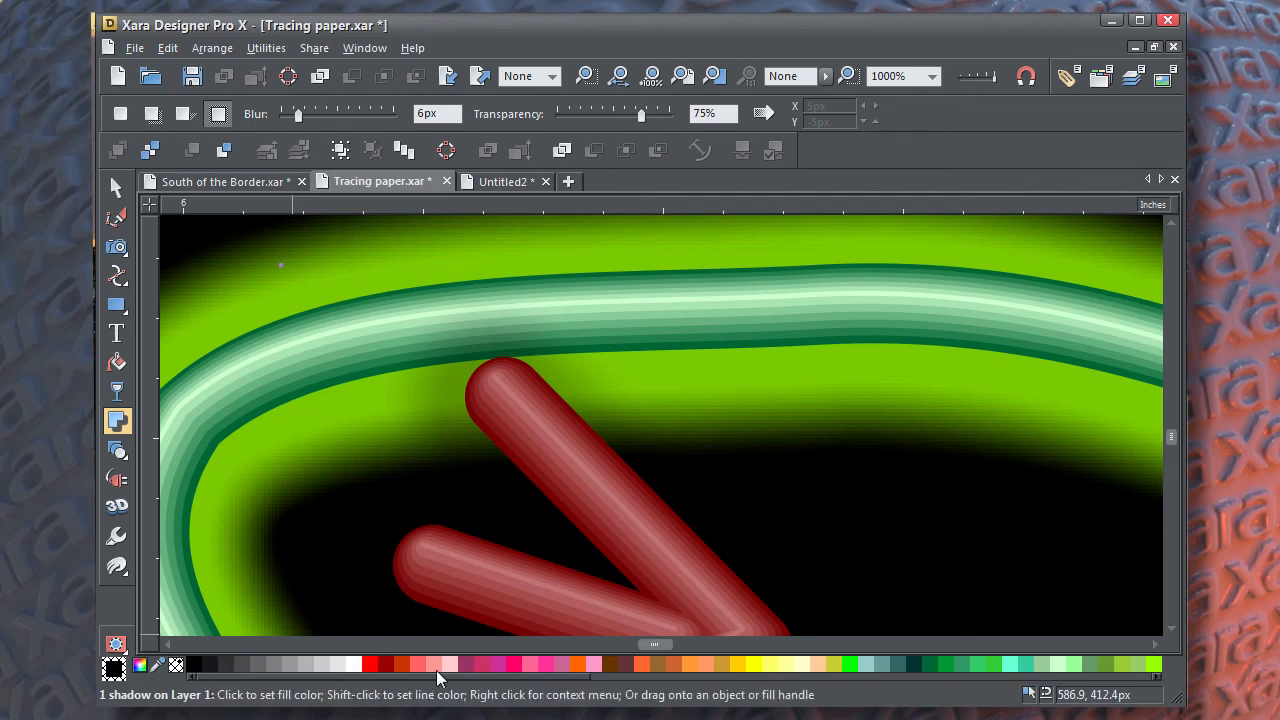
{"action": "mouse_move", "coordinate": [422, 668]}
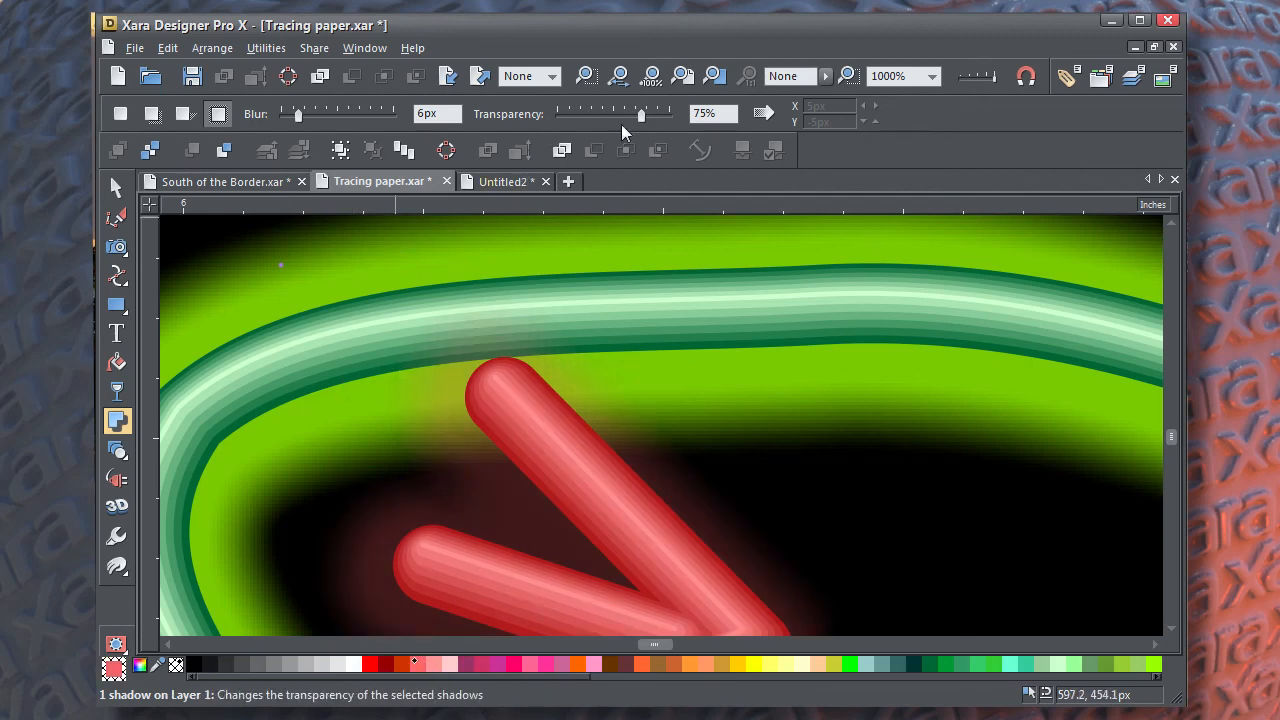
{"action": "left_click_drag", "start_coordinate": [640, 112], "coordinate": [600, 112]}
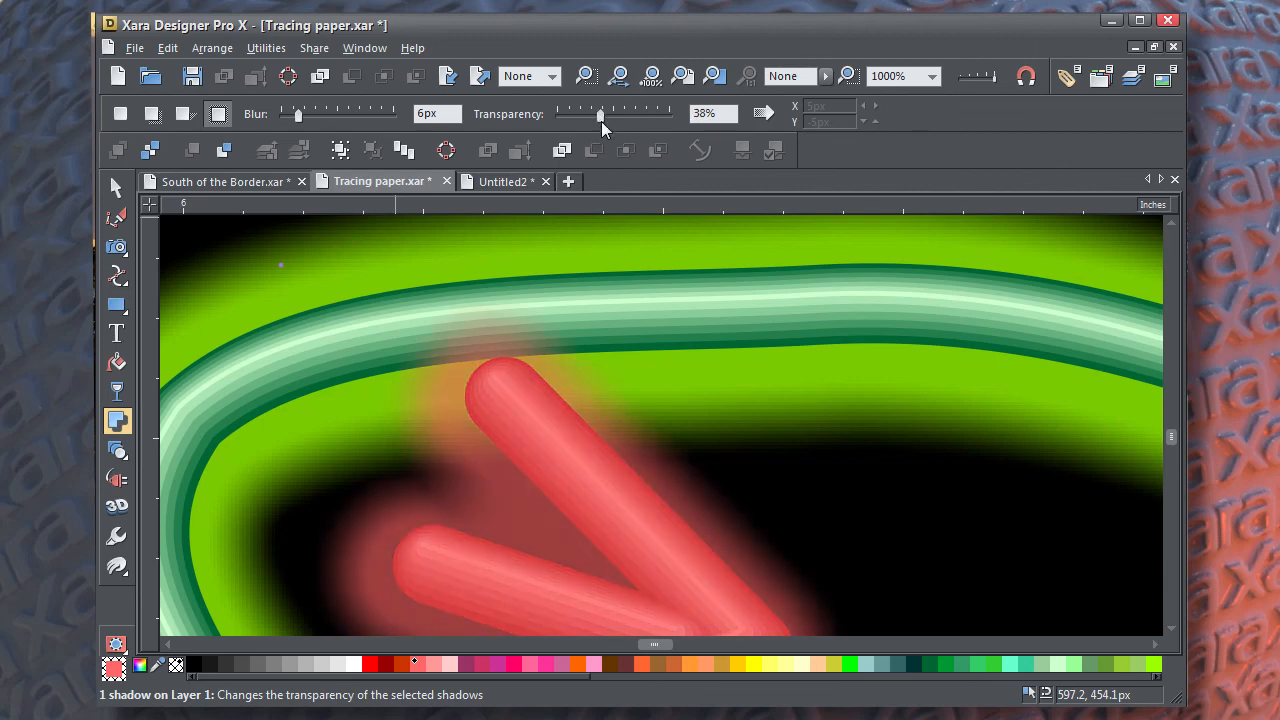
{"action": "left_click_drag", "start_coordinate": [600, 114], "coordinate": [596, 114]}
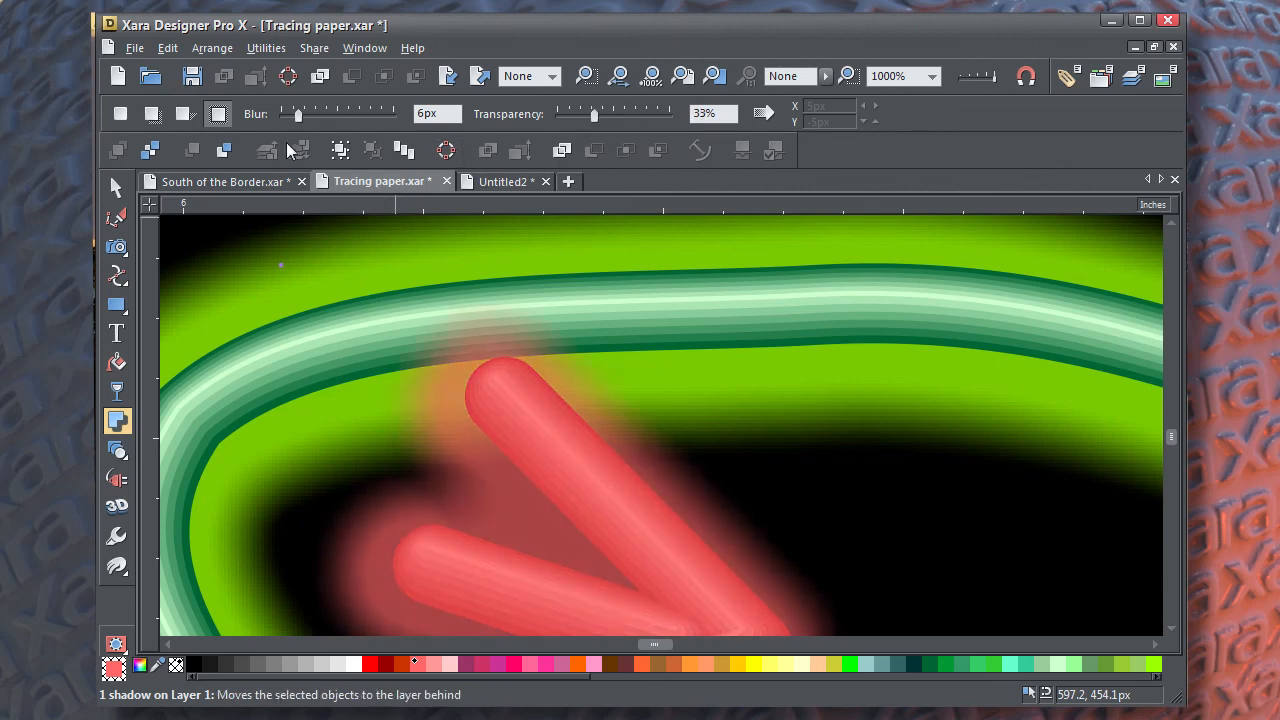
{"action": "left_click_drag", "start_coordinate": [292, 112], "coordinate": [308, 112]}
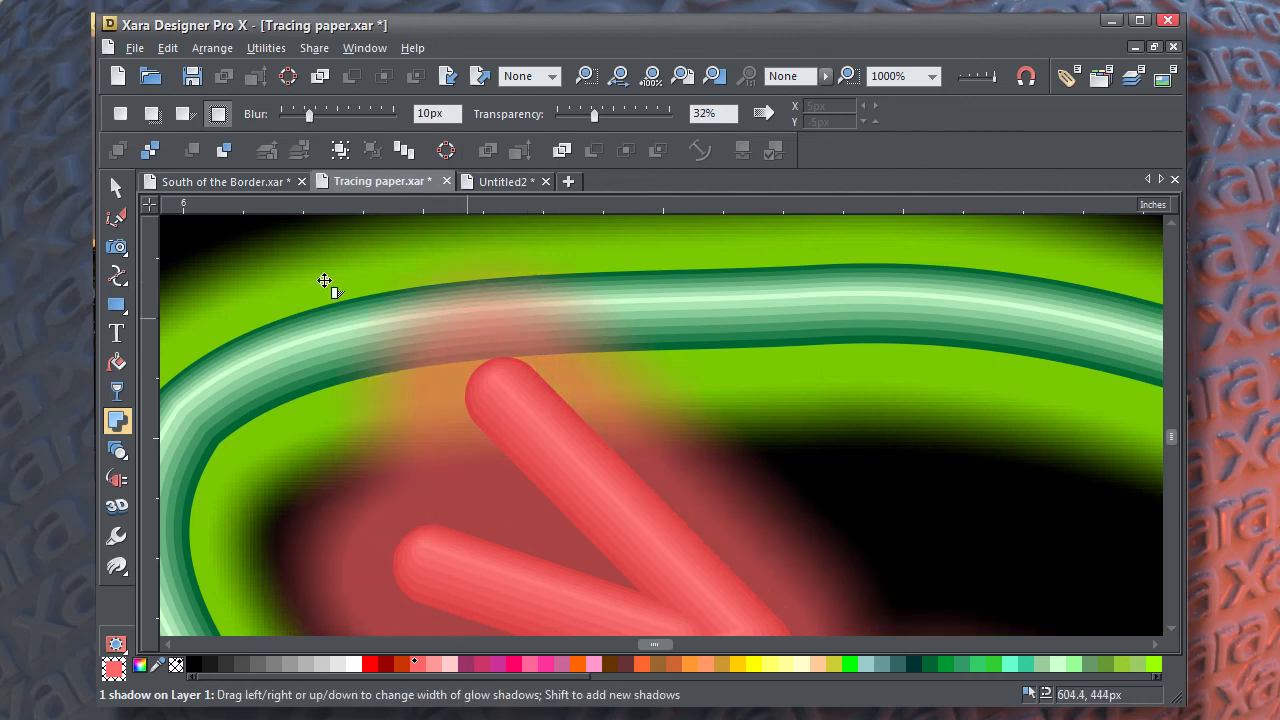
- Reselect the chevrons and widen their red glow further with the Shadow tool
{"action": "left_click", "coordinate": [116, 188]}
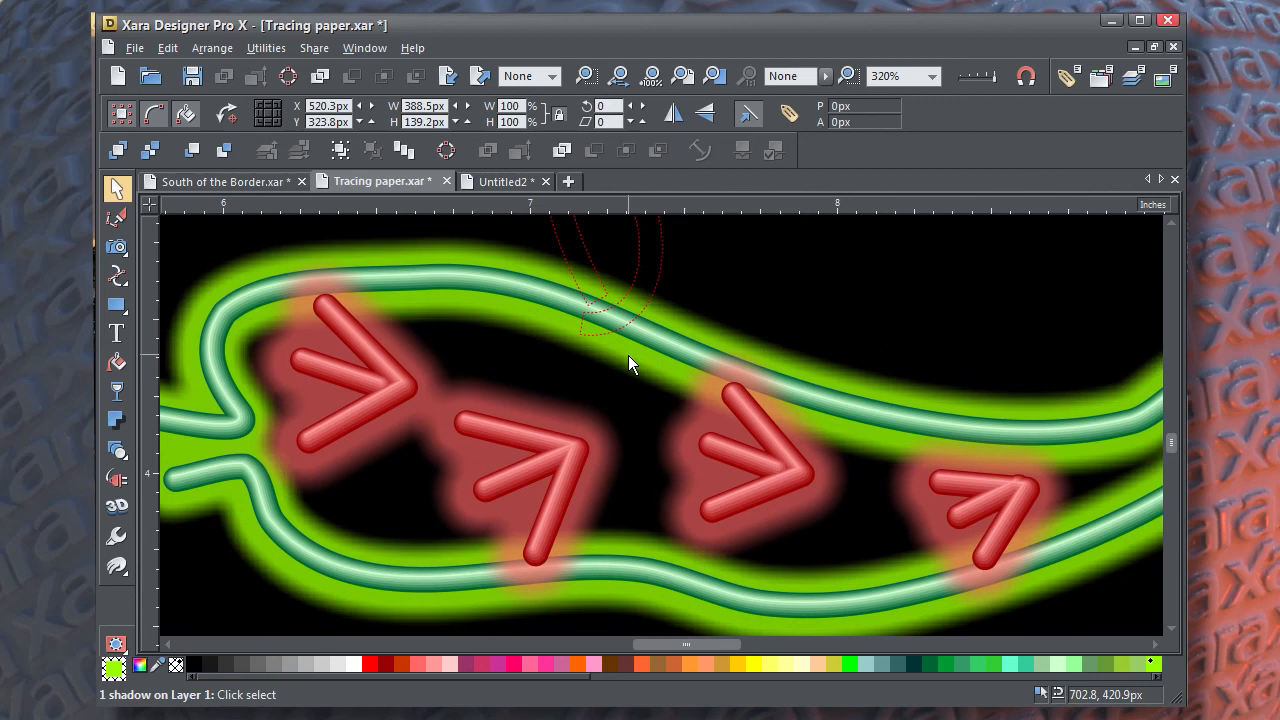
{"action": "mouse_move", "coordinate": [116, 420]}
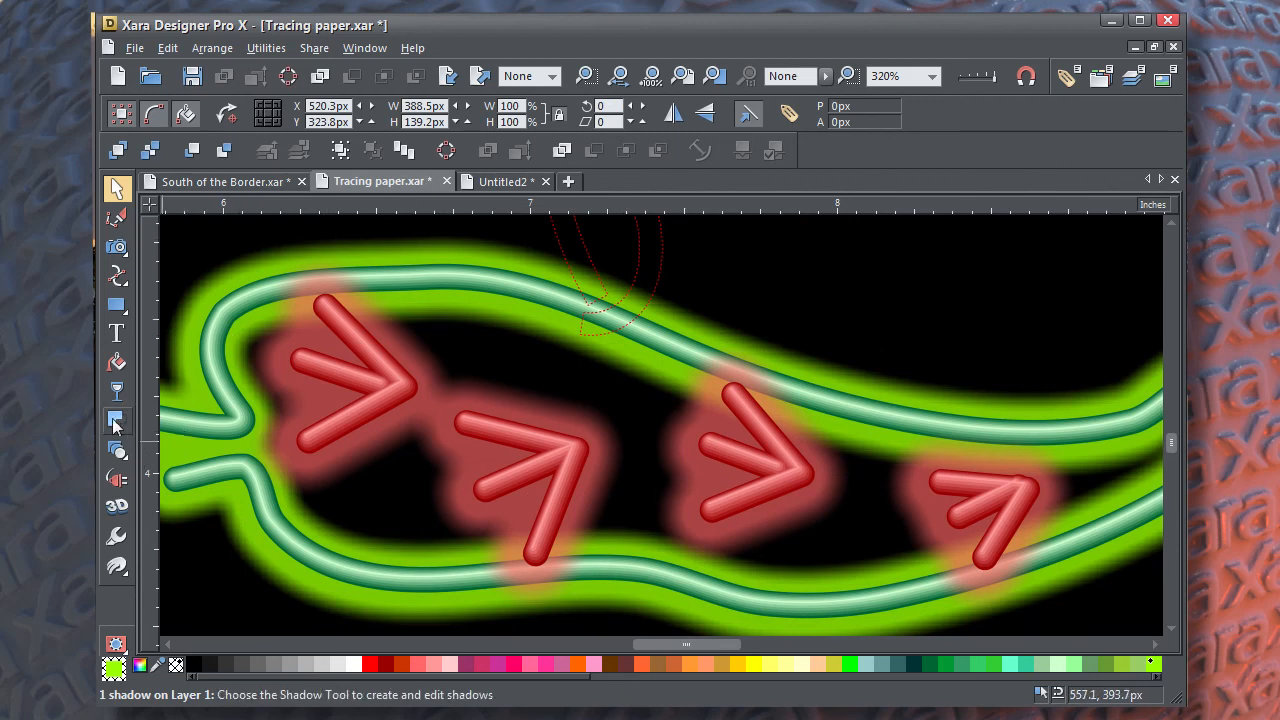
{"action": "left_click", "coordinate": [116, 420]}
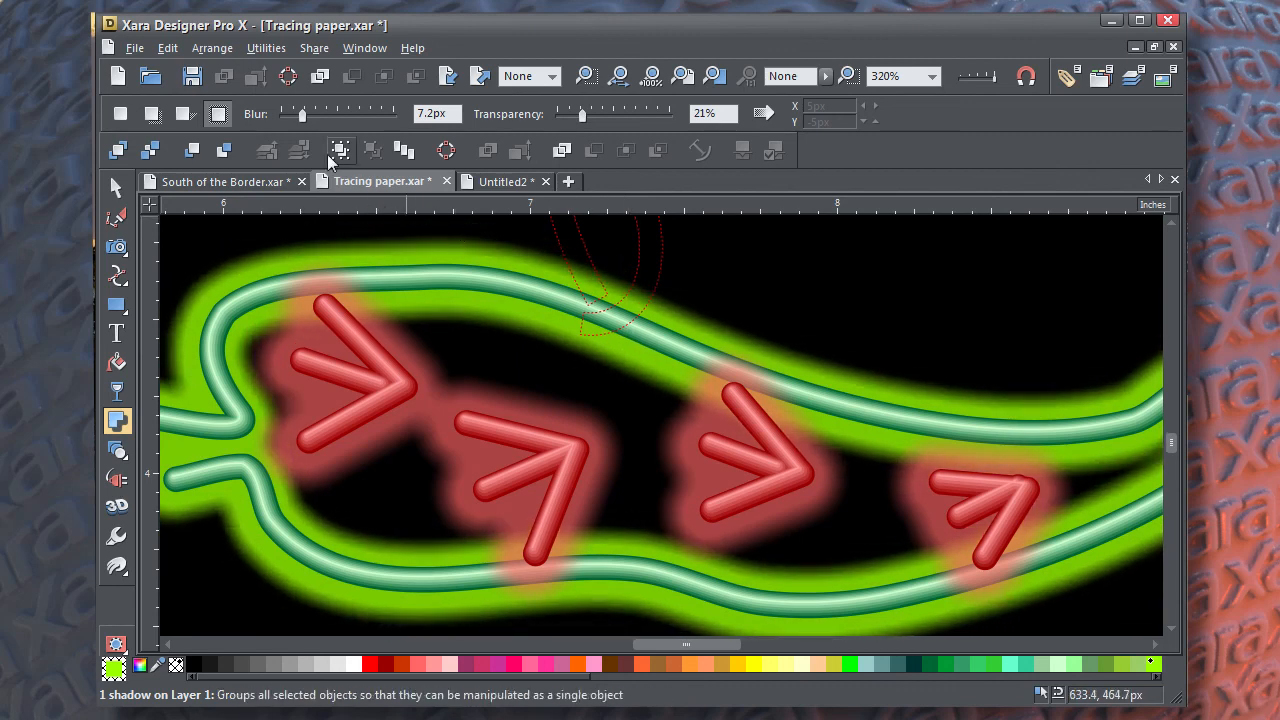
{"action": "left_click_drag", "start_coordinate": [302, 112], "coordinate": [318, 112]}
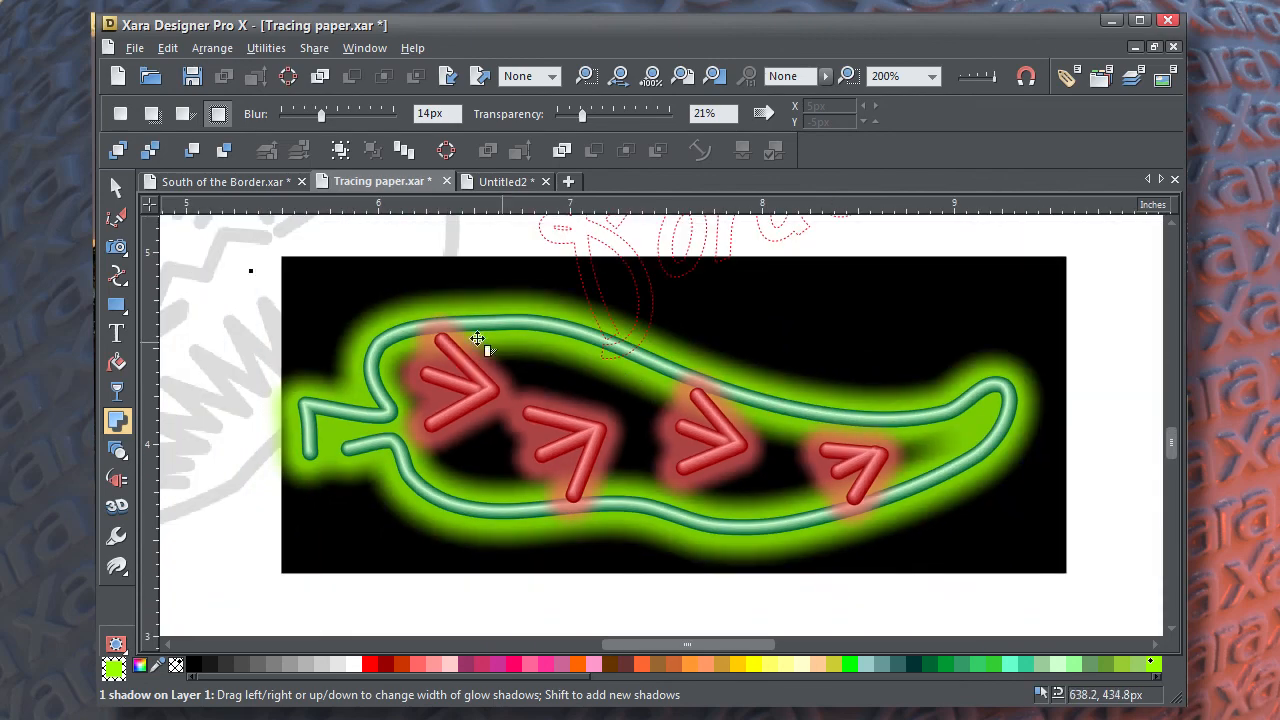
- Intensify the chevrons' glow, then place the pepper in the South of the Border sign and zoom out
{"action": "left_click", "coordinate": [116, 188]}
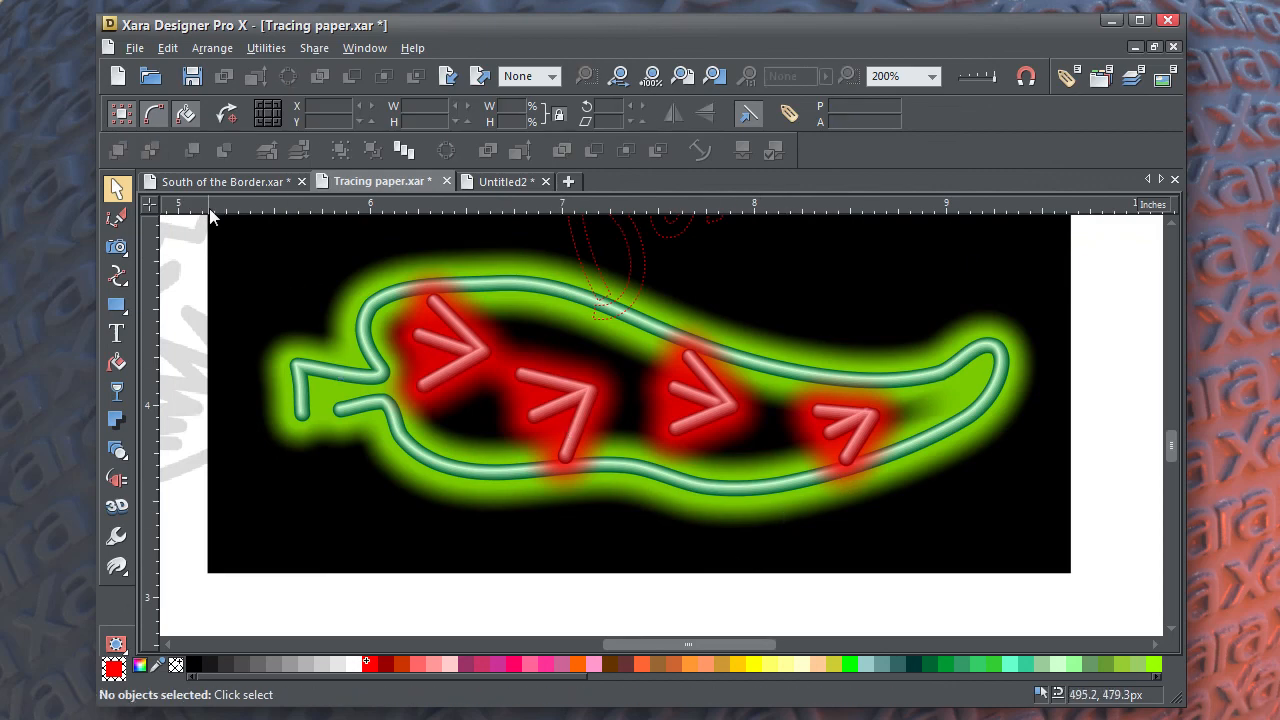
{"action": "left_click", "coordinate": [220, 180]}
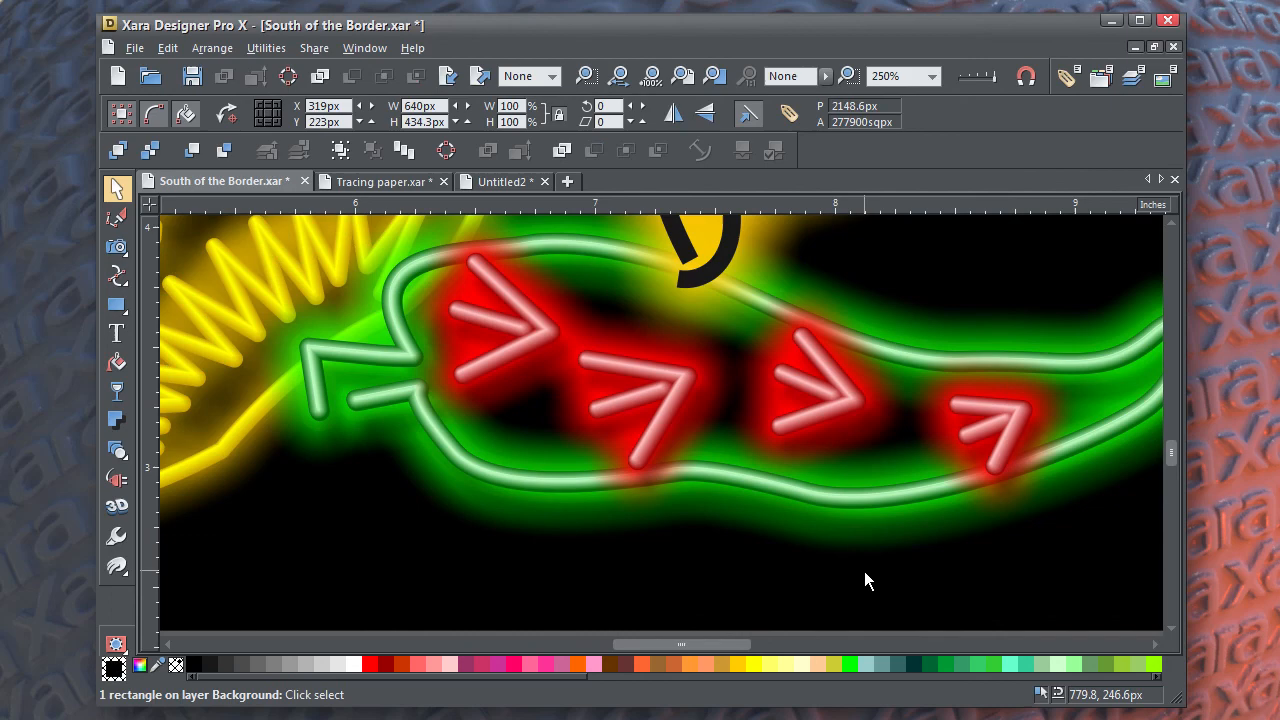
{"action": "left_click", "coordinate": [380, 180]}
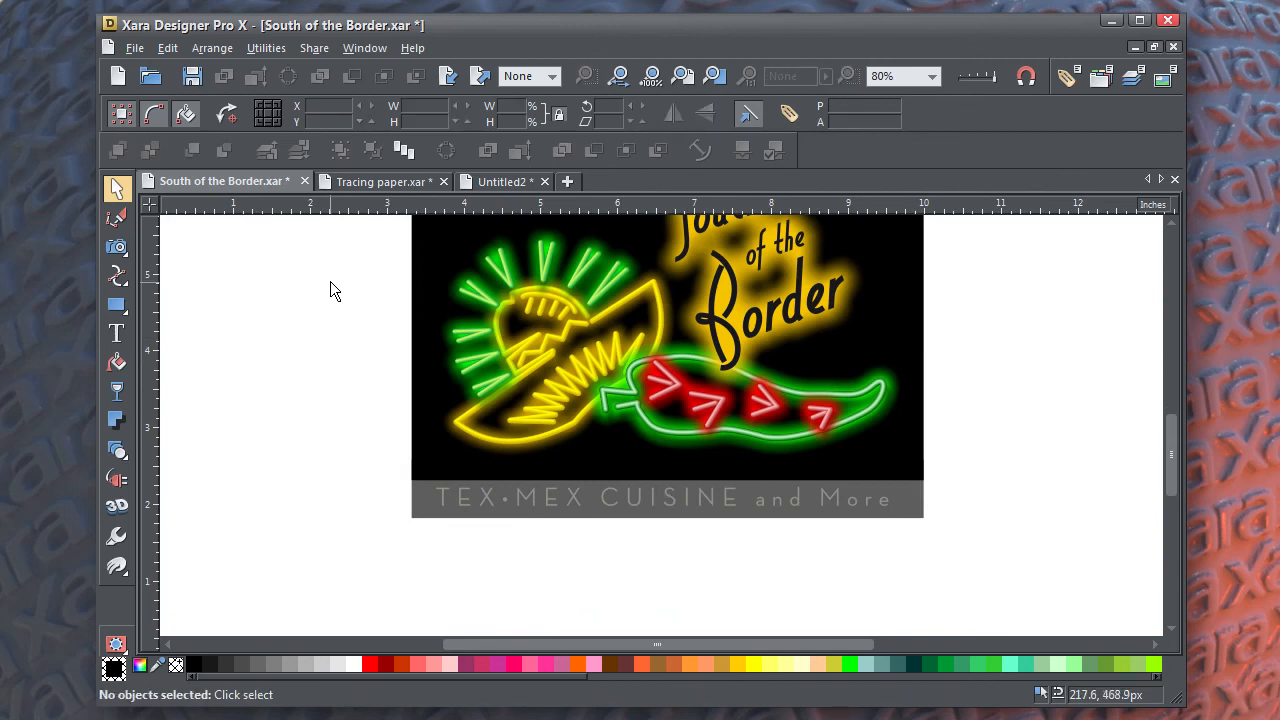
- Copy the neon hat into the Tracing paper document and stretch the black background to cover it
{"action": "left_click_drag", "start_coordinate": [336, 230], "coordinate": [710, 470]}
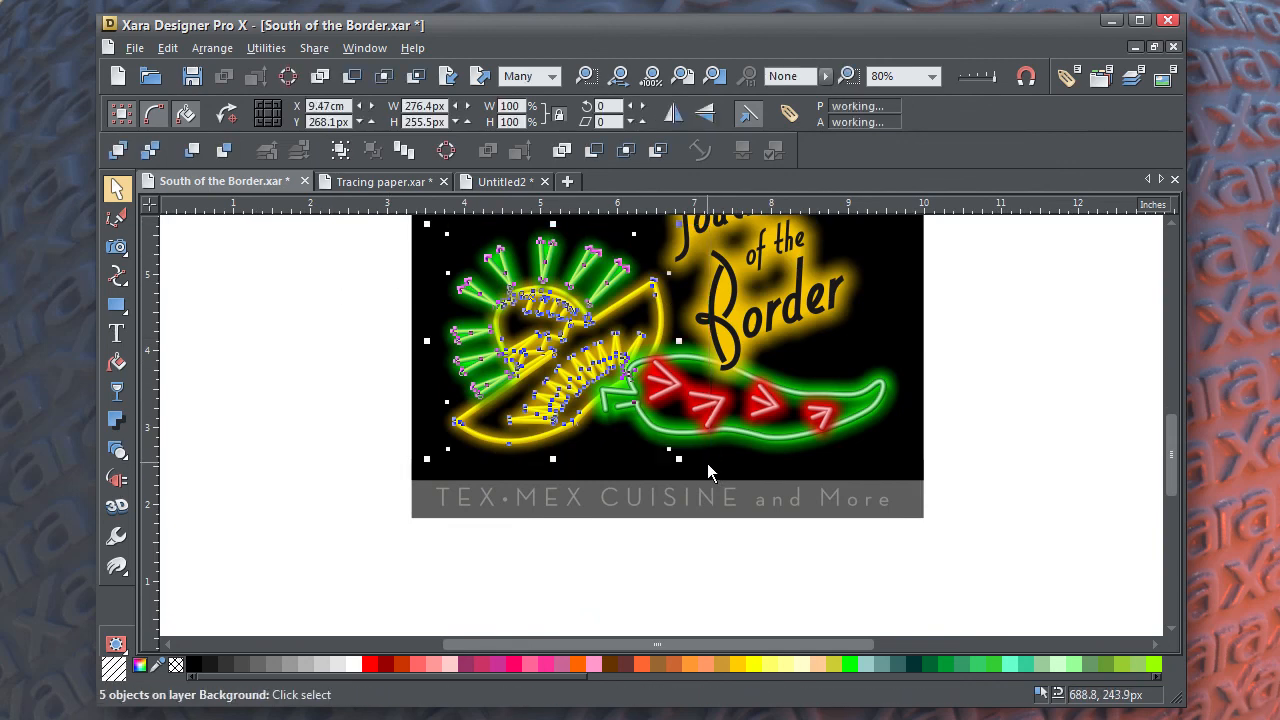
{"action": "left_click", "coordinate": [380, 180]}
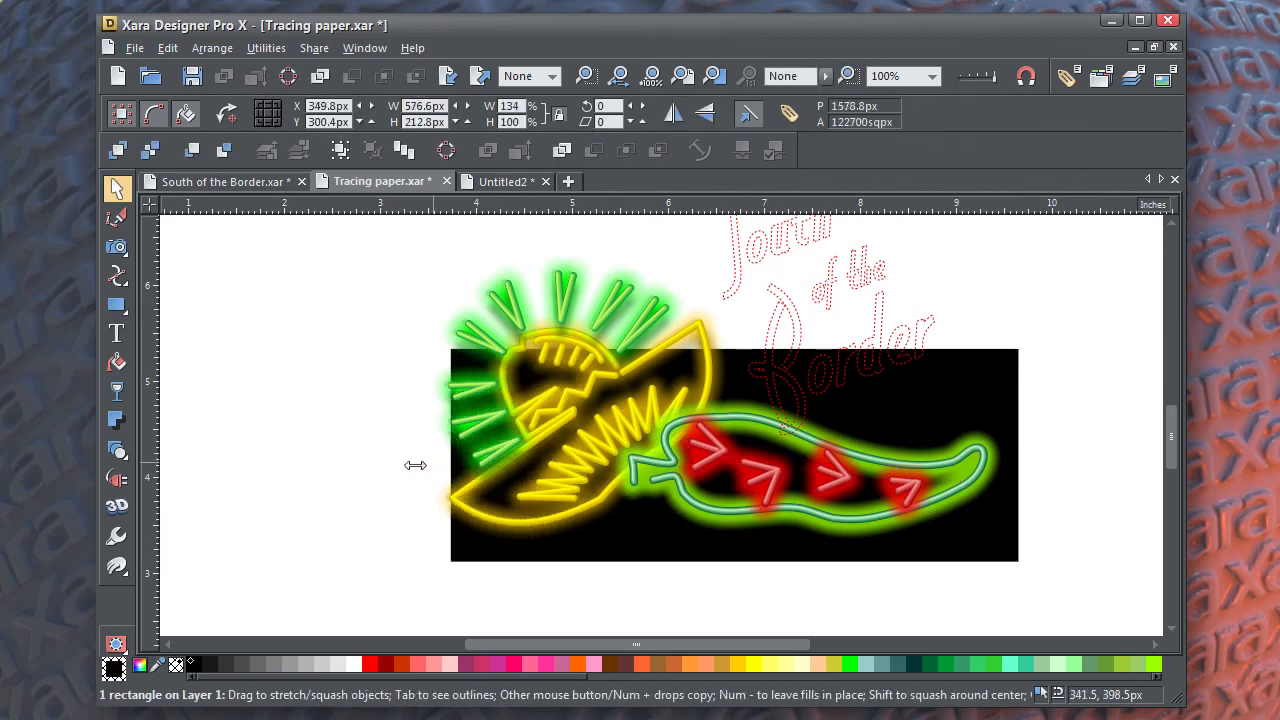
{"action": "left_click_drag", "start_coordinate": [452, 456], "coordinate": [428, 456]}
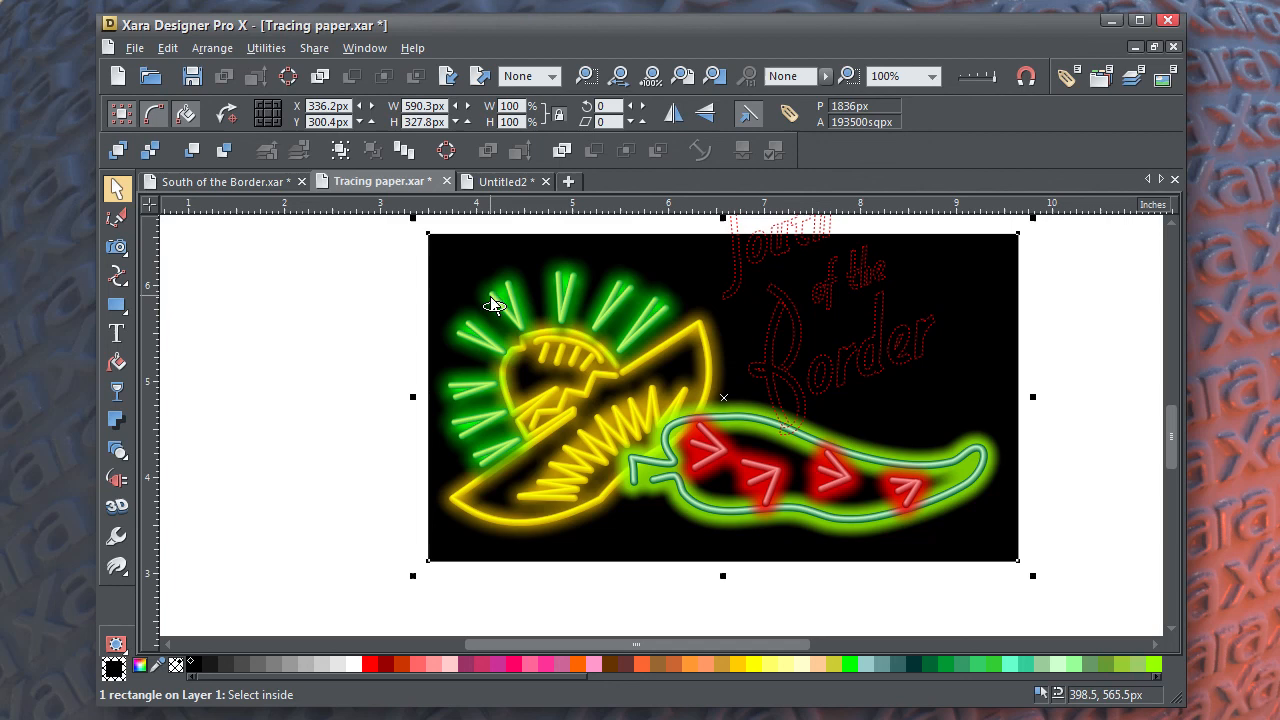
{"action": "left_click", "coordinate": [520, 292]}
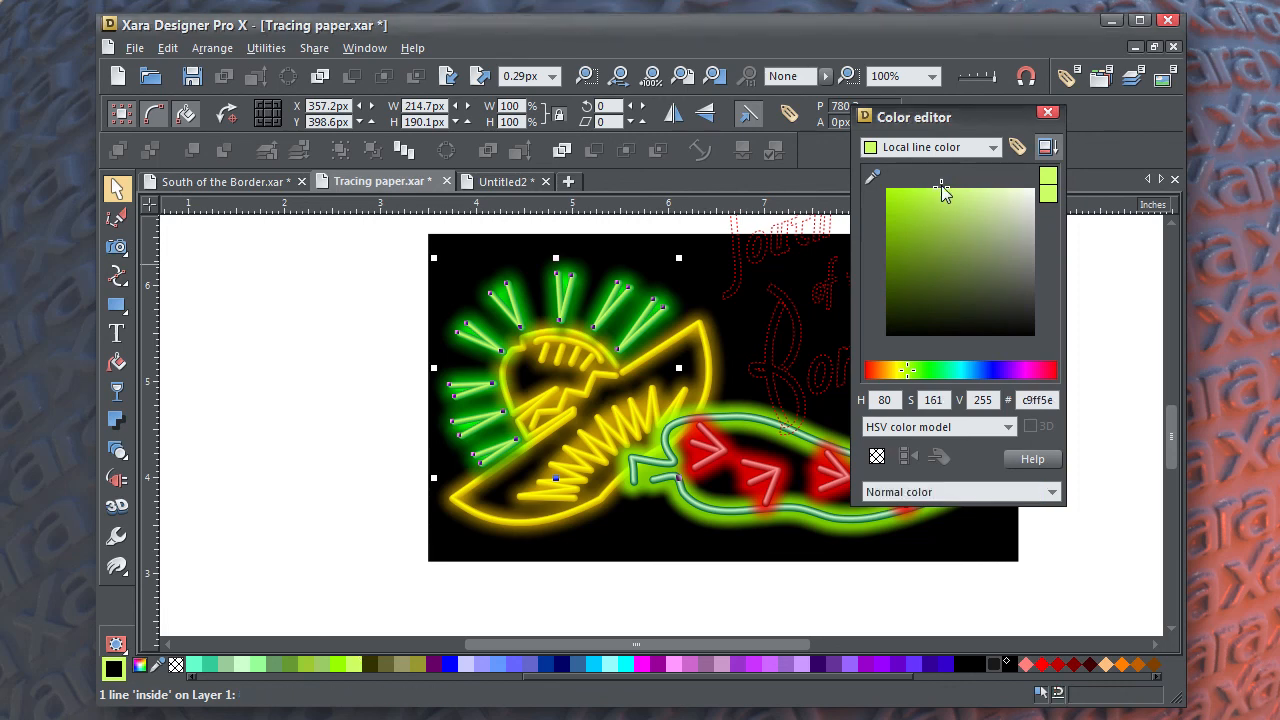
- Retune the hat rays' line colour to a softer yellow-green tint in the colour editor
{"action": "left_click", "coordinate": [944, 188]}
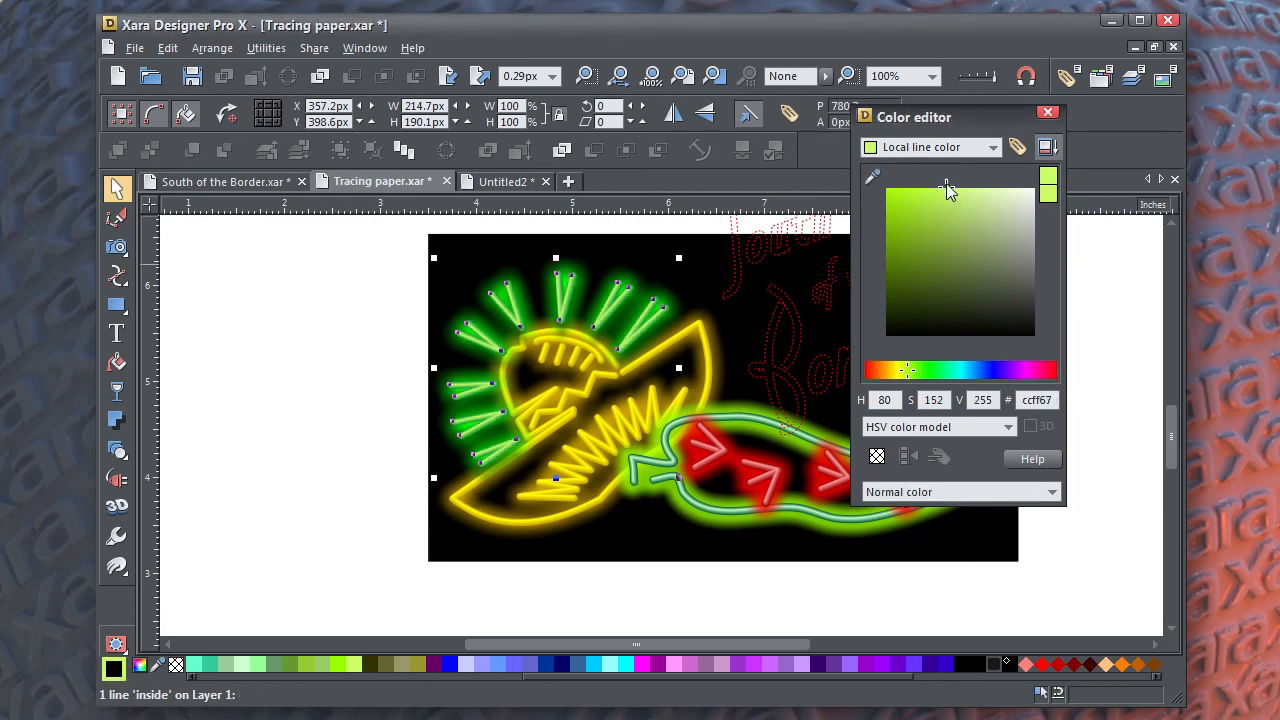
{"action": "left_click", "coordinate": [940, 218]}
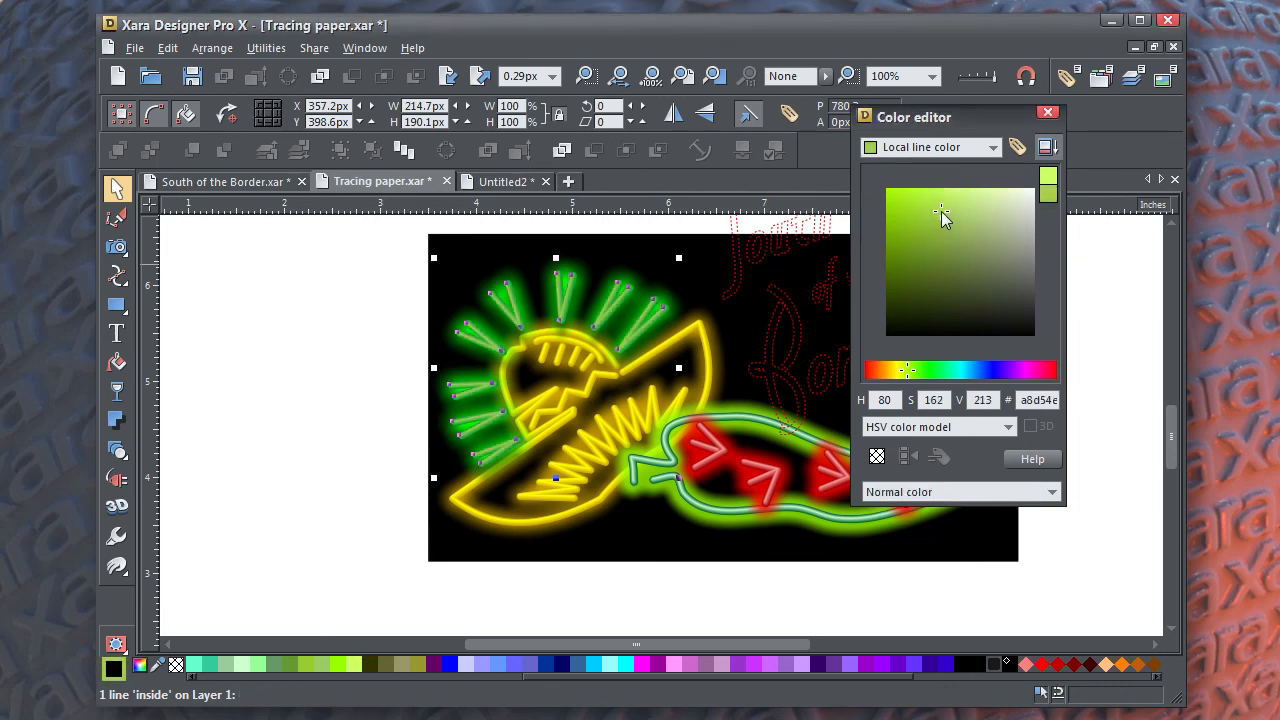
{"action": "left_click", "coordinate": [944, 216]}
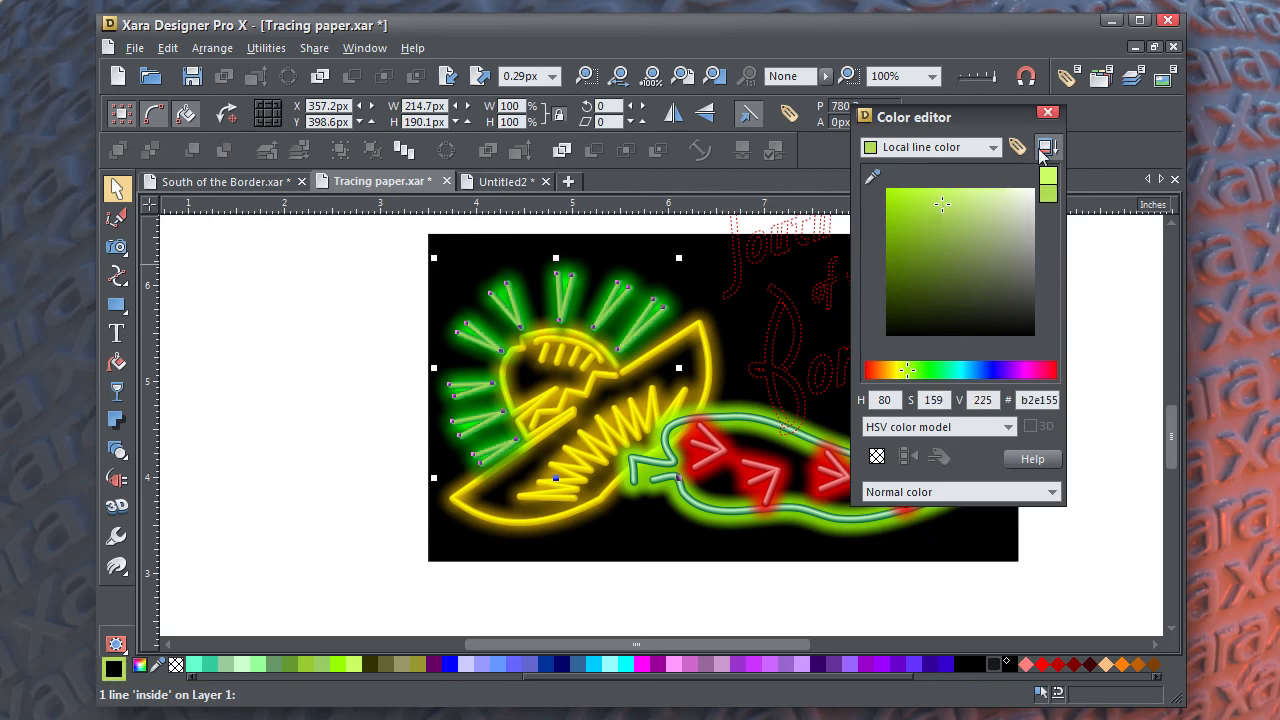
{"action": "left_click", "coordinate": [1048, 112]}
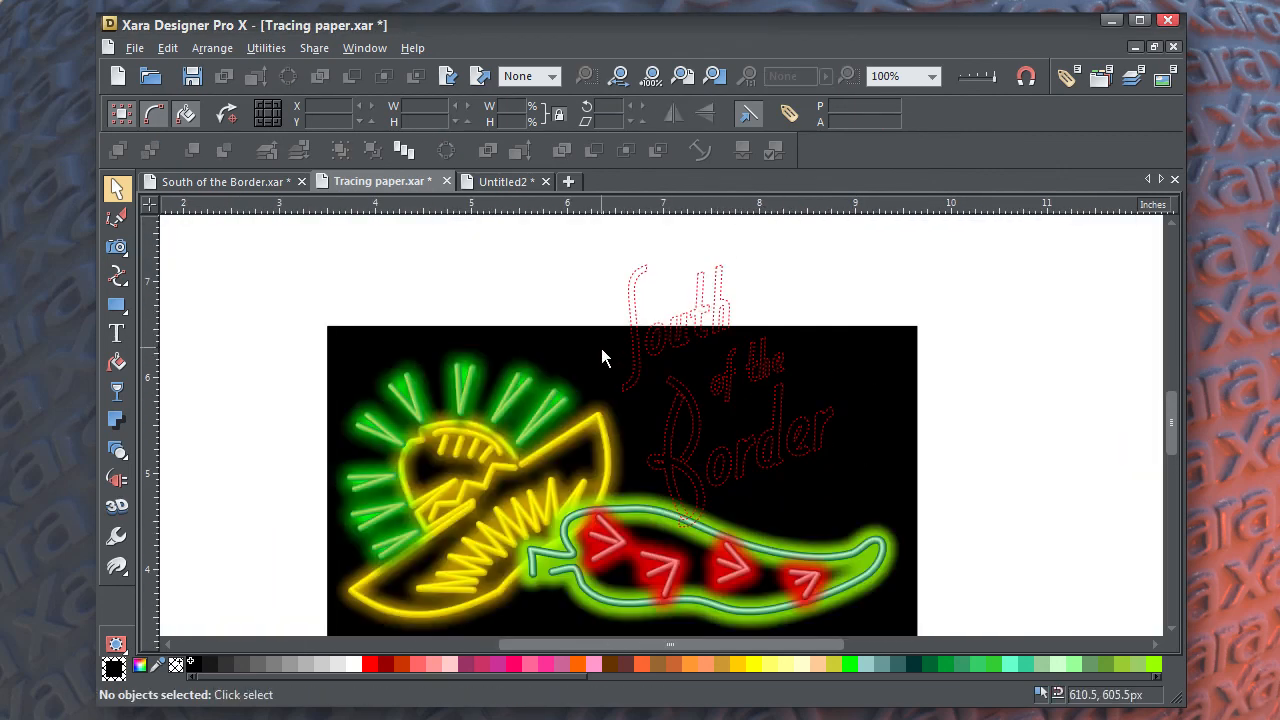
- In the Page & Layer Gallery, move the lettering group from Guides onto Layer 1
{"action": "left_click", "coordinate": [620, 480]}
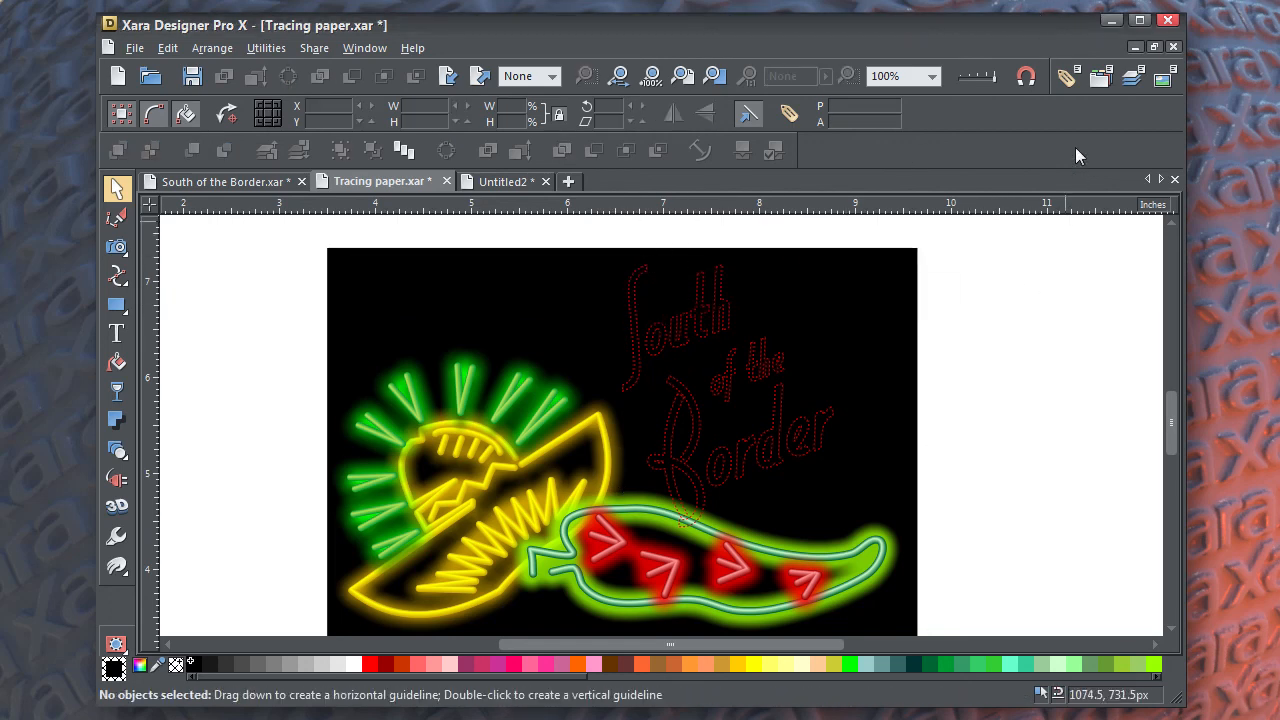
{"action": "left_click", "coordinate": [1100, 76]}
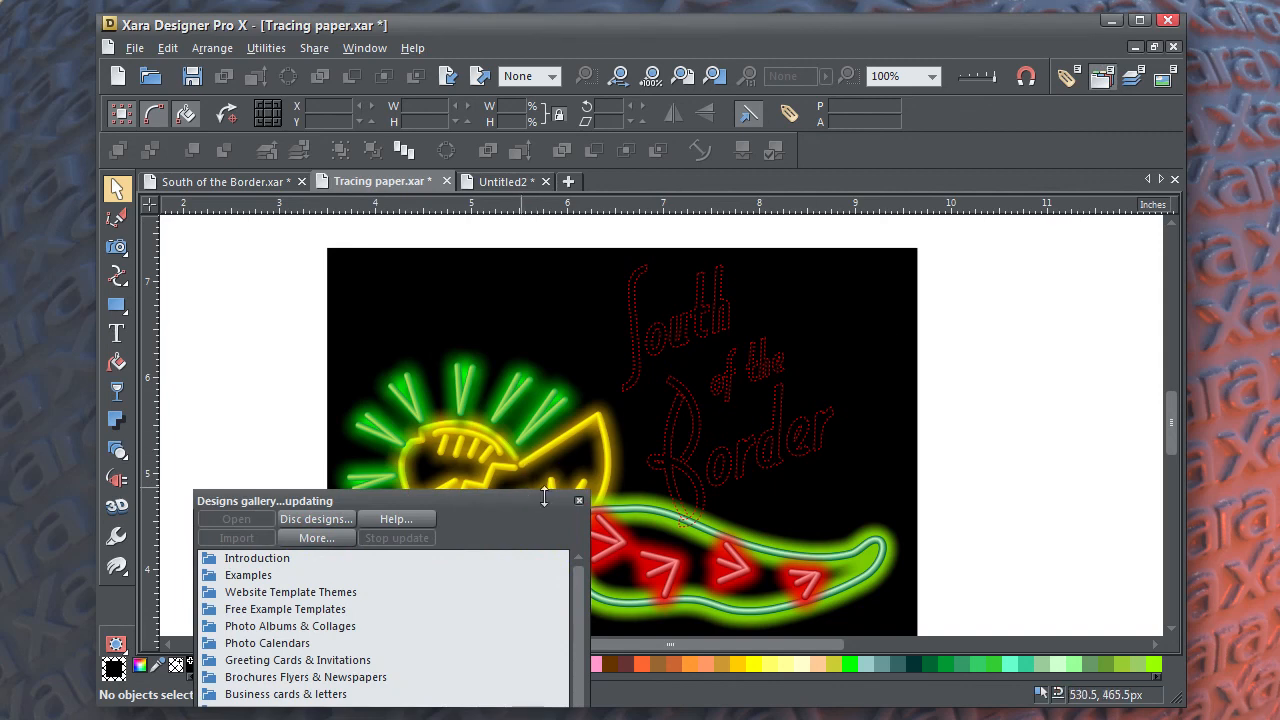
{"action": "left_click", "coordinate": [578, 500]}
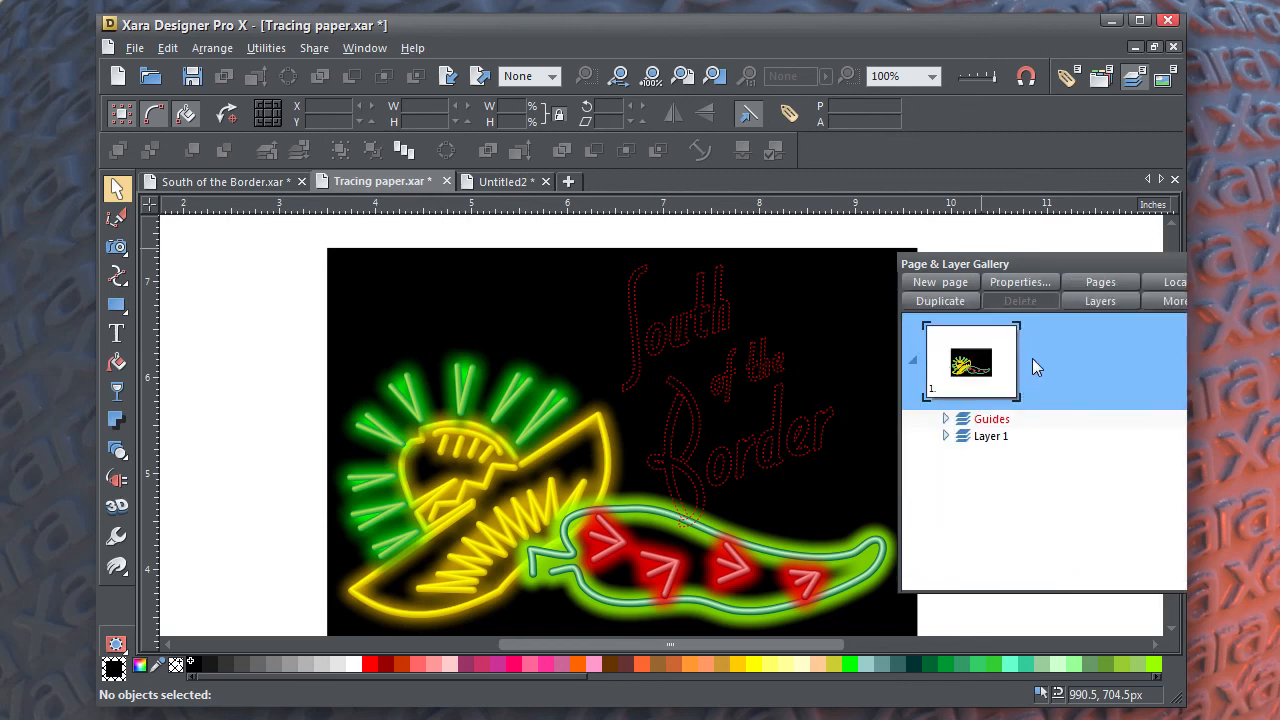
{"action": "left_click", "coordinate": [990, 420]}
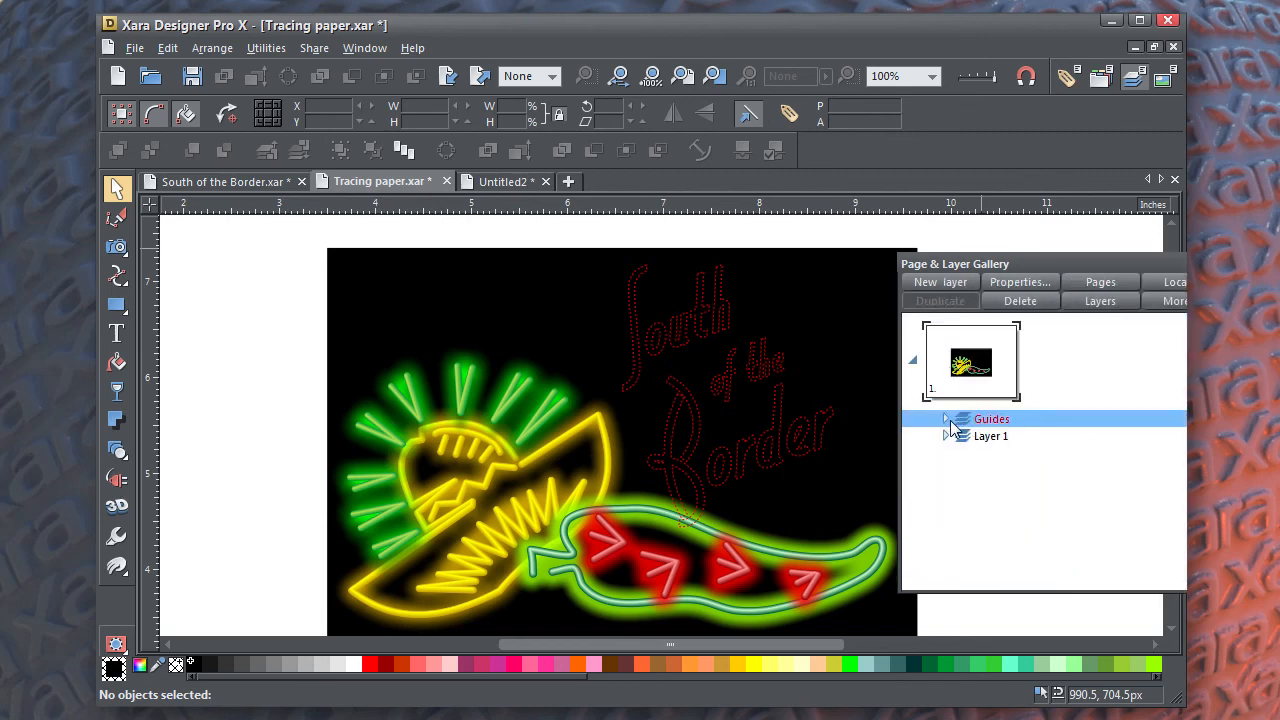
{"action": "left_click", "coordinate": [944, 420]}
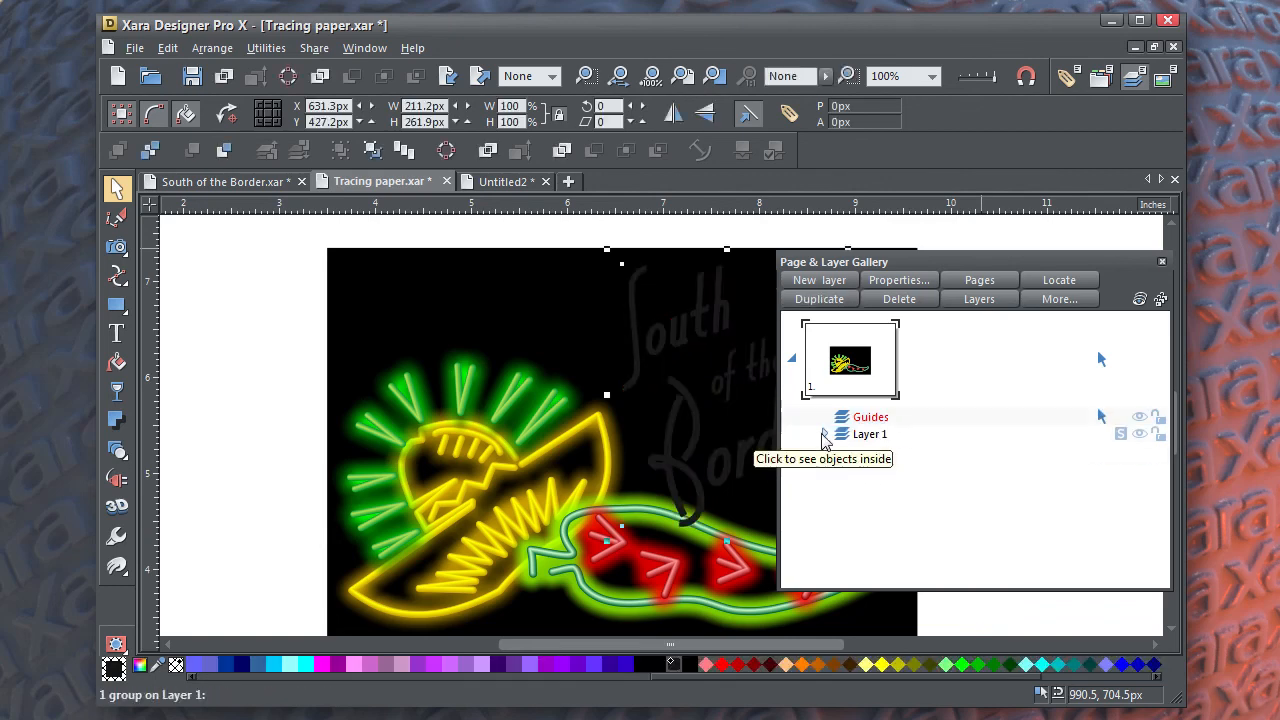
- Close the layer gallery and start a Contour outline around the yellow lettering
{"action": "left_click", "coordinate": [824, 434]}
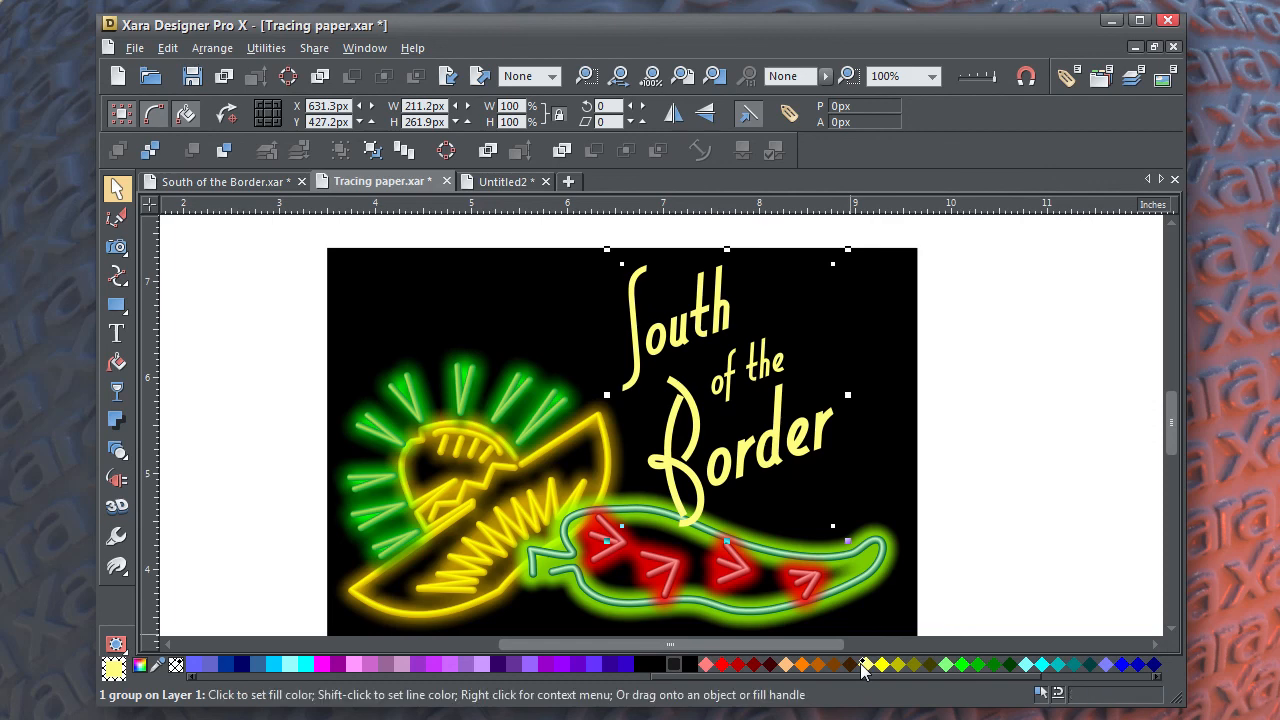
{"action": "mouse_move", "coordinate": [116, 478]}
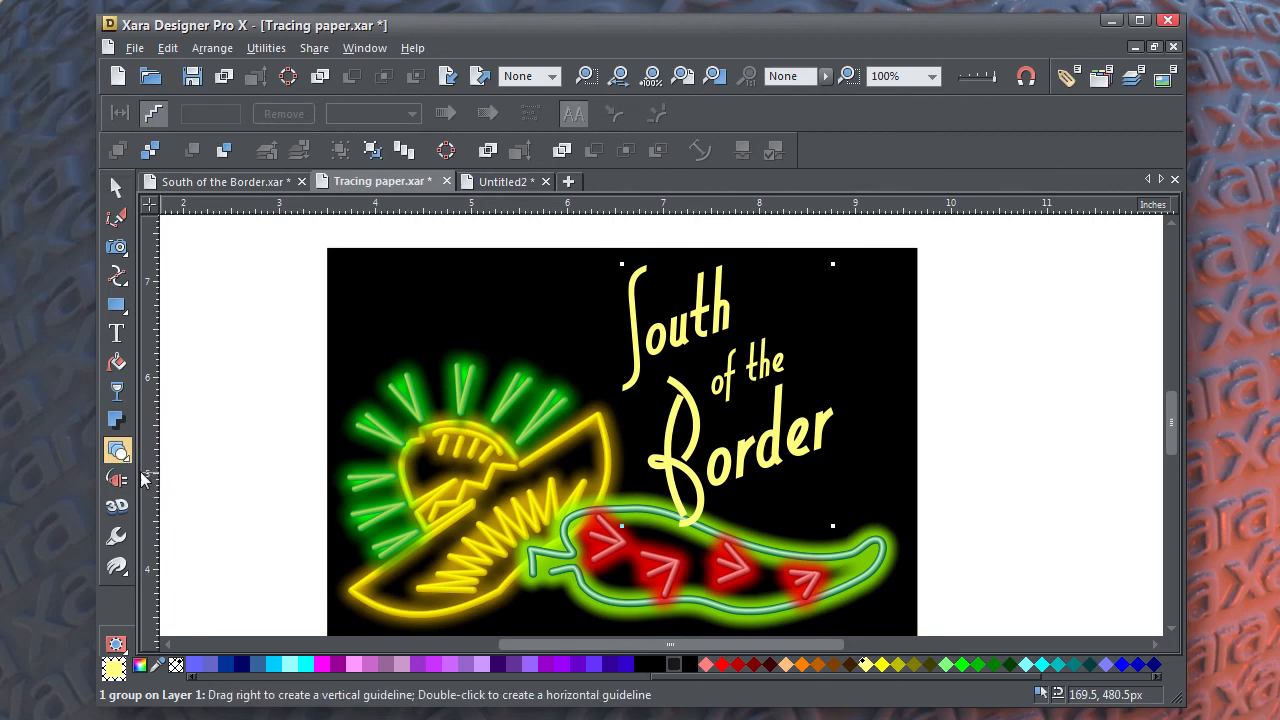
{"action": "left_click", "coordinate": [116, 448]}
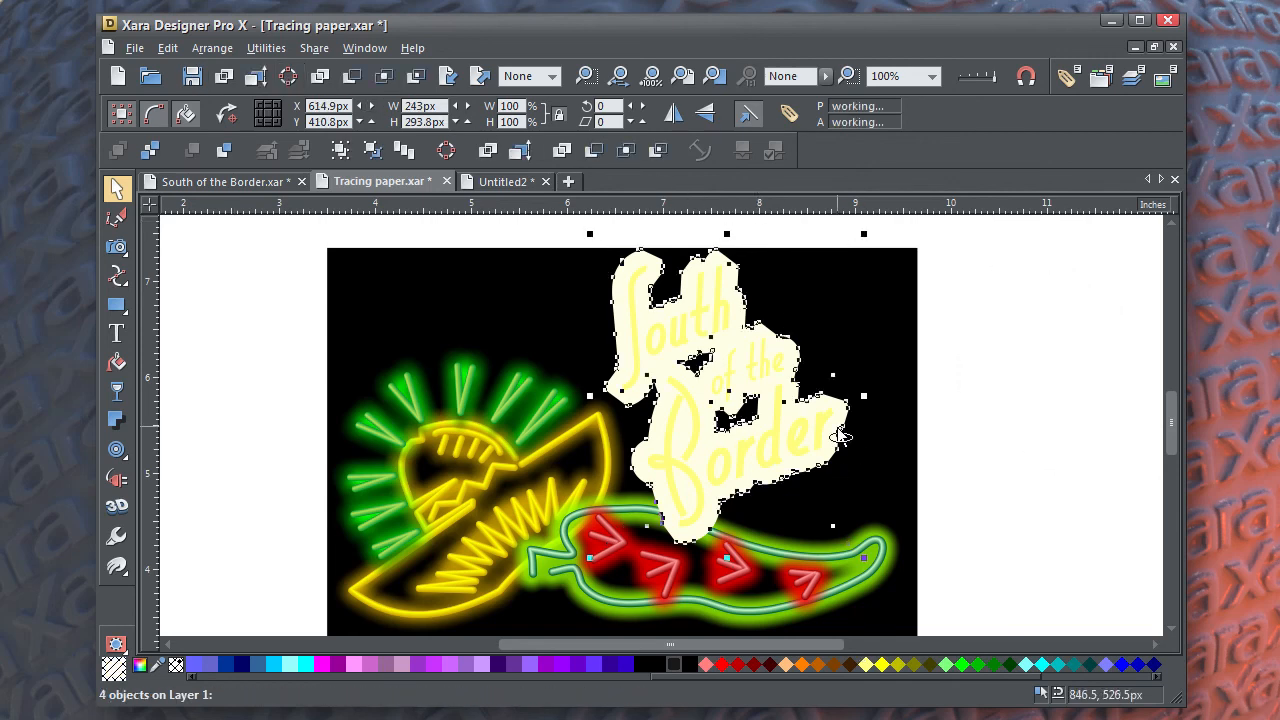
- Fill the contour backing behind the lettering gold and feather its edge into a soft glow
{"action": "left_click", "coordinate": [856, 434]}
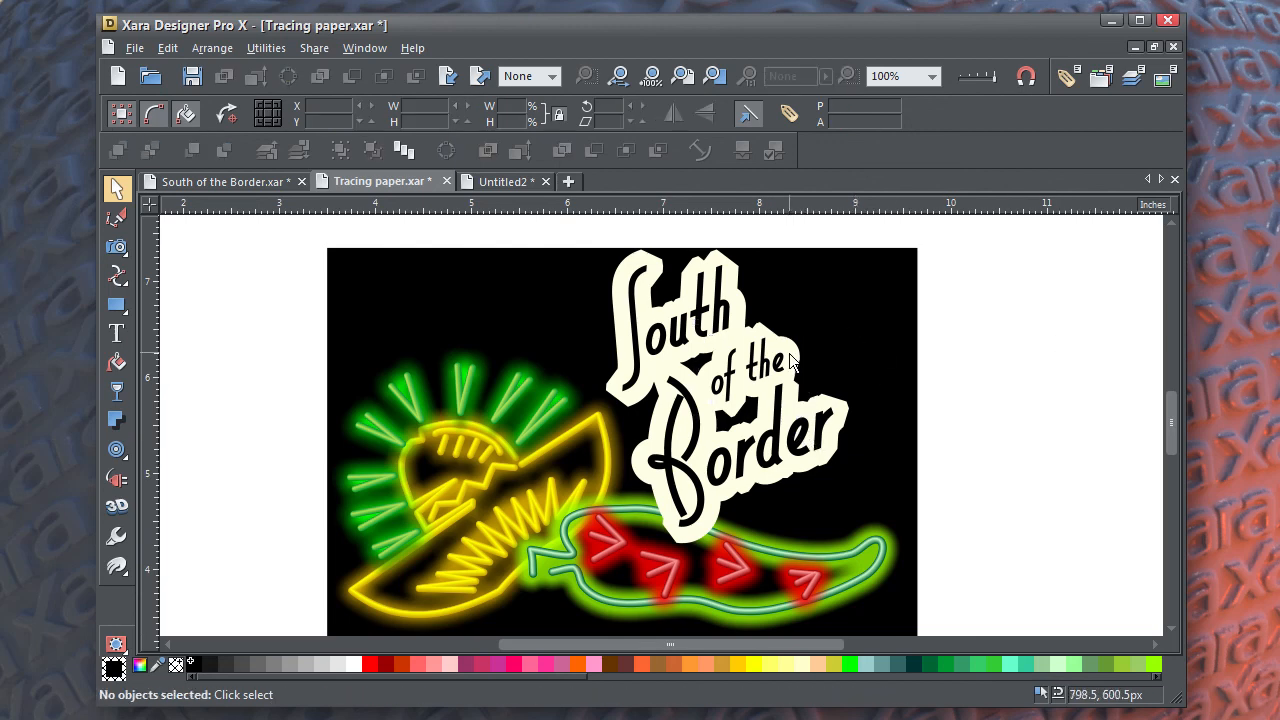
{"action": "left_click", "coordinate": [728, 396]}
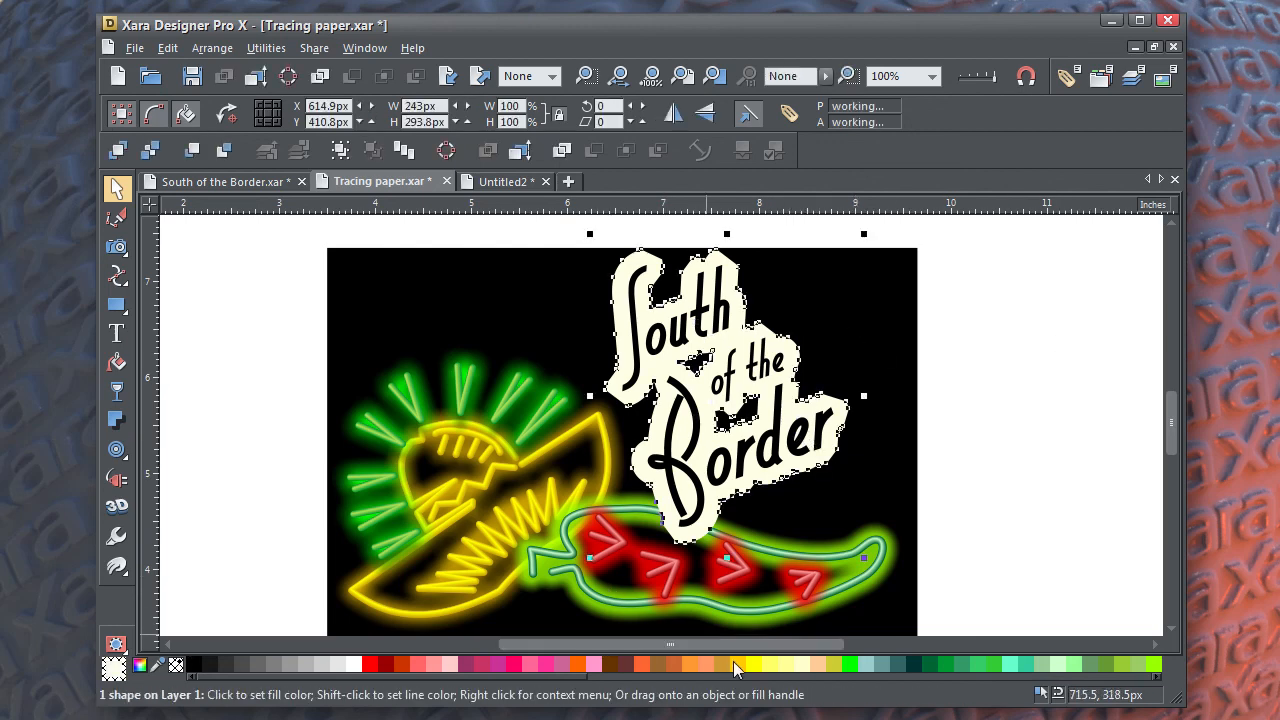
{"action": "left_click", "coordinate": [736, 664]}
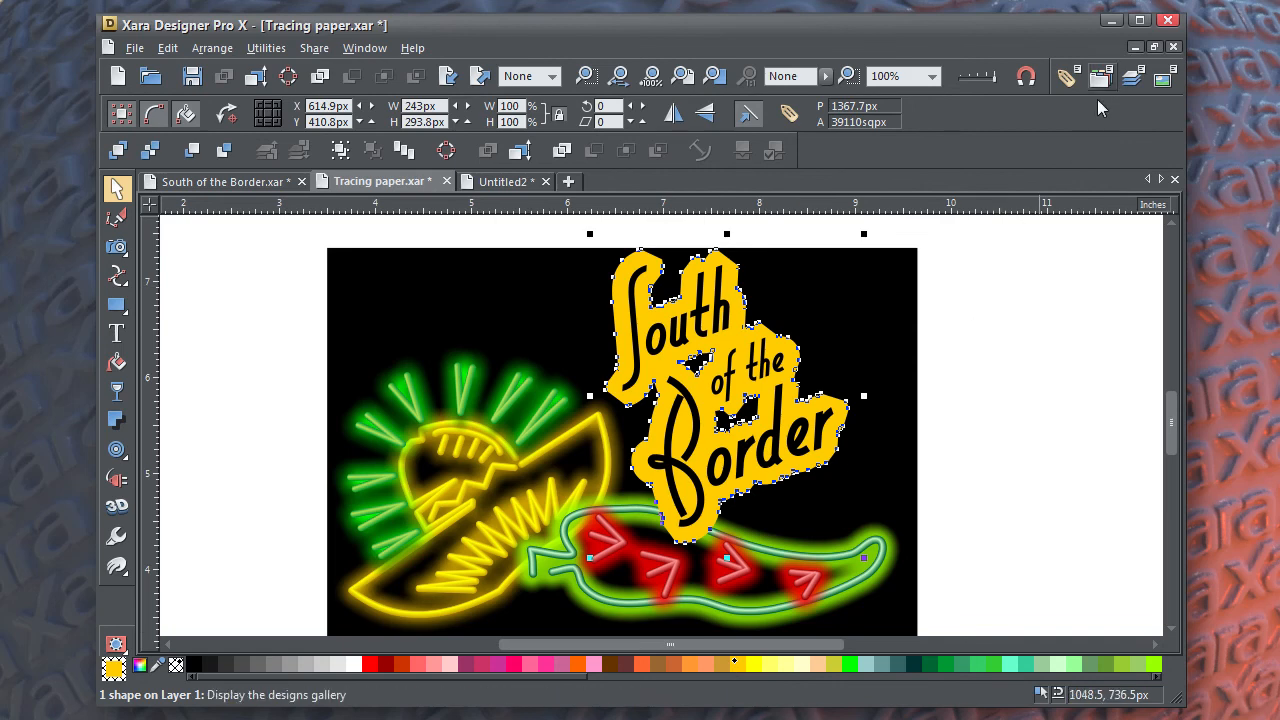
{"action": "left_click", "coordinate": [846, 76]}
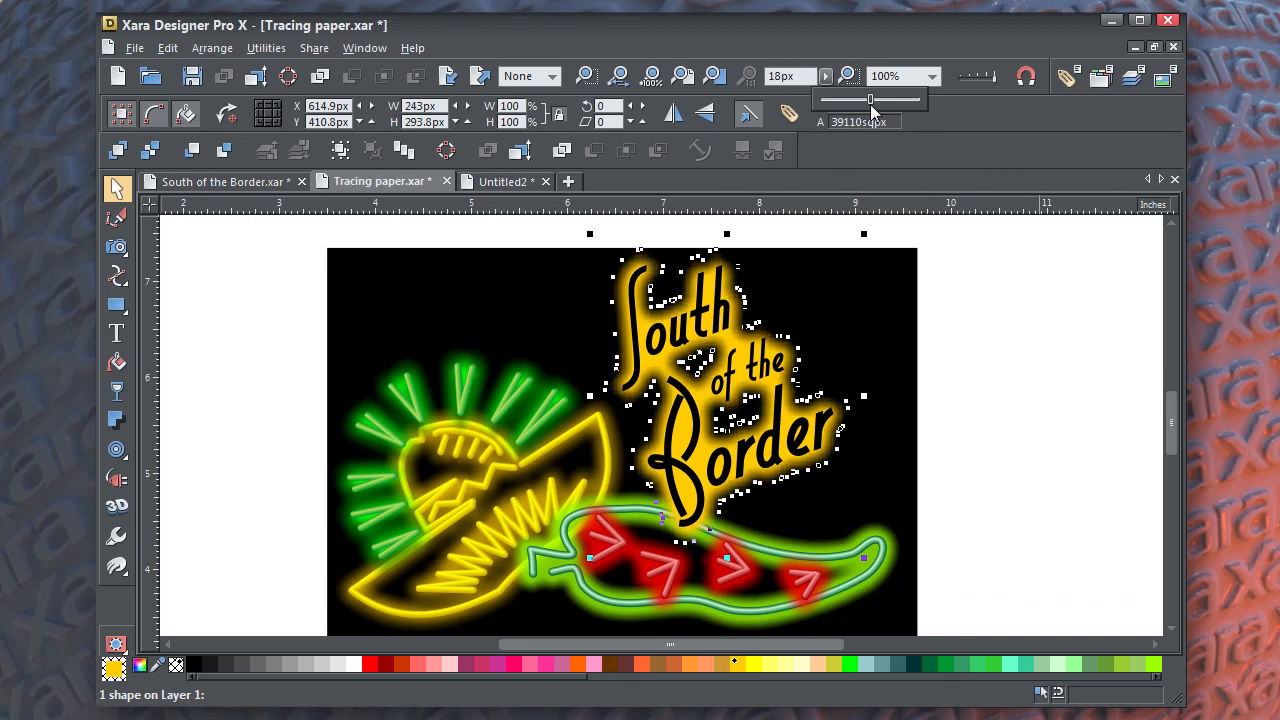
{"action": "left_click", "coordinate": [960, 396]}
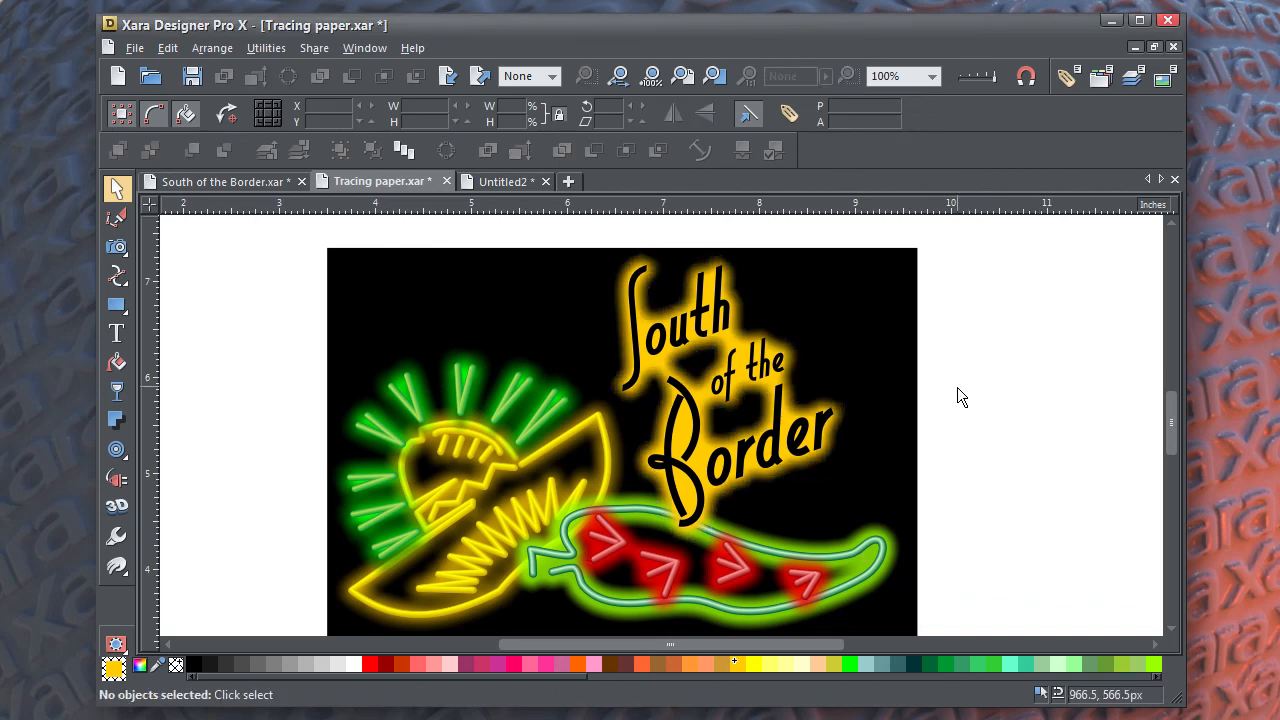